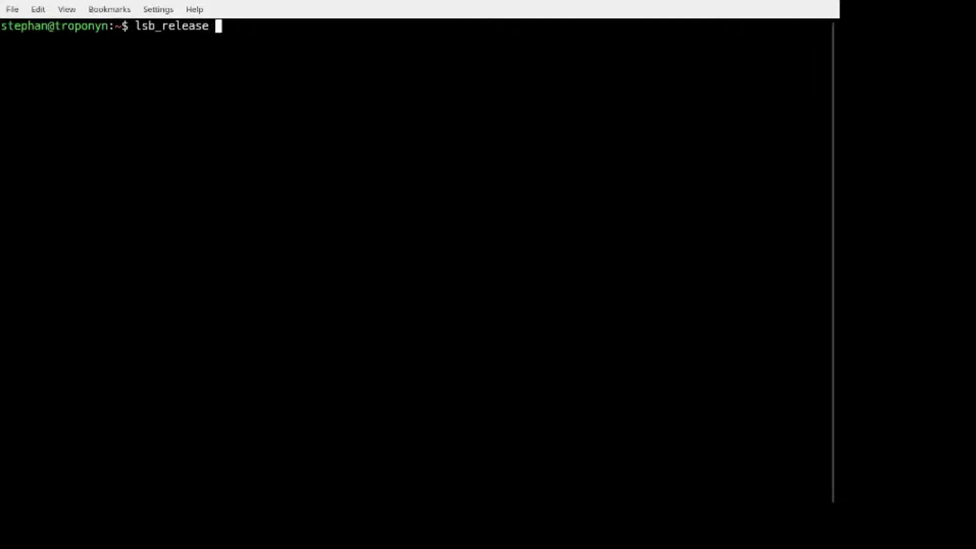
# Show the Ubuntu 21.04 release details and the Ruby 3.0.0 and RubyGems 3.2.3 versions.
pyautogui.write(' -a')
pyautogui.press('Return')
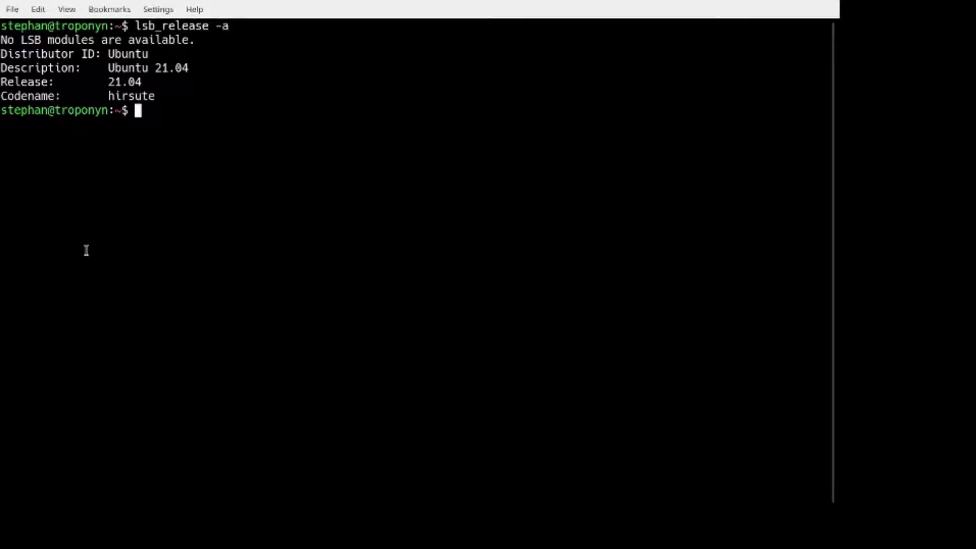
pyautogui.write('ruby')
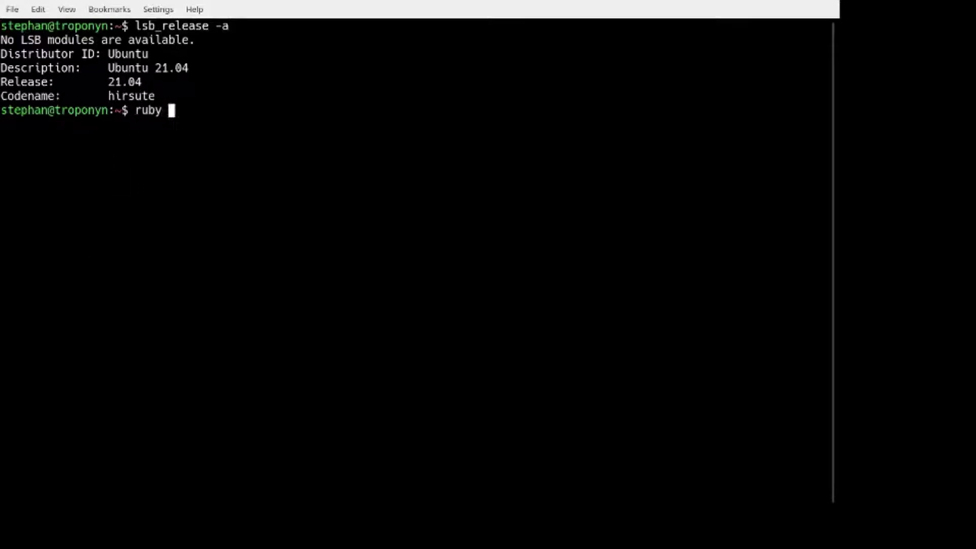
pyautogui.write('-v')
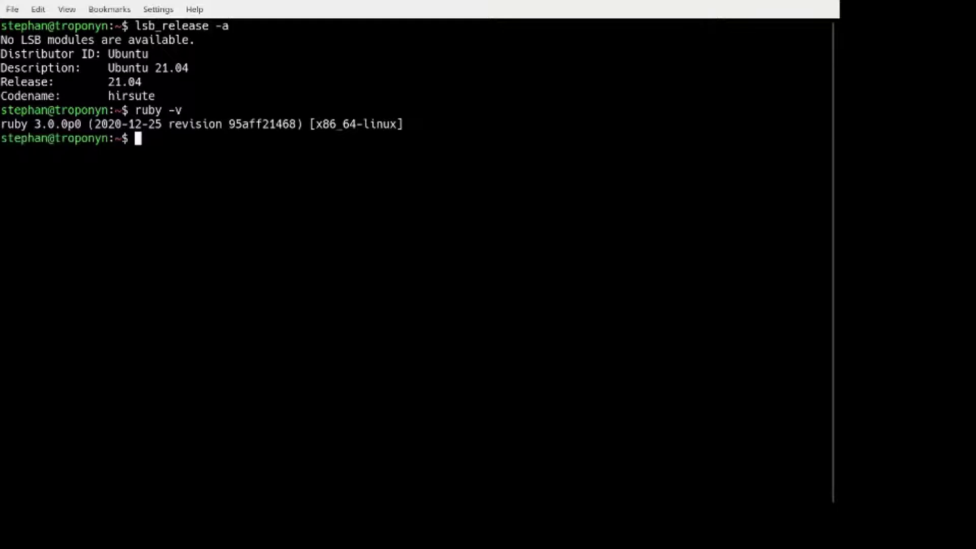
pyautogui.write('r')
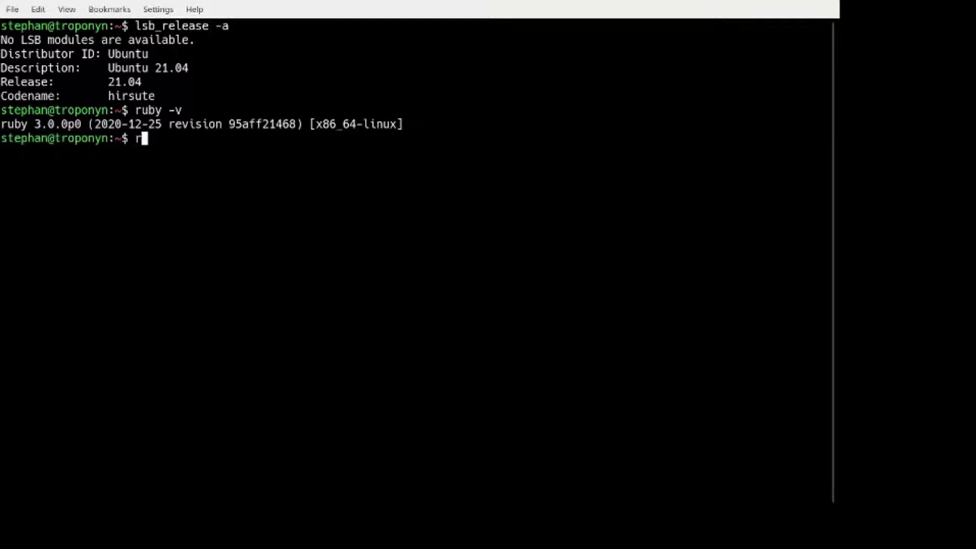
pyautogui.write('em')
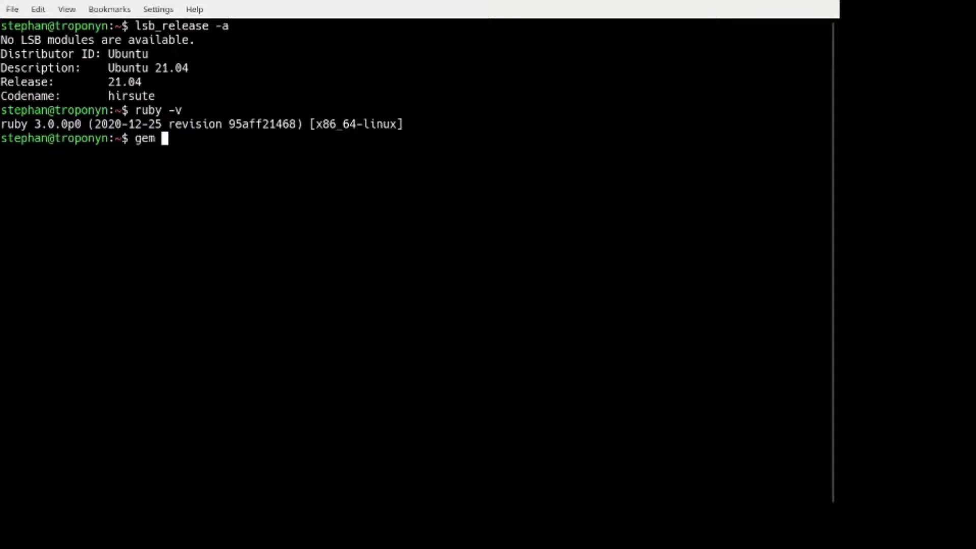
pyautogui.write('-v')
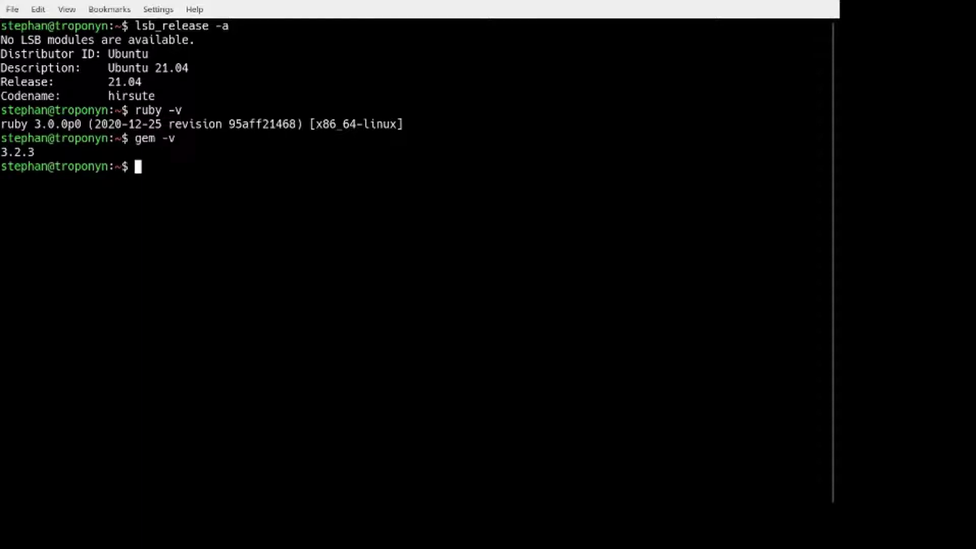
# Print a figlet banner: 'Installing Ruby gems without Internet access using the gem command'.
pyautogui.write('figlet')
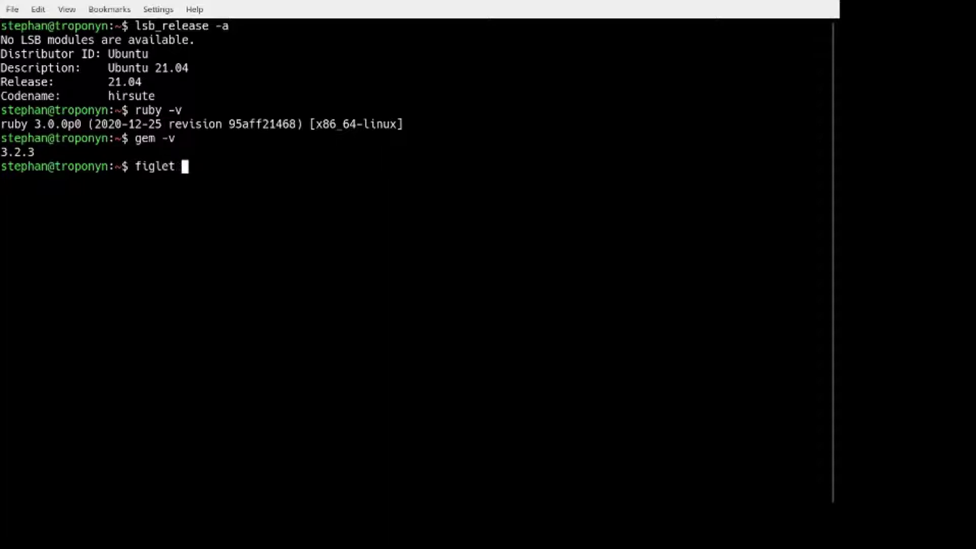
pyautogui.write('Installing Ruby gems without Internet access using the gem command')
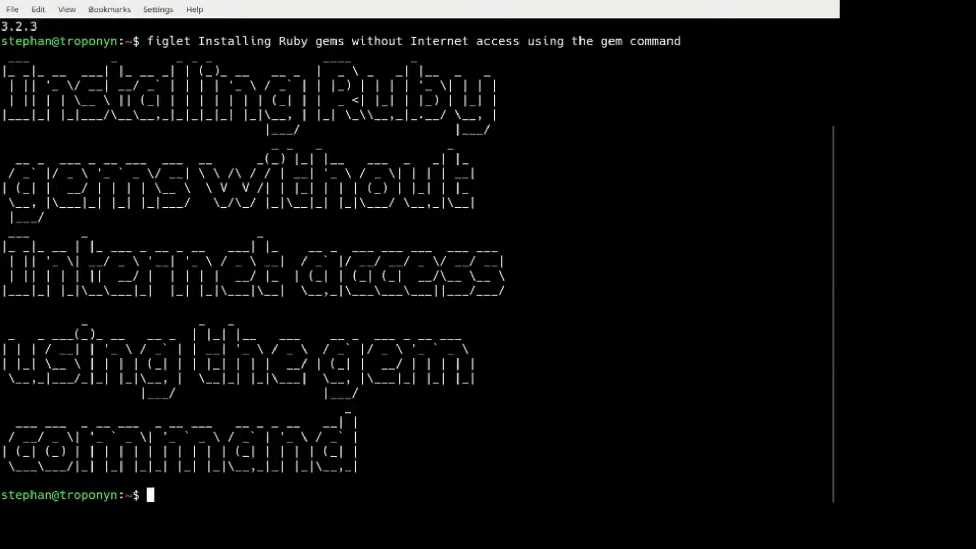
# Create an rvm gemset named demo and switch to using it.
pyautogui.scroll(-3)
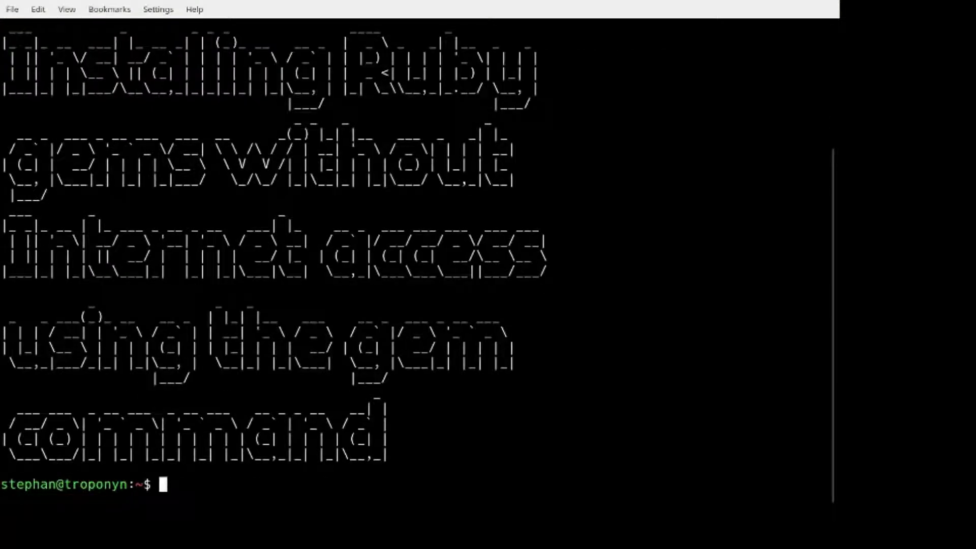
pyautogui.scroll(-3)
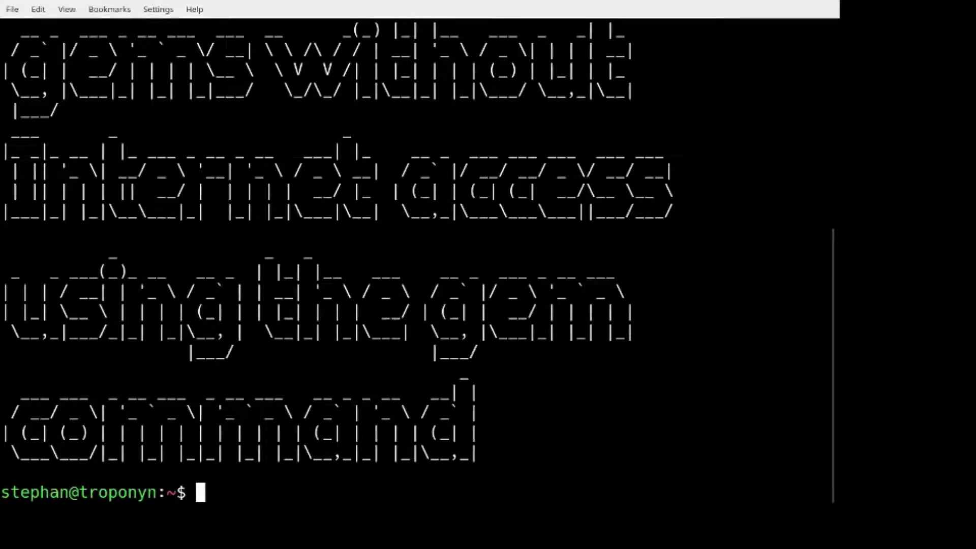
pyautogui.write('rvm gemset')
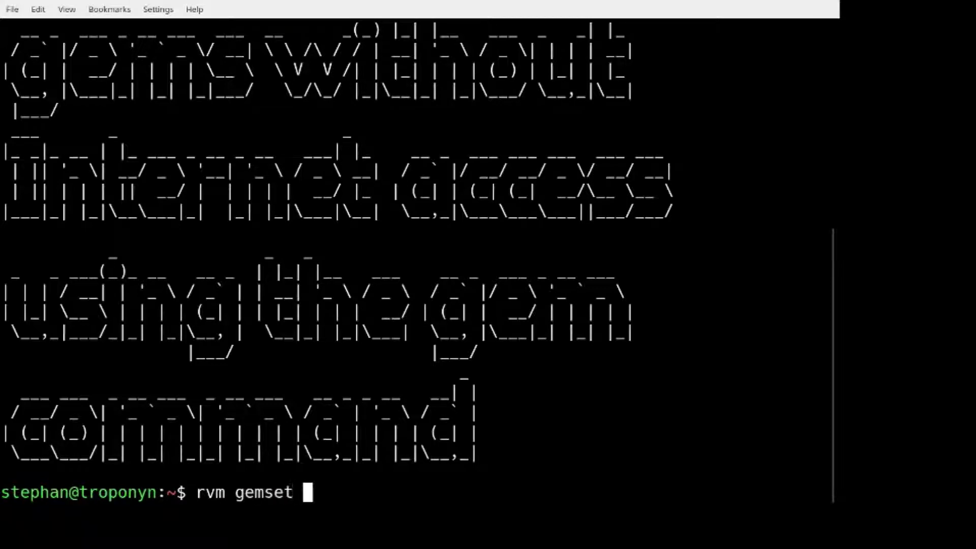
pyautogui.write('create demo')
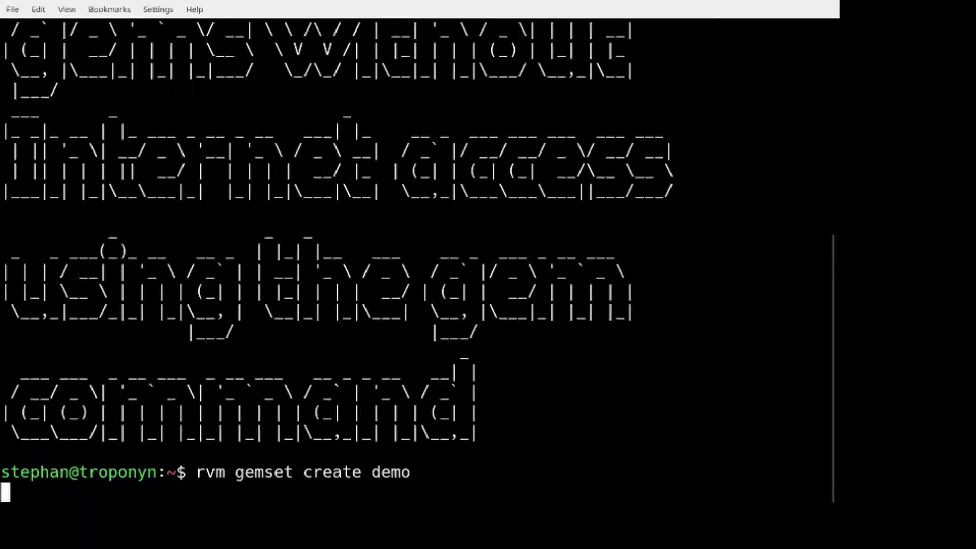
pyautogui.press('Return')
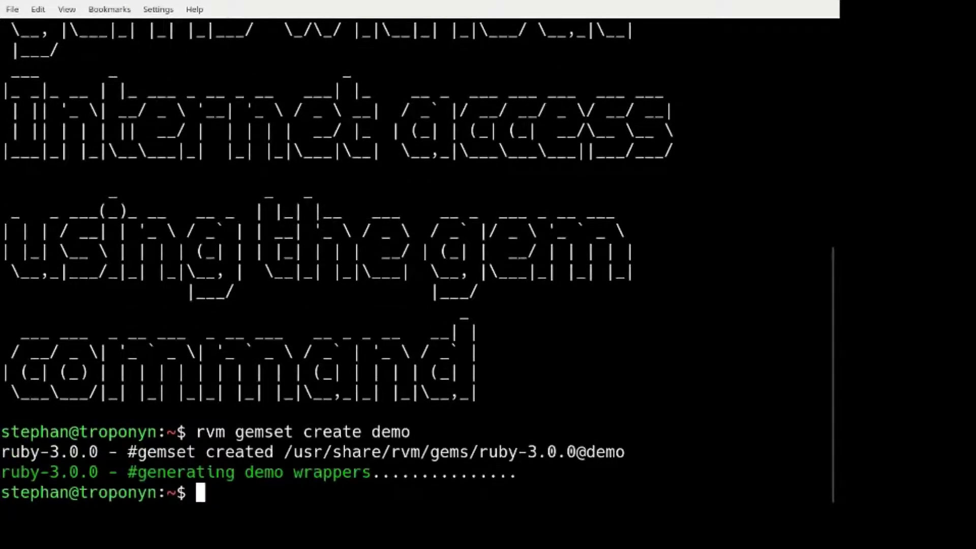
pyautogui.write('rvm gemset create')
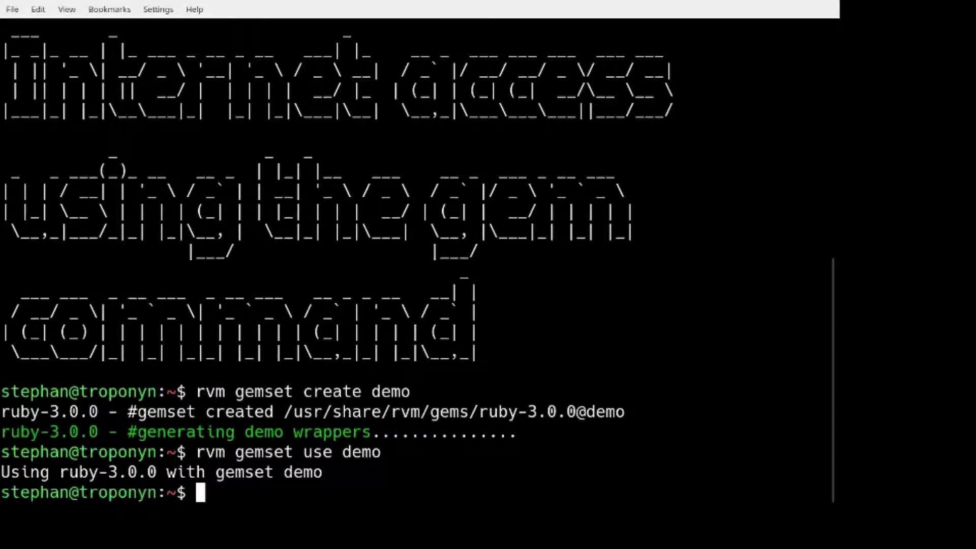
# Confirm abcd is not installed, then install the abcd gem into the demo gemset.
pyautogui.write('gem list')
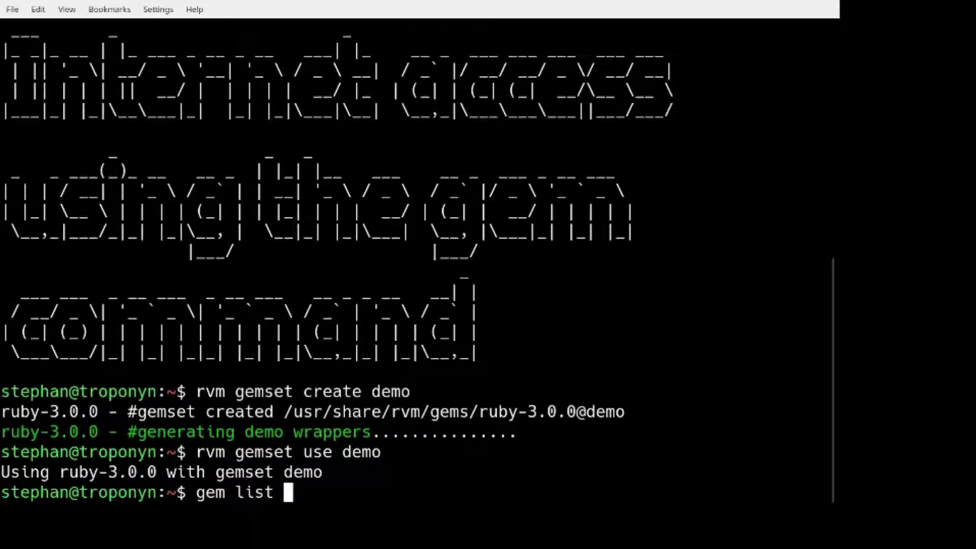
pyautogui.write('abcd')
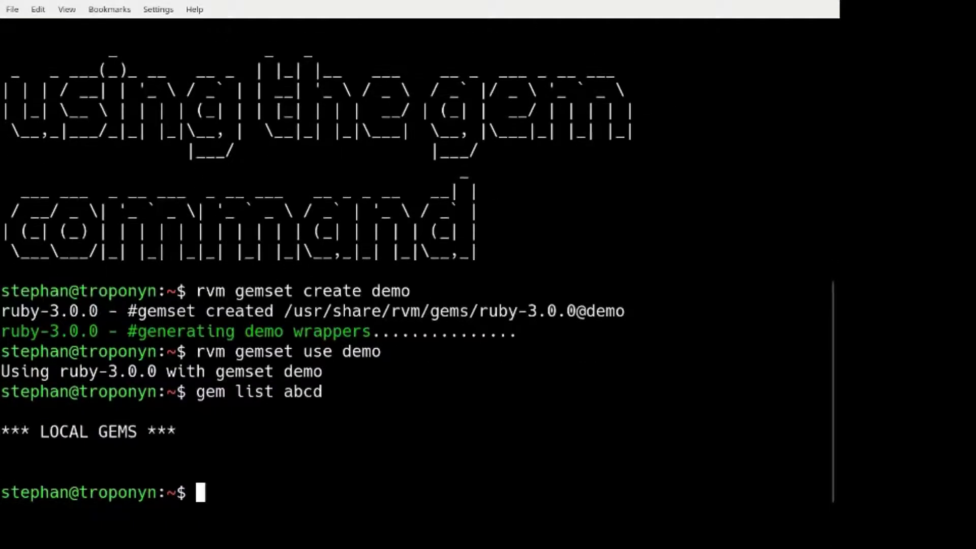
pyautogui.write('gem install abcd')
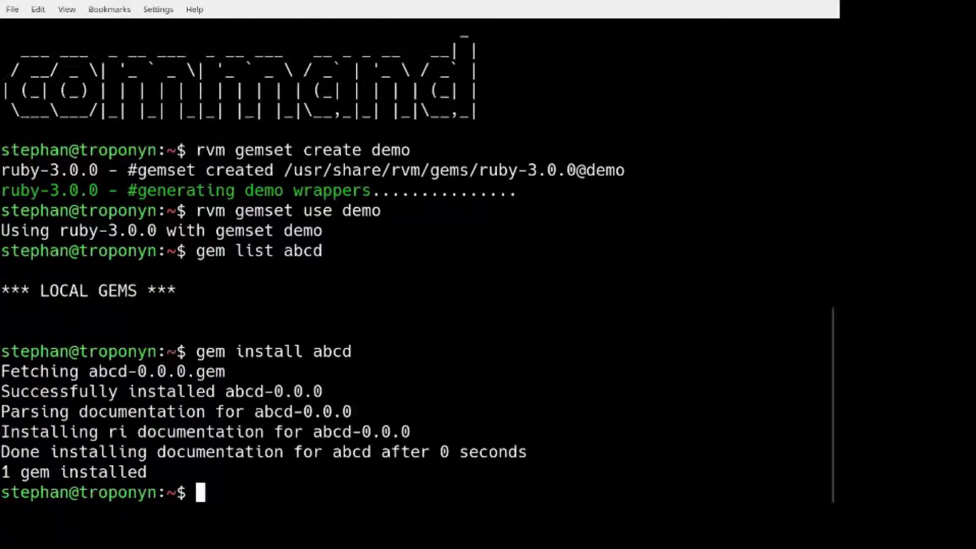
pyautogui.write('ge')
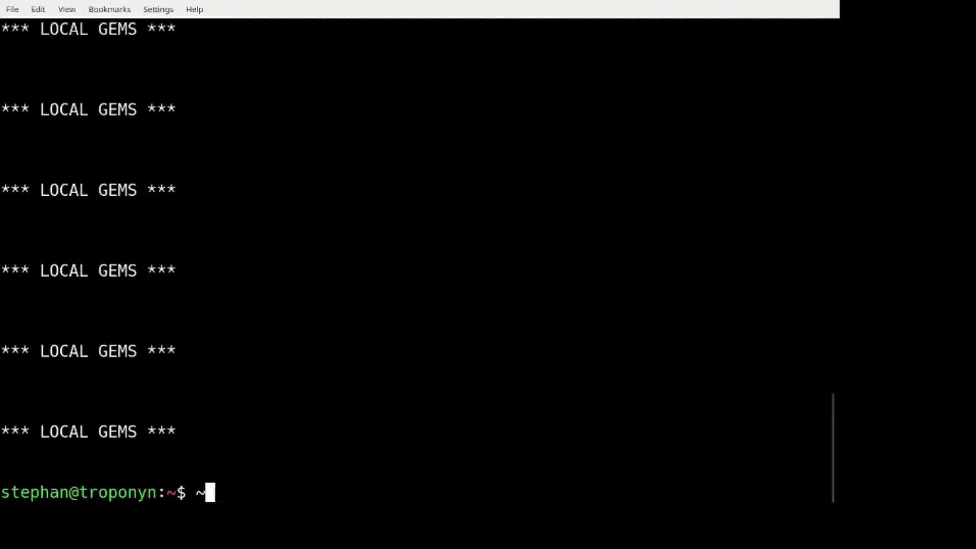
# Show abcd's gem info, its installed file path via gem contents, and cat its Hello world source.
pyautogui.write('gem info abcd')
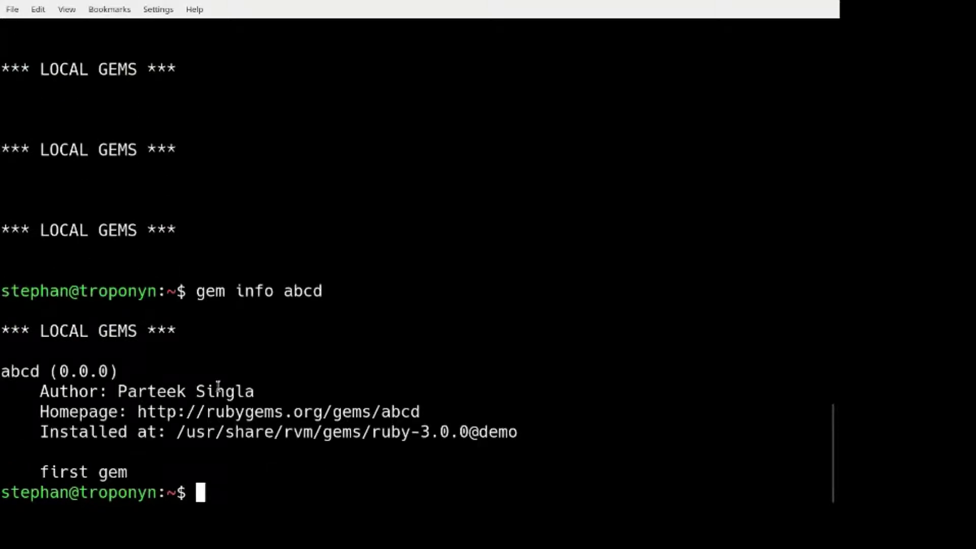
pyautogui.write('gem con')
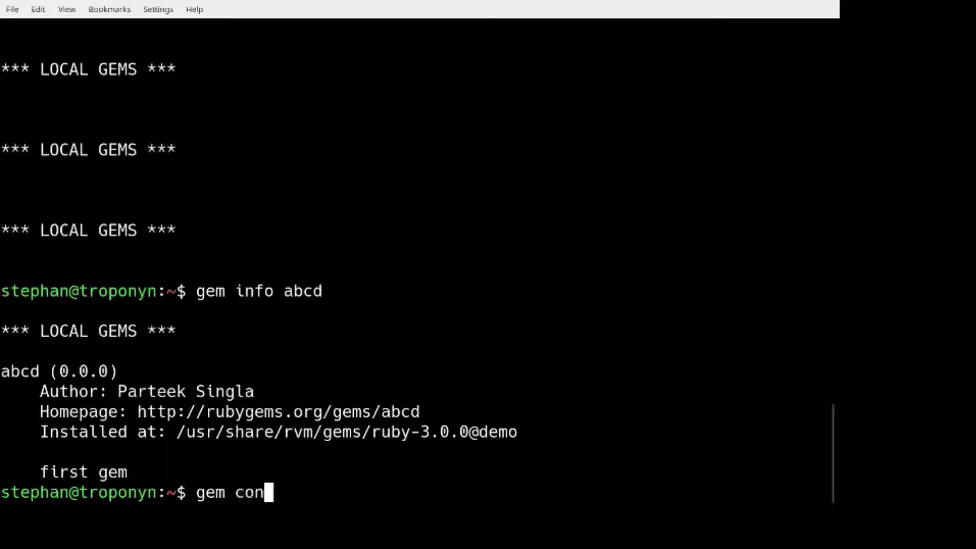
pyautogui.write('tex')
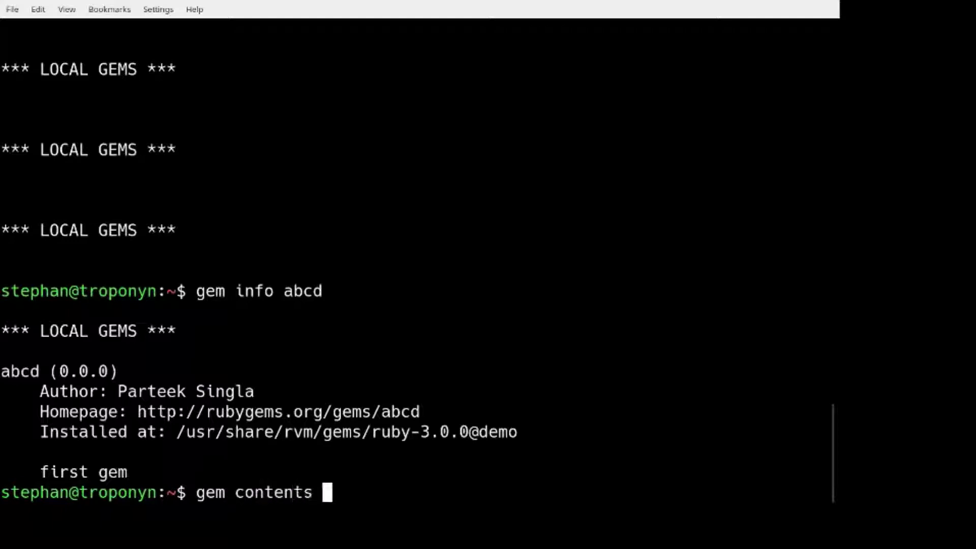
pyautogui.write('abcd')
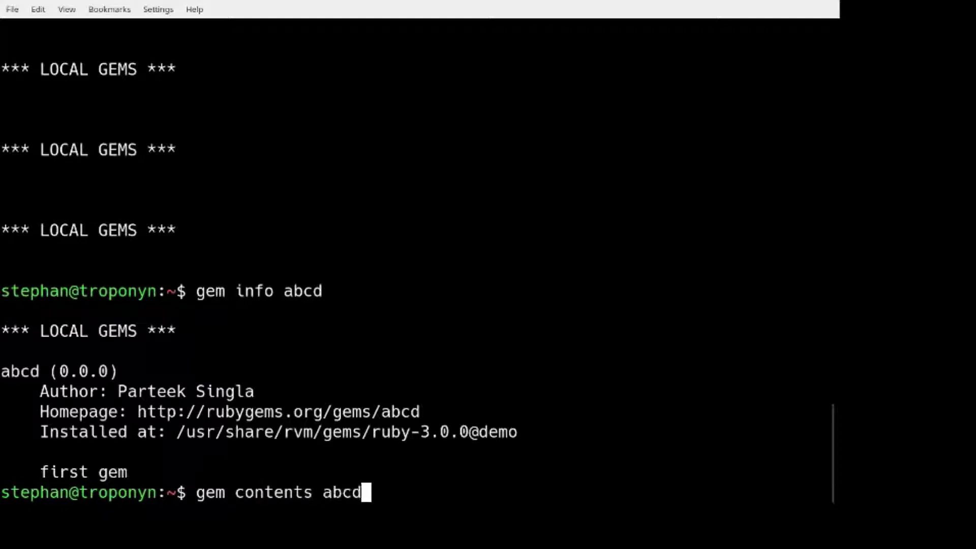
pyautogui.write('cat `!!`')
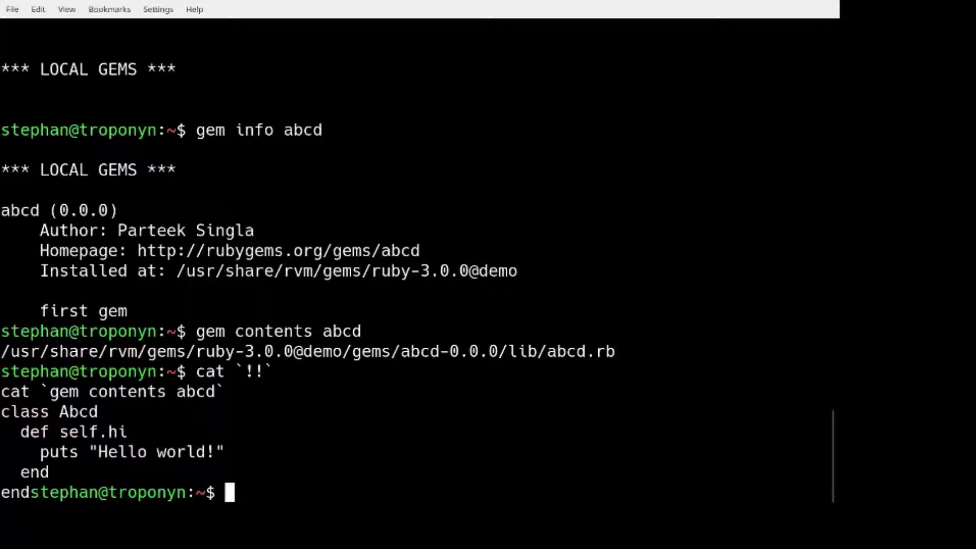
pyautogui.write('gem env')
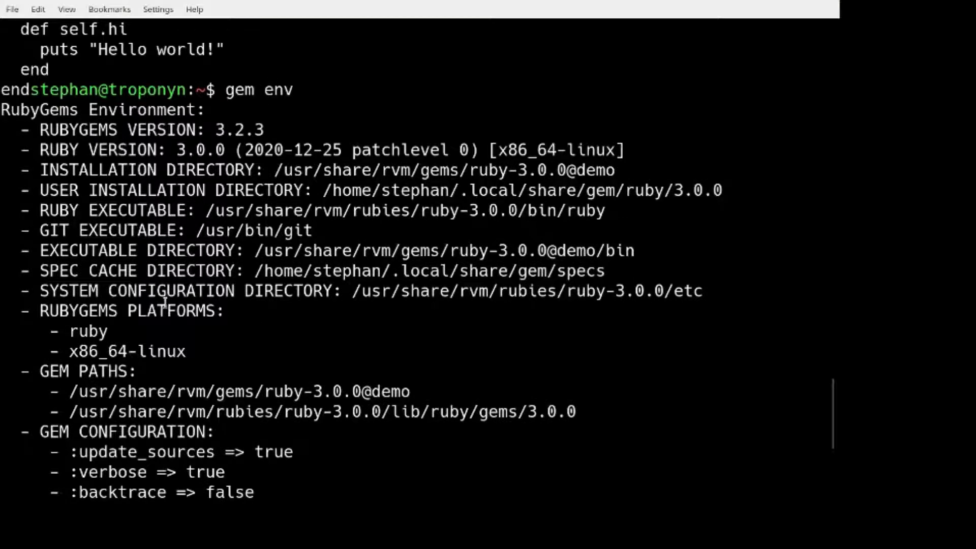
# Show gem env, echo and list $GEM_HOME, and list its cache holding abcd-0.0.0.gem and gem-wrappers-1.4.0.gem.
pyautogui.scroll(-3)
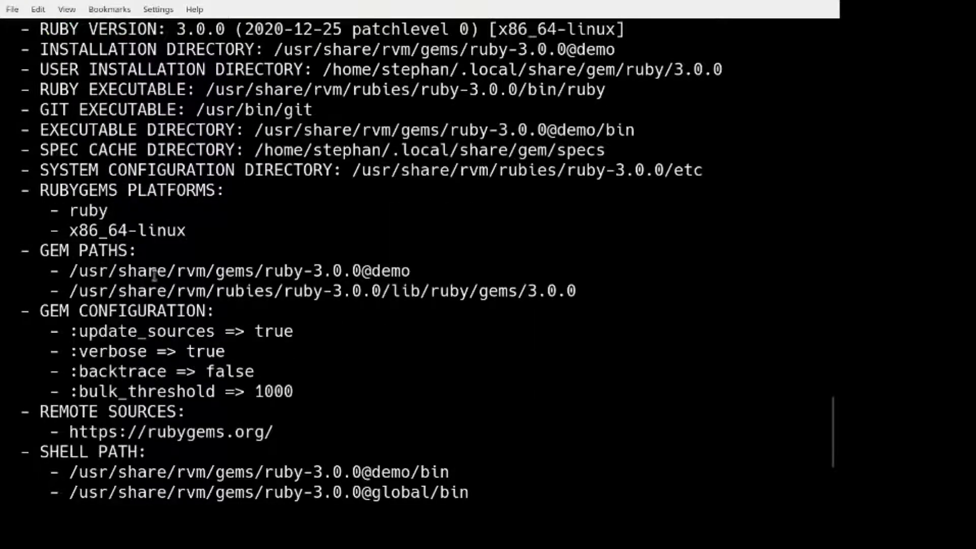
pyautogui.moveTo(274, 271)
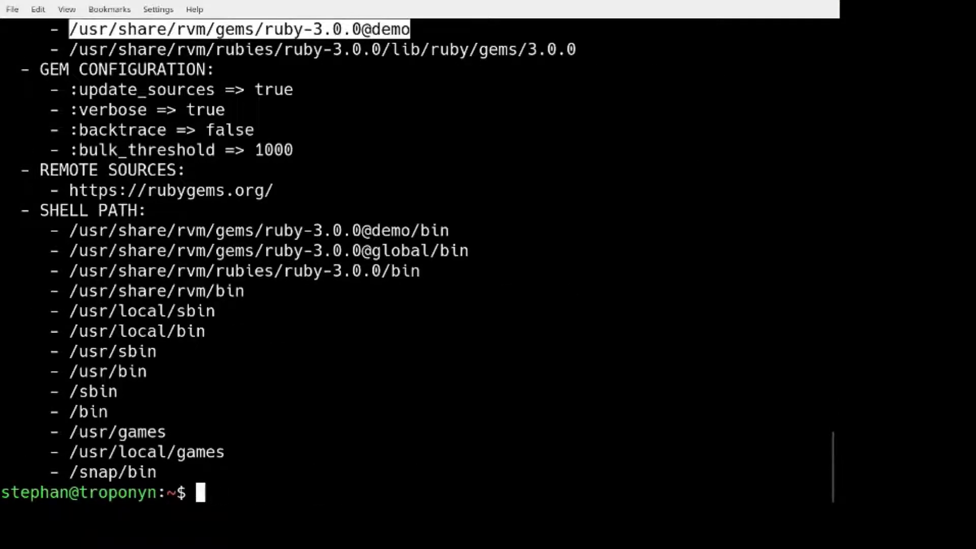
pyautogui.write('echo $GEM_HOME')
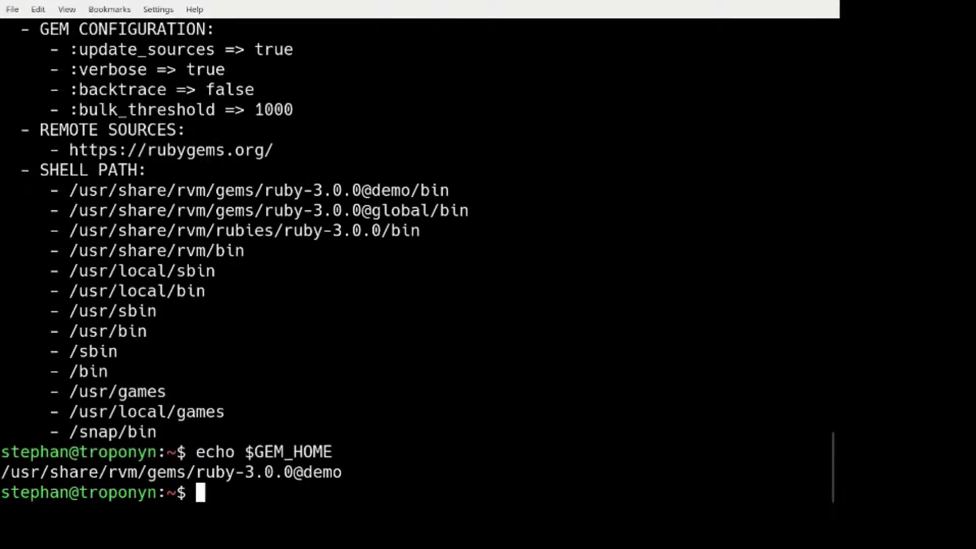
pyautogui.write('ls $GEM_HOME')
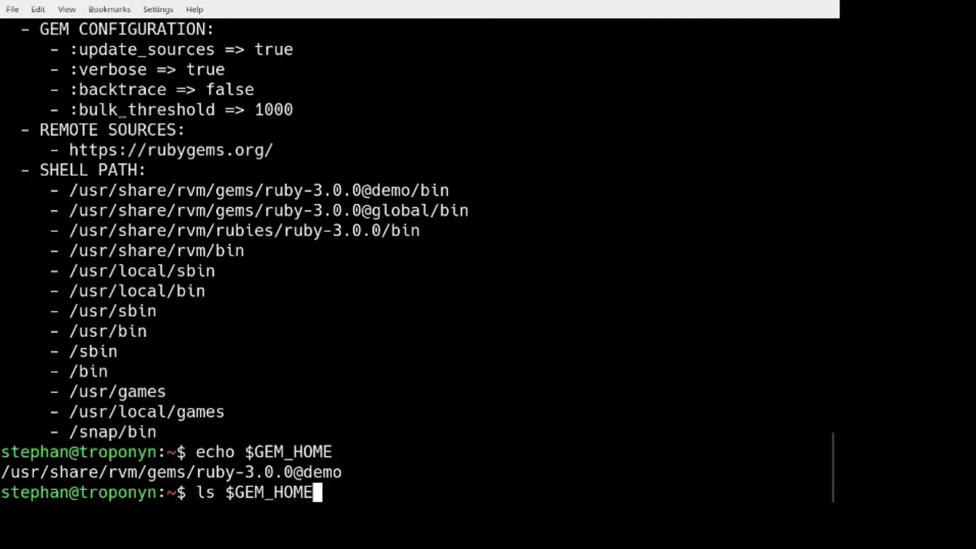
pyautogui.press('Return')
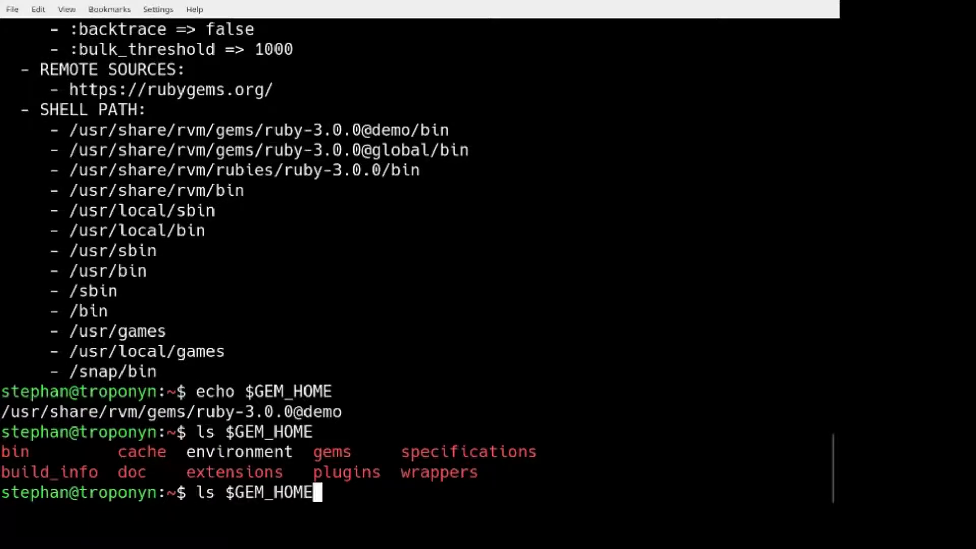
pyautogui.write('/cache')
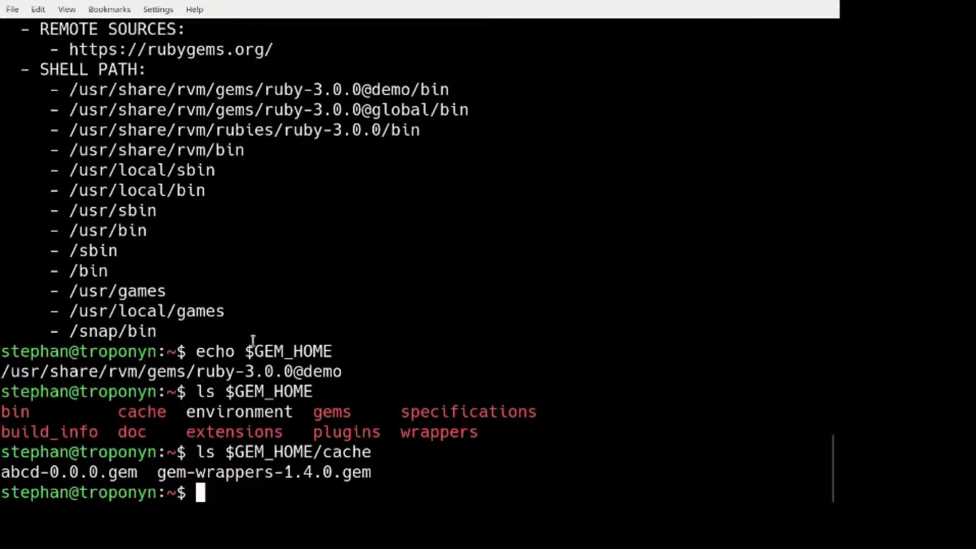
# Copy $GEM_HOME/cache/abcd-0.0.0.gem to /tmp/.
pyautogui.doubleClick(68, 472)
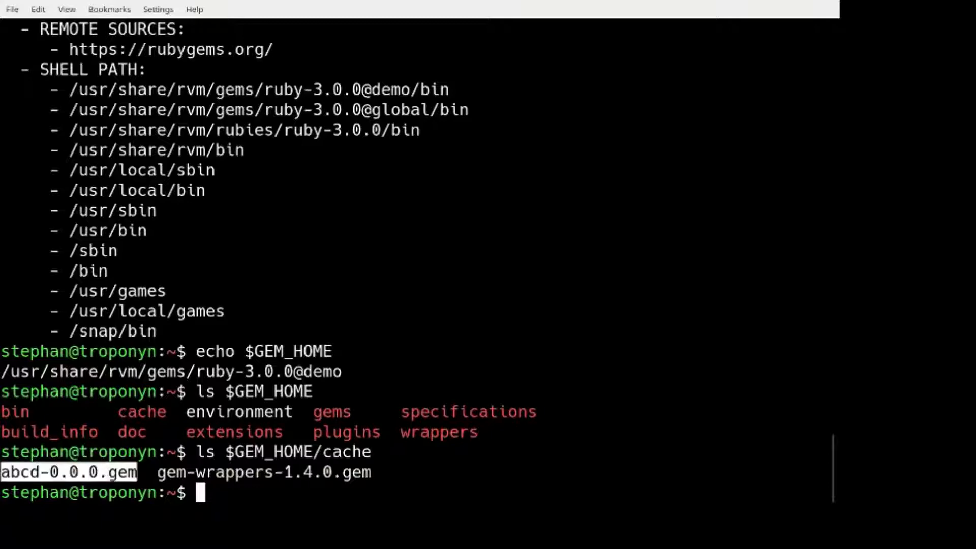
pyautogui.write('cp')
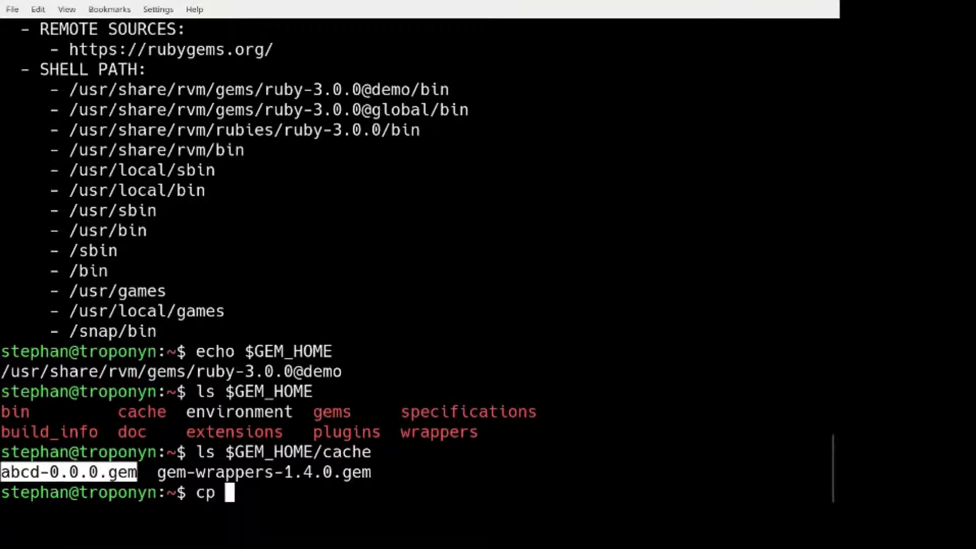
pyautogui.write('$GEM_HOME/cache/abcd-0.0.0.gem')
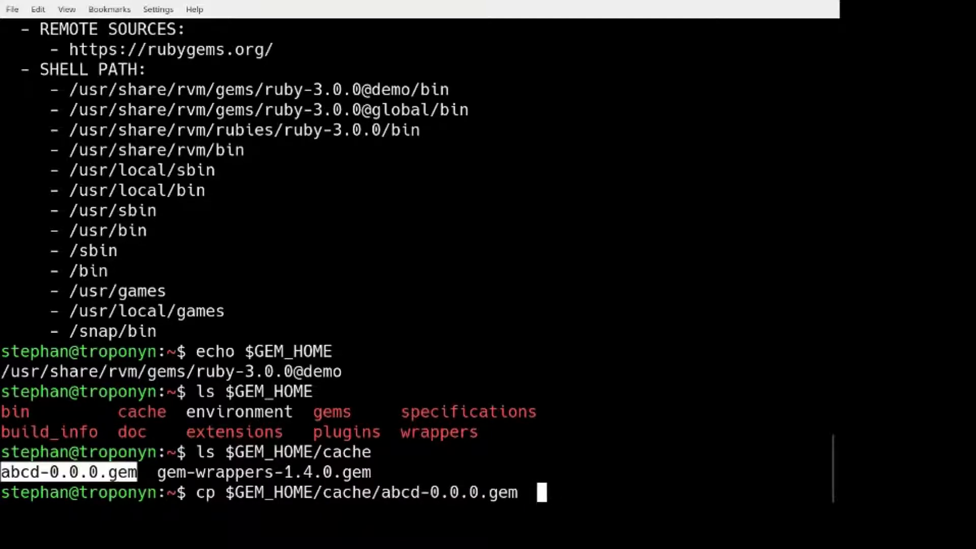
pyautogui.write('/tmp/')
pyautogui.write('gem uninstall')
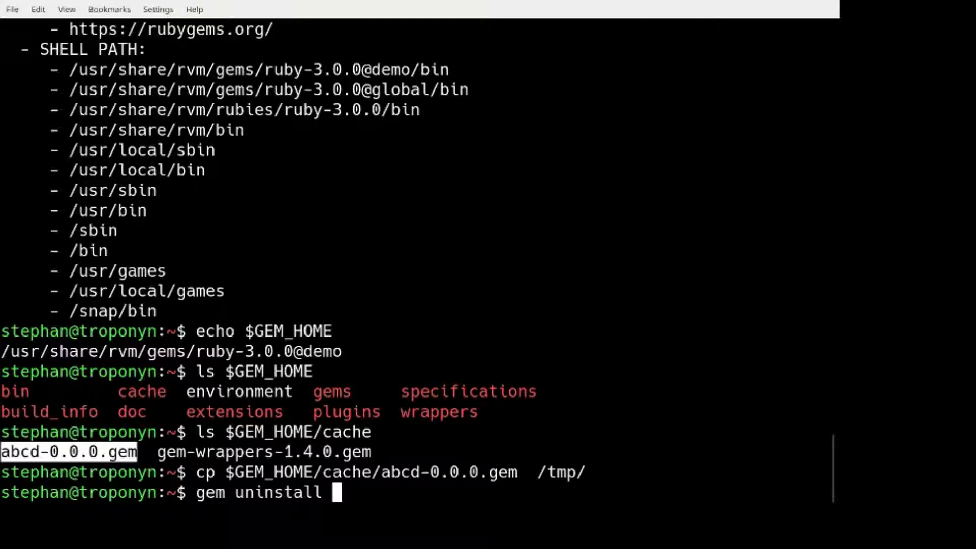
# Uninstall abcd, confirm the local listing is empty, and ping rubygems.org to verify connectivity.
pyautogui.write('abcd')
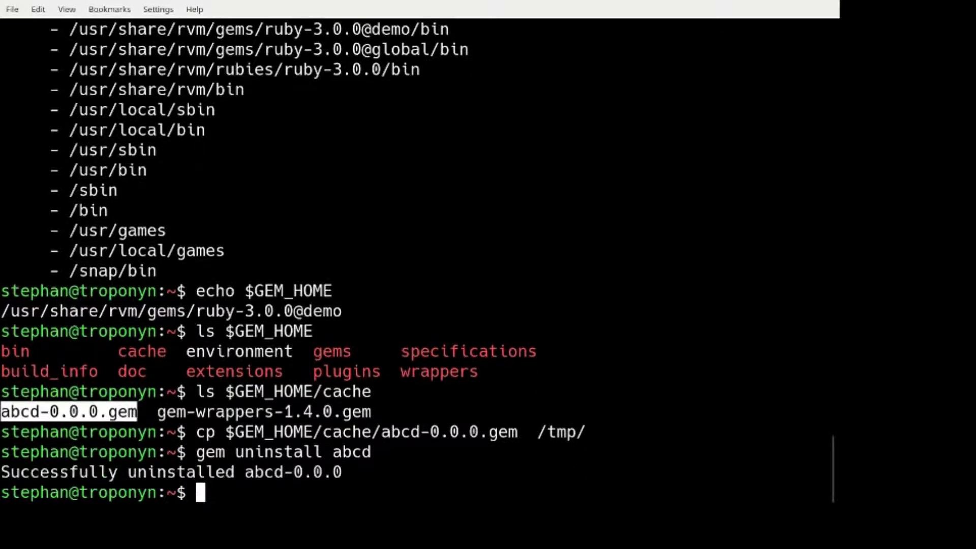
pyautogui.write('gem')
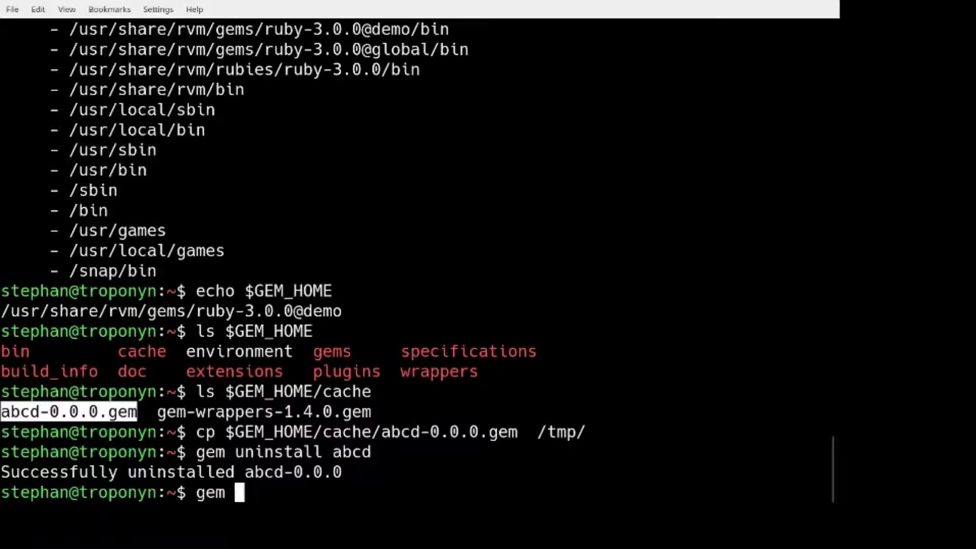
pyautogui.write('list abcd')
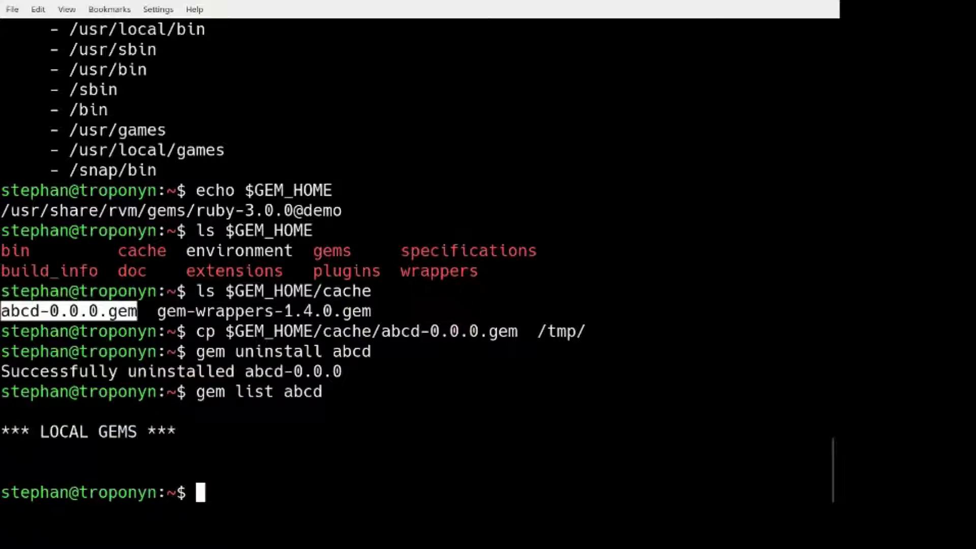
pyautogui.write('ping')
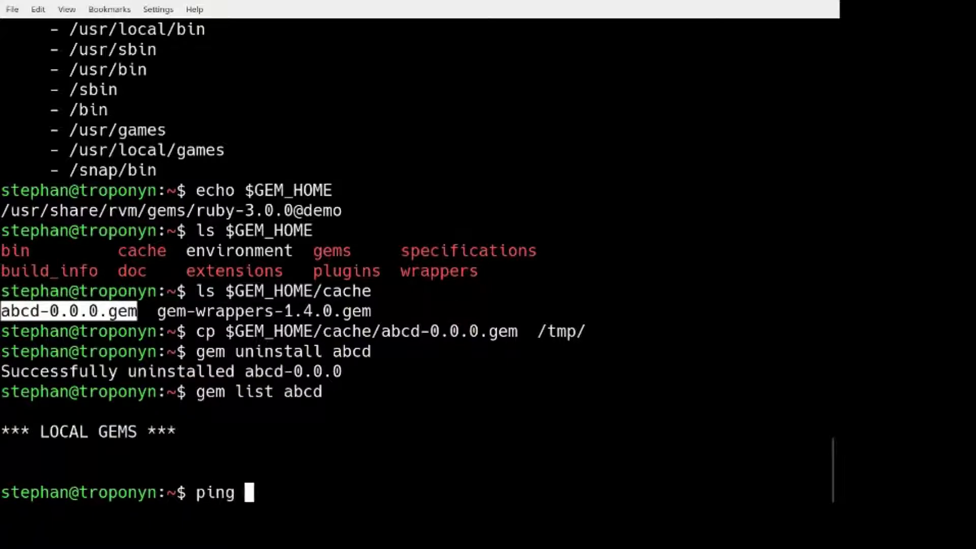
pyautogui.write('rubygems.org')
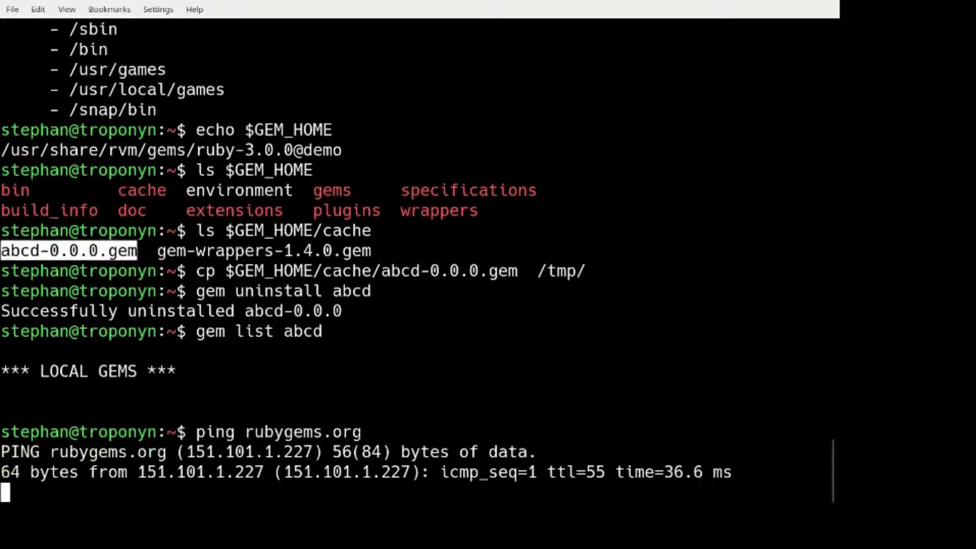
# Stop the ping, source ~/networking/turn-public-internet-off, and confirm rubygems.org is now unreachable.
pyautogui.press('ctrl+c')
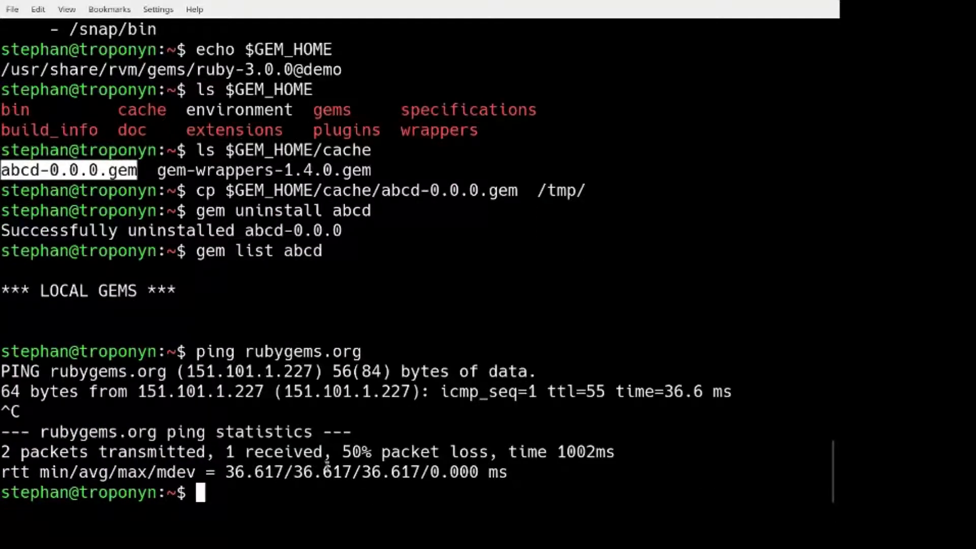
pyautogui.write('source ~')
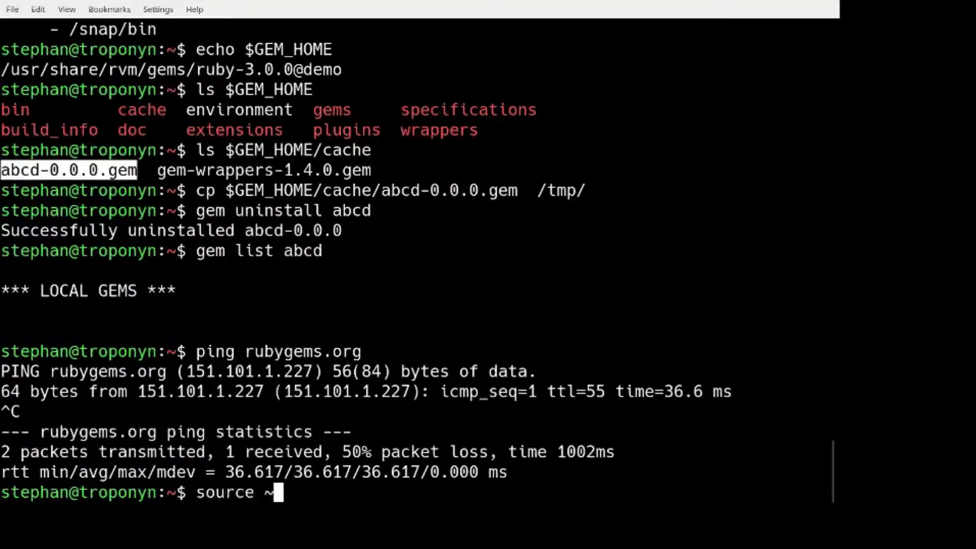
pyautogui.write('/networking/t')
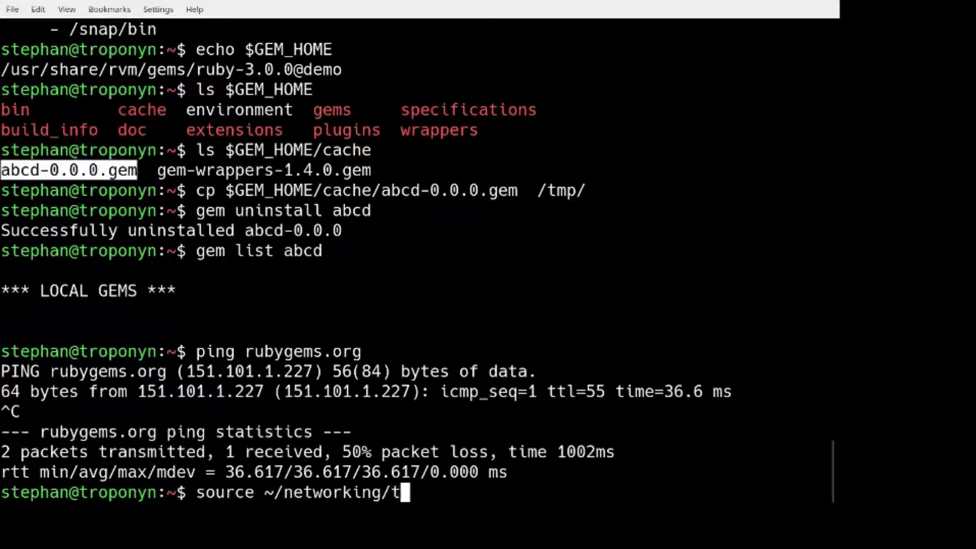
pyautogui.write('urn-public-internet-of')
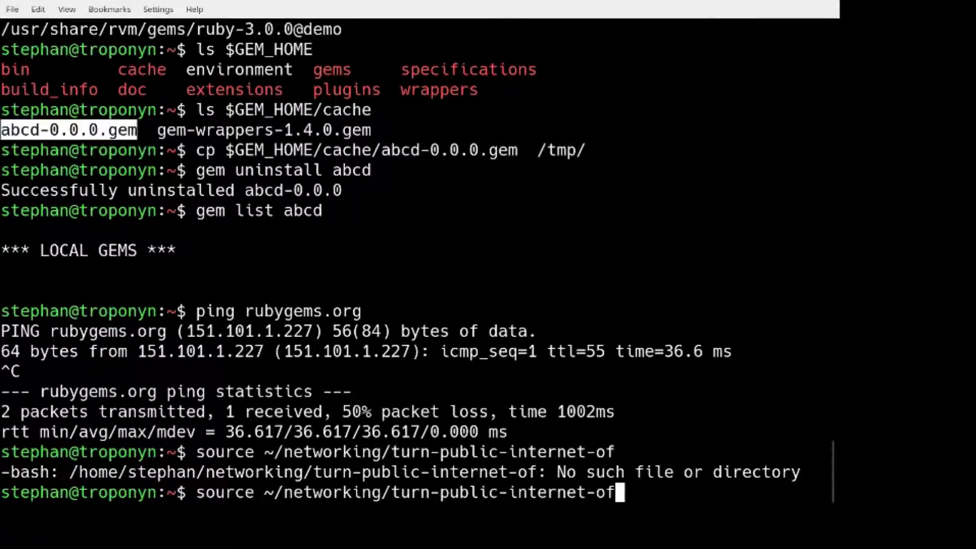
pyautogui.moveTo(195, 9)
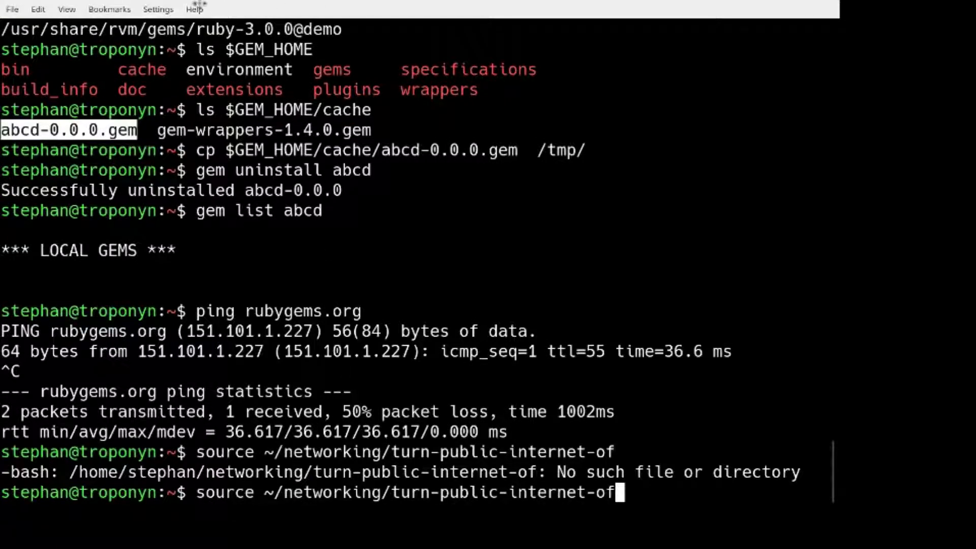
pyautogui.press('Return')
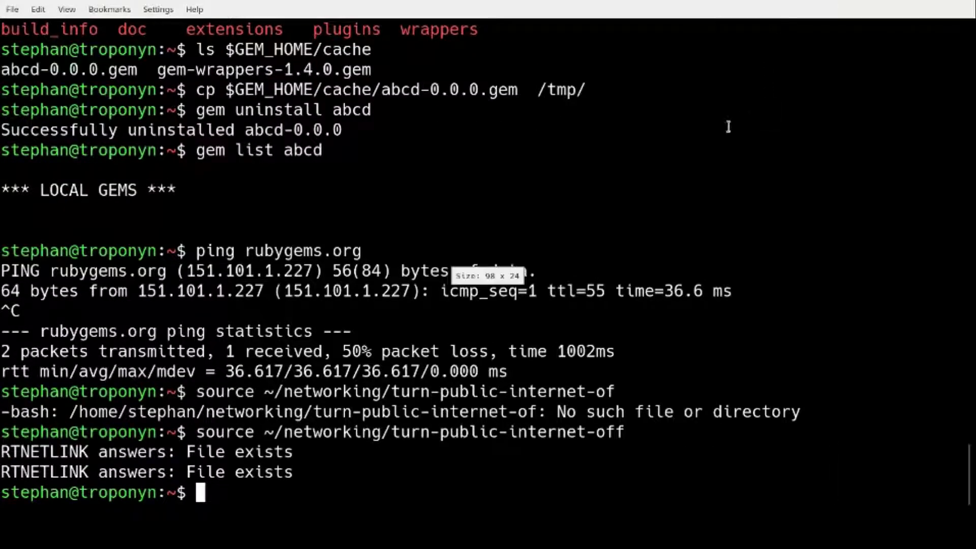
pyautogui.write('ping rubygems.org')
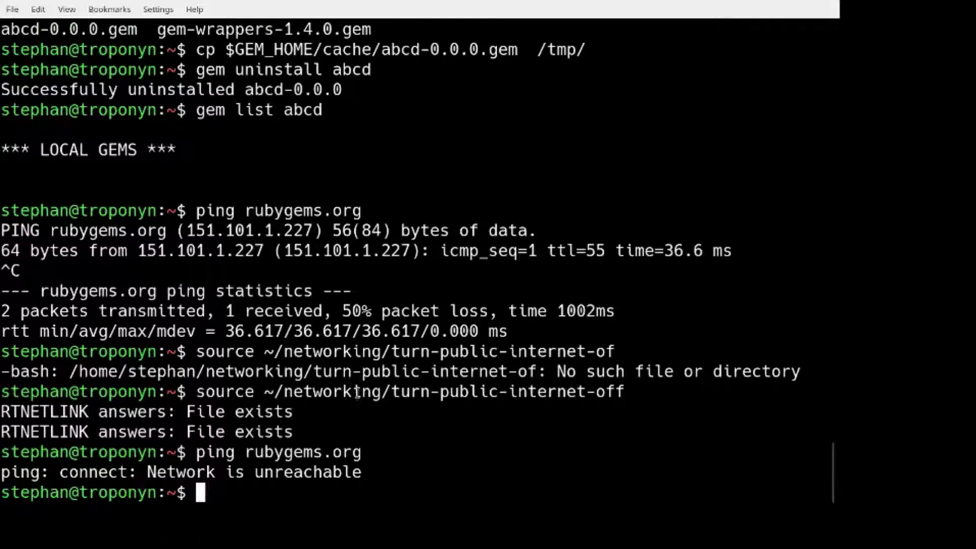
# From /tmp, install abcd offline from the local .gem file and confirm abcd (0.0.0) is listed.
pyautogui.write('source ~/networking/turn-public-internet-of')
pyautogui.write('cd /tmp/')
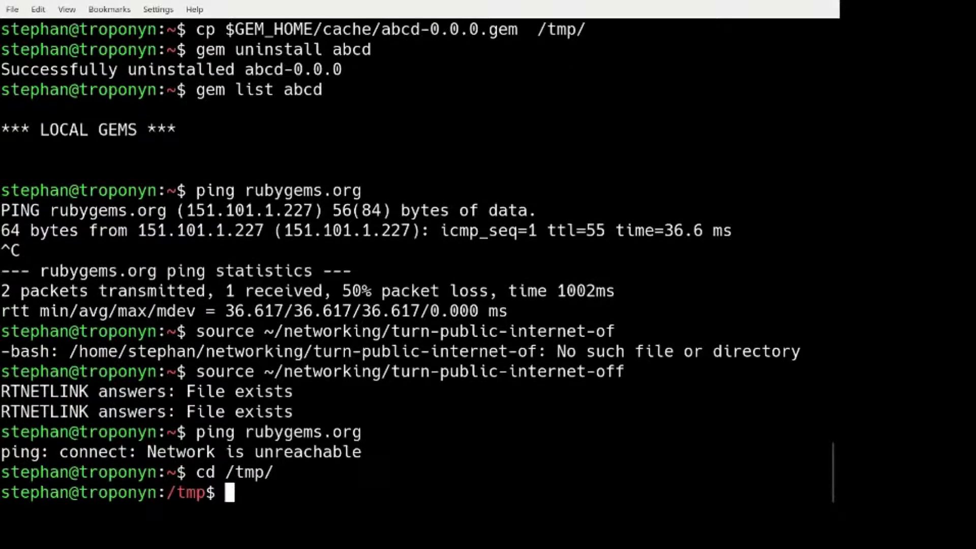
pyautogui.write('gem intal')
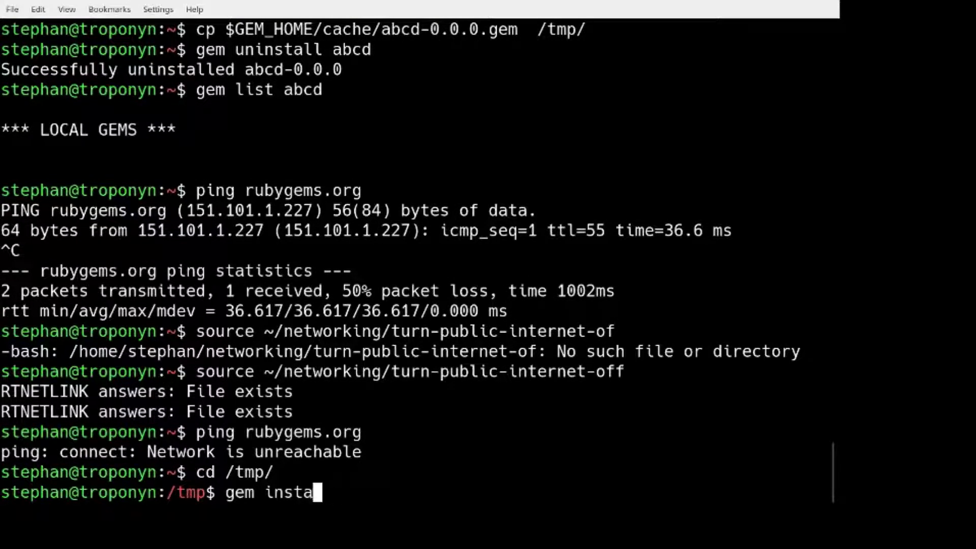
pyautogui.write('ll abcd')
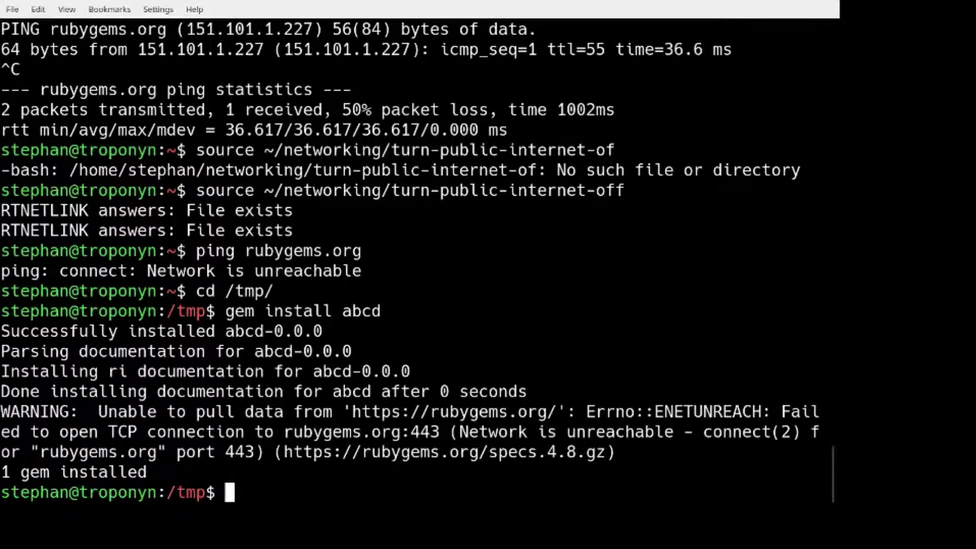
pyautogui.write('gem list abcd')
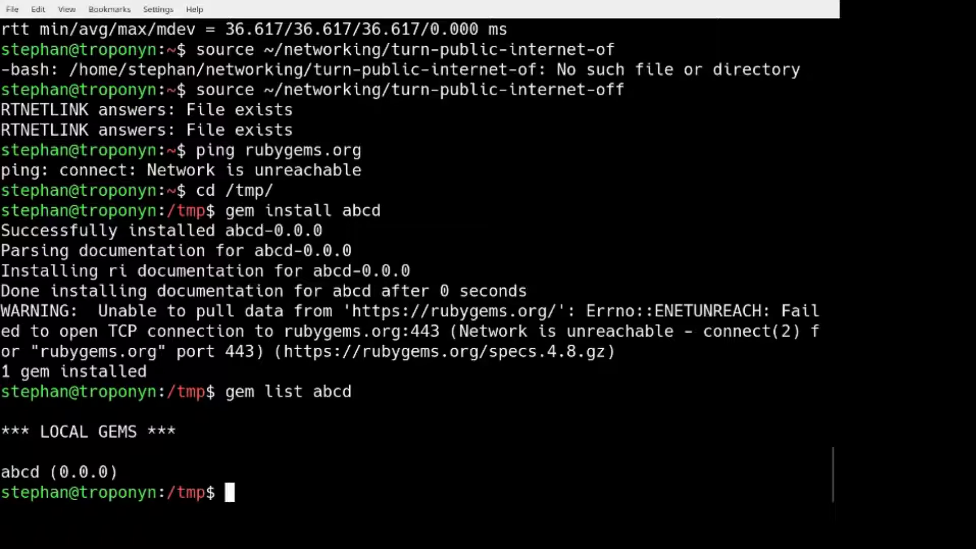
# Enter ~/gema/, list its files and lib/, and view the Gema module source in lib/gema.rb.
pyautogui.write('c')
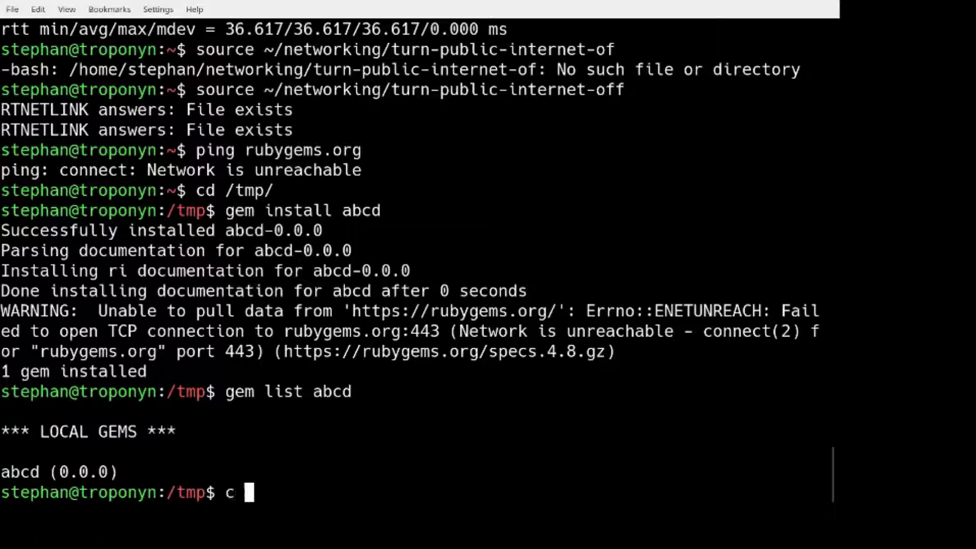
pyautogui.write('d ~/ge')
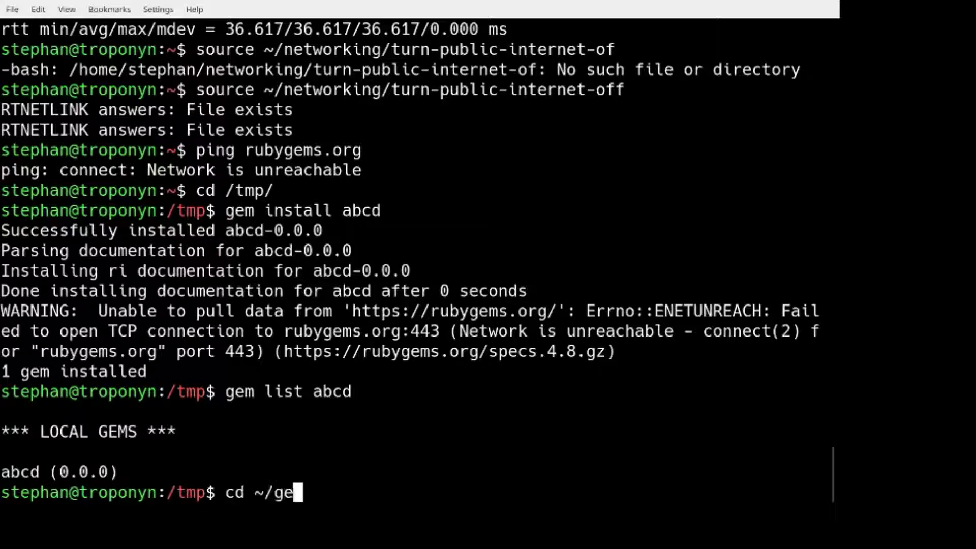
pyautogui.write('ma/')
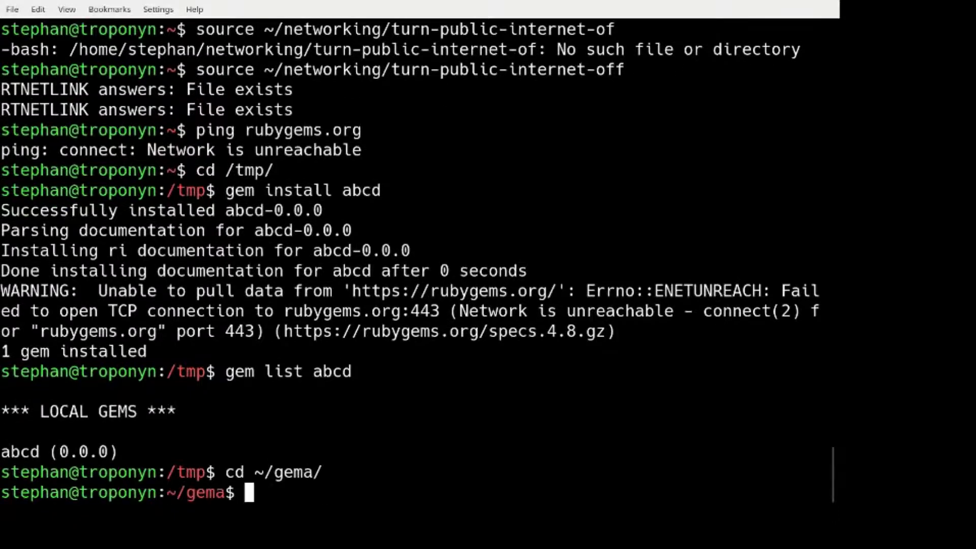
pyautogui.write('ls')
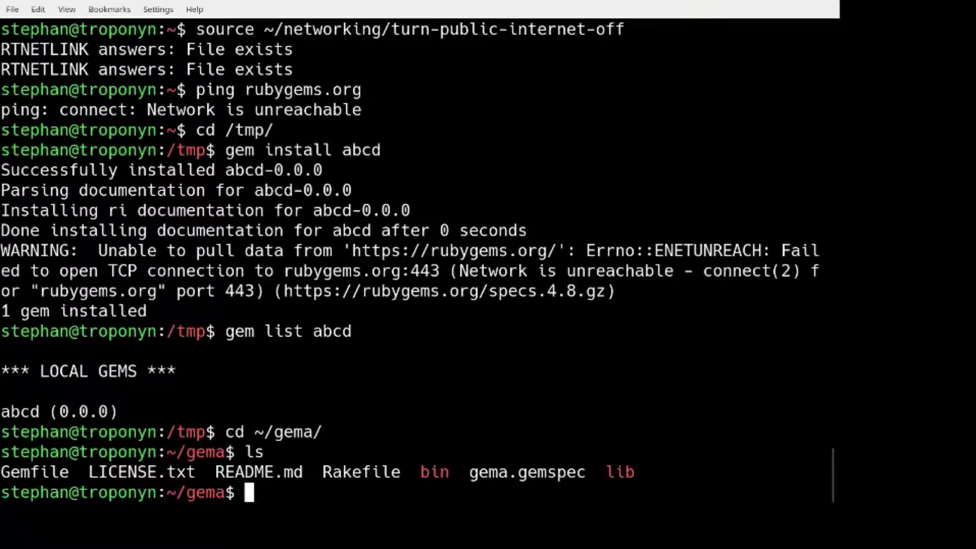
pyautogui.write('ls lib/')
pyautogui.write('more lib/')
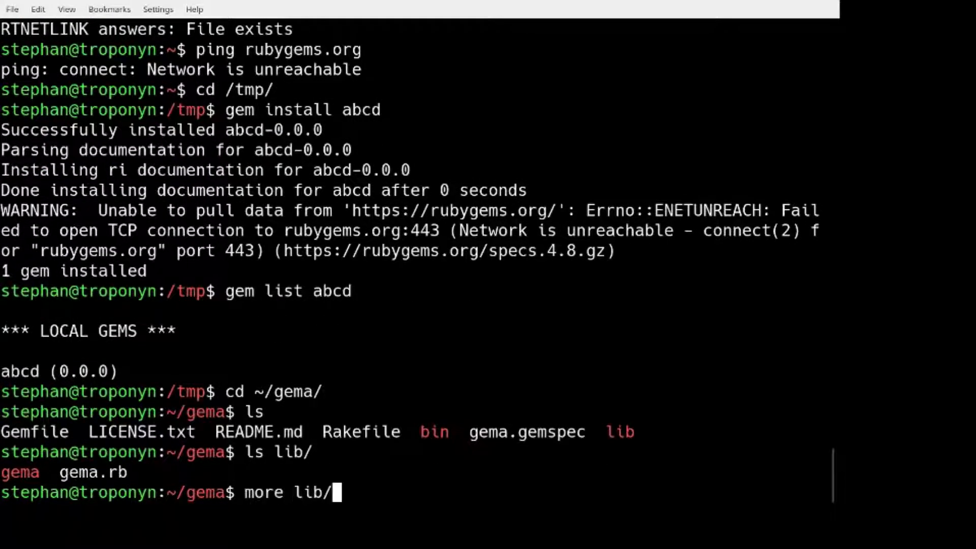
pyautogui.write('gema.rb')
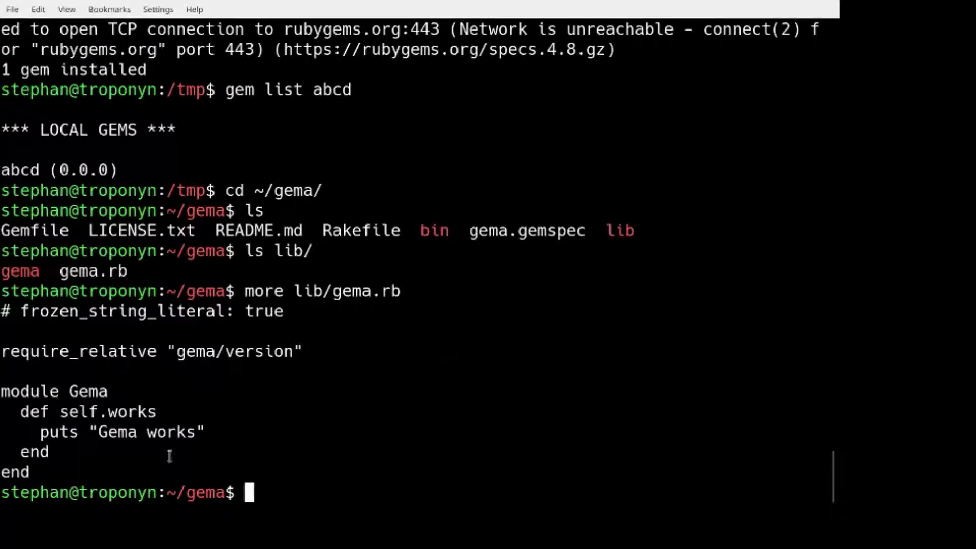
pyautogui.moveTo(136, 433)
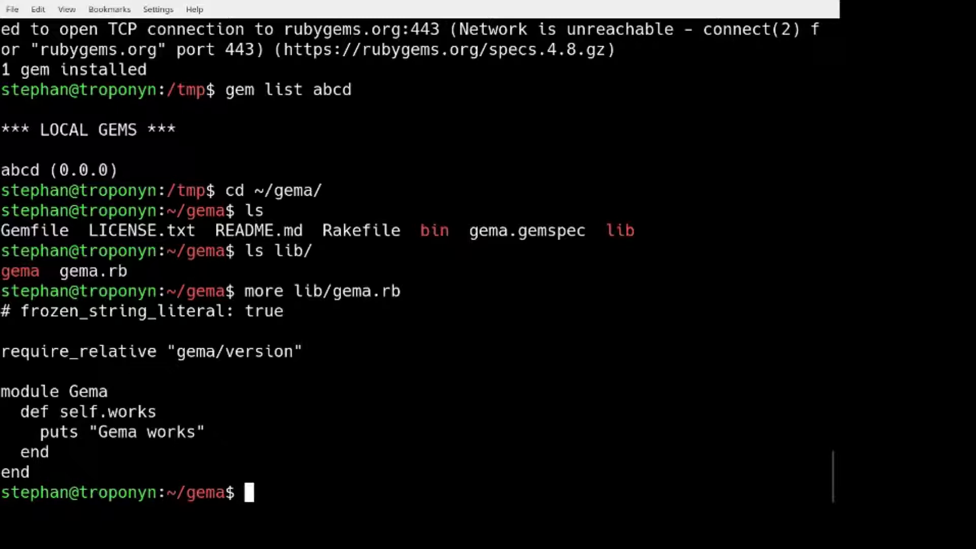
# Build gema from gema.gemspec, install the gema gem locally, and run it to print 'Gema works'.
pyautogui.write('gem')
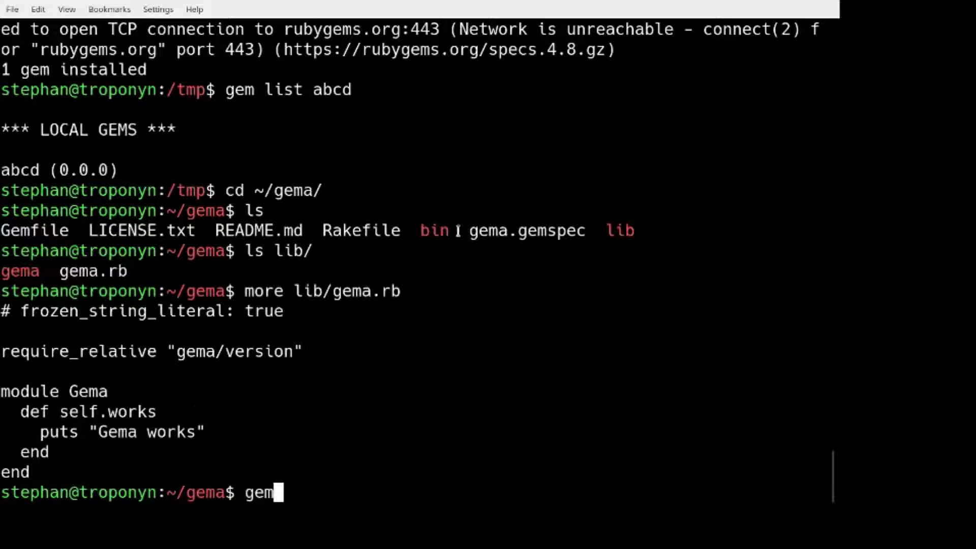
pyautogui.doubleClick(526, 230)
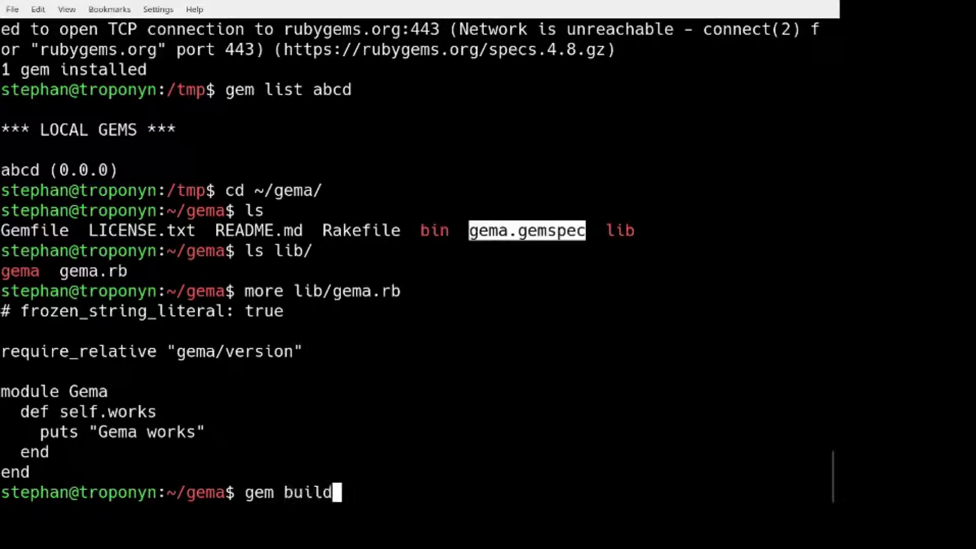
pyautogui.write('gema.gemspec')
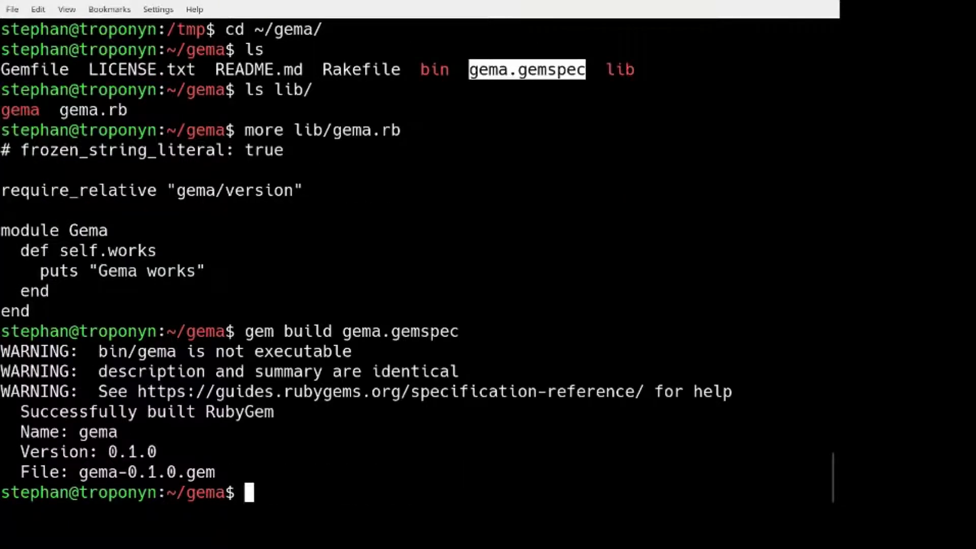
pyautogui.write('gem install gem')
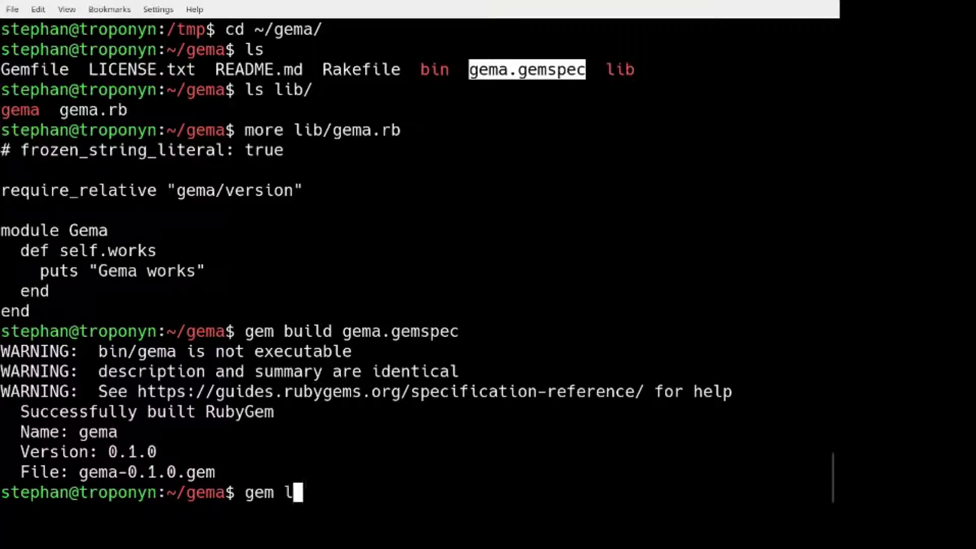
pyautogui.write('ist gema')
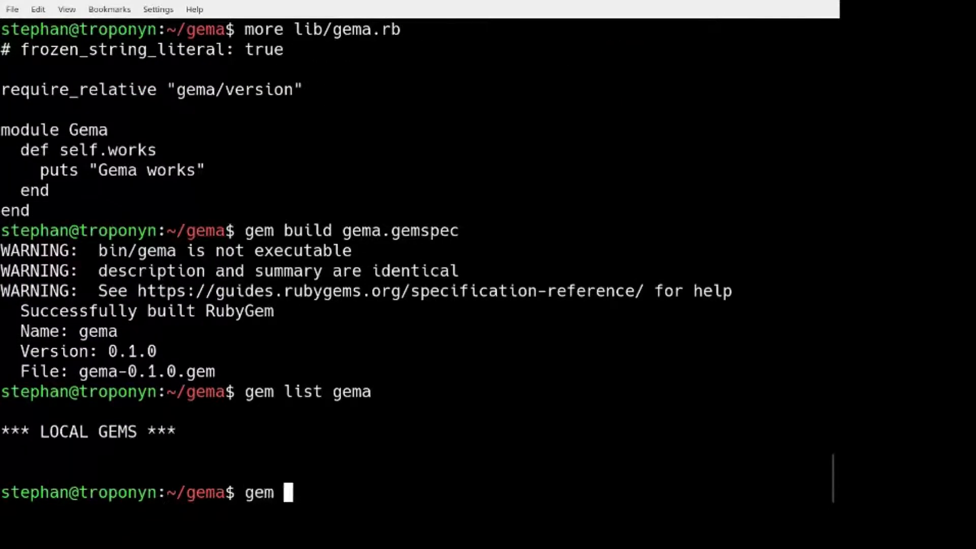
pyautogui.write('install gema-0.1.0.')
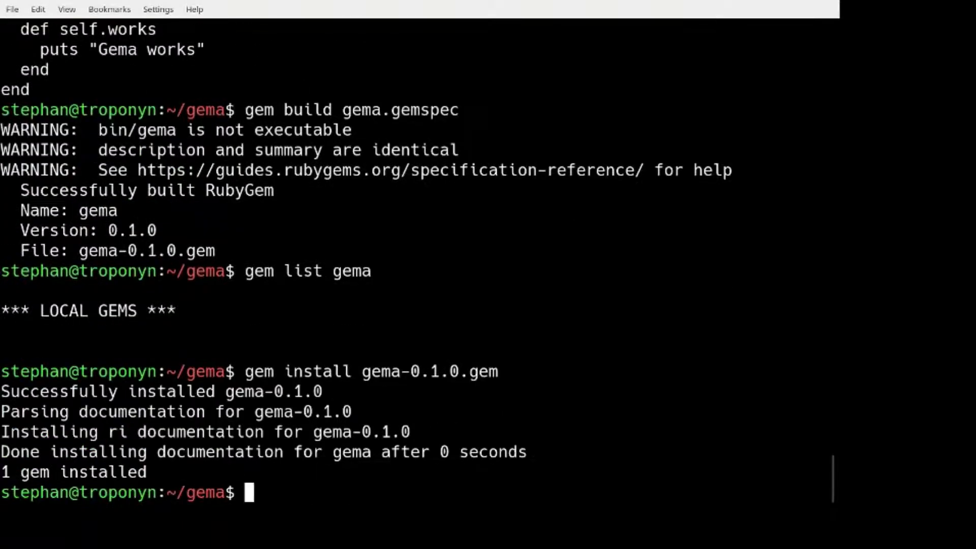
pyautogui.write('gema')
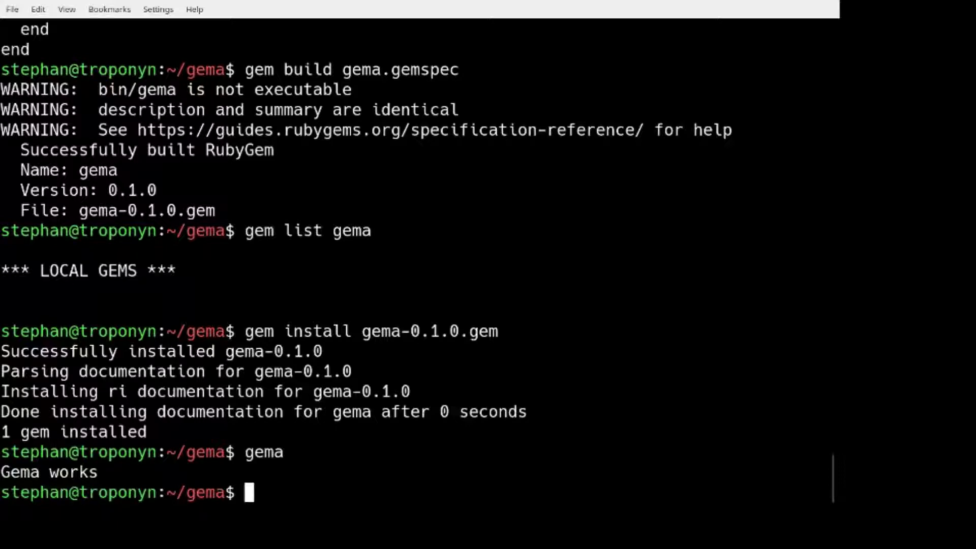
# Confirm gema 0.1.0 appears in gem list, then change into ../gemb.
pyautogui.write('gem')
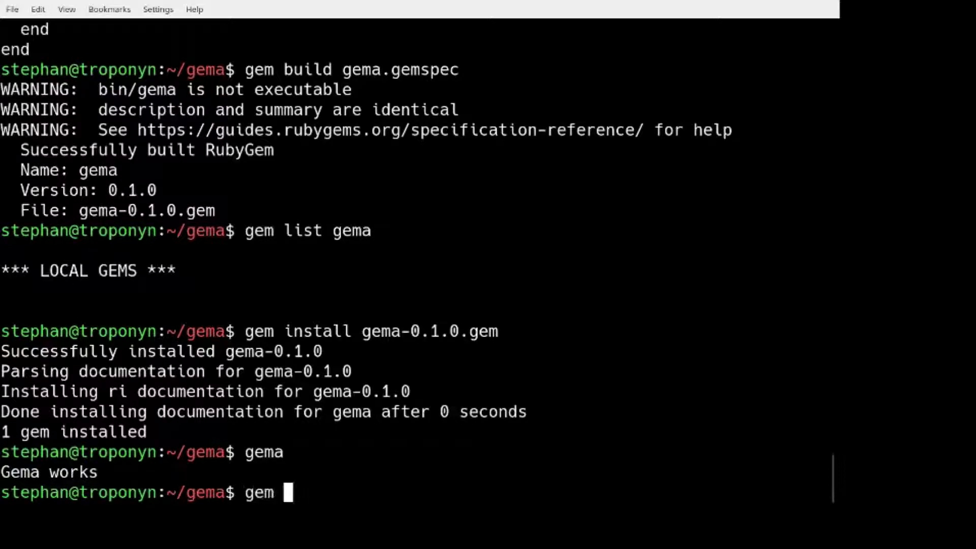
pyautogui.write('list')
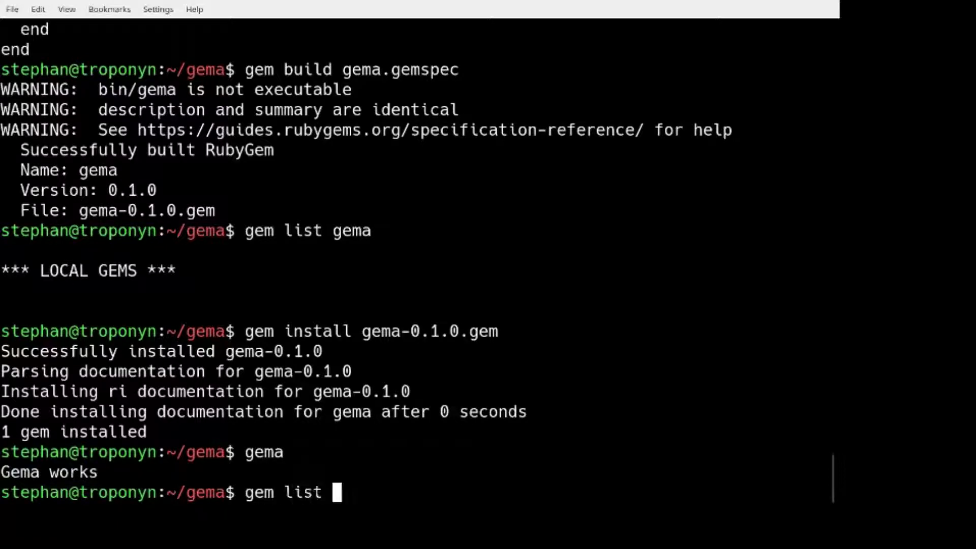
pyautogui.write('gema')
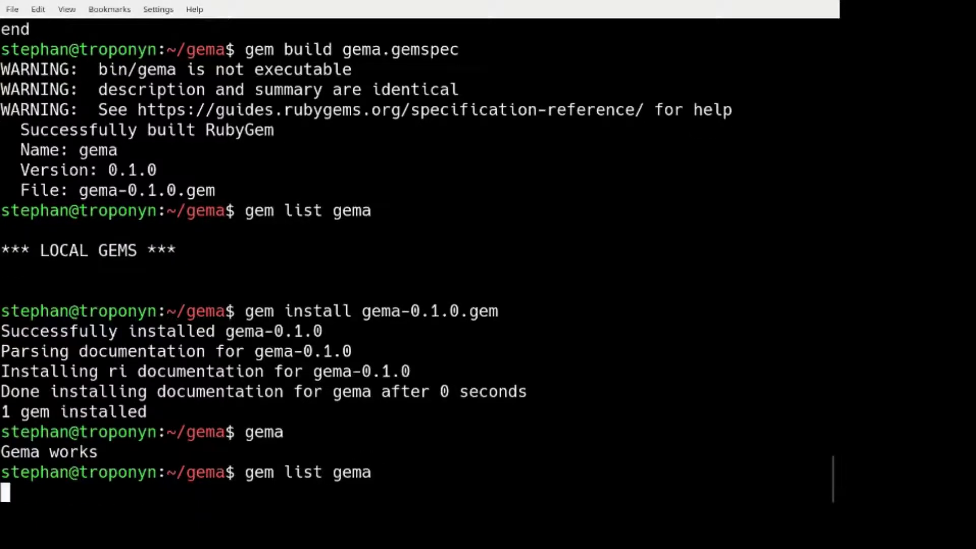
pyautogui.press('Return')
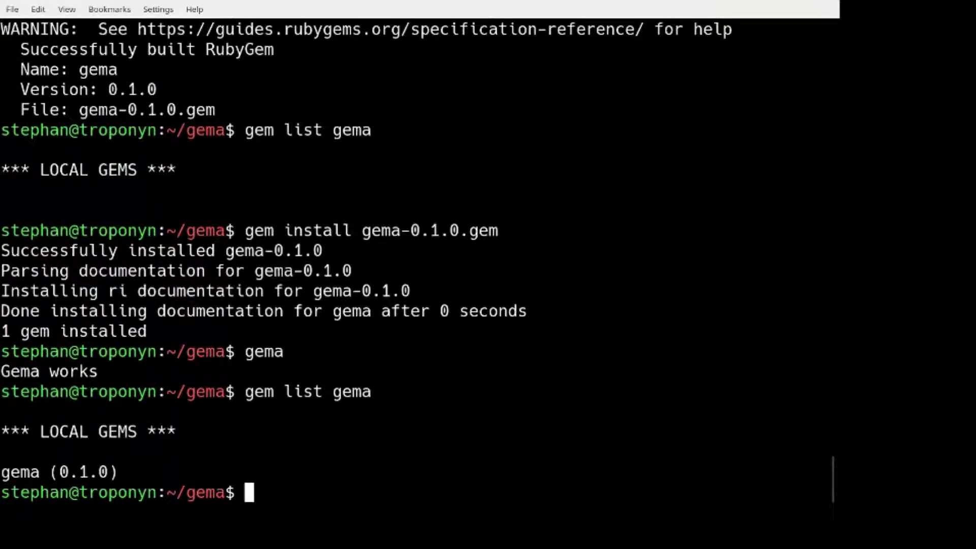
pyautogui.write('cd ../gemb')
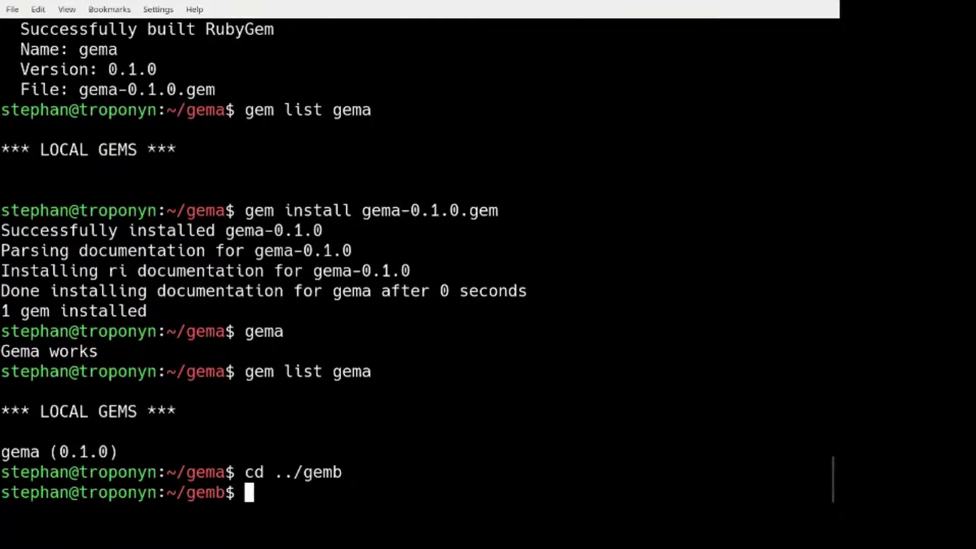
# Show gemb.gemspec with its gema ~> 0.1.0 dependency and build the gemb gem.
pyautogui.write('cat ge')
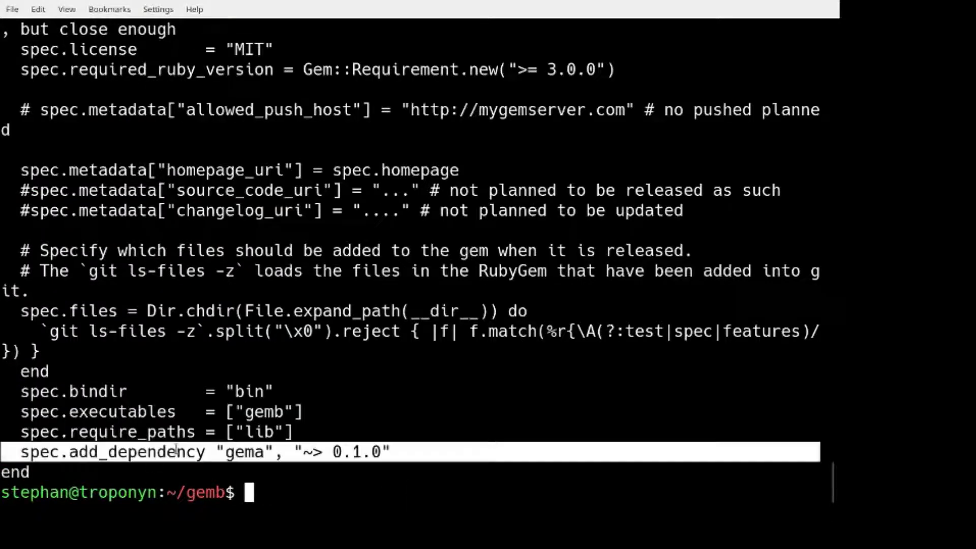
pyautogui.write('gem')
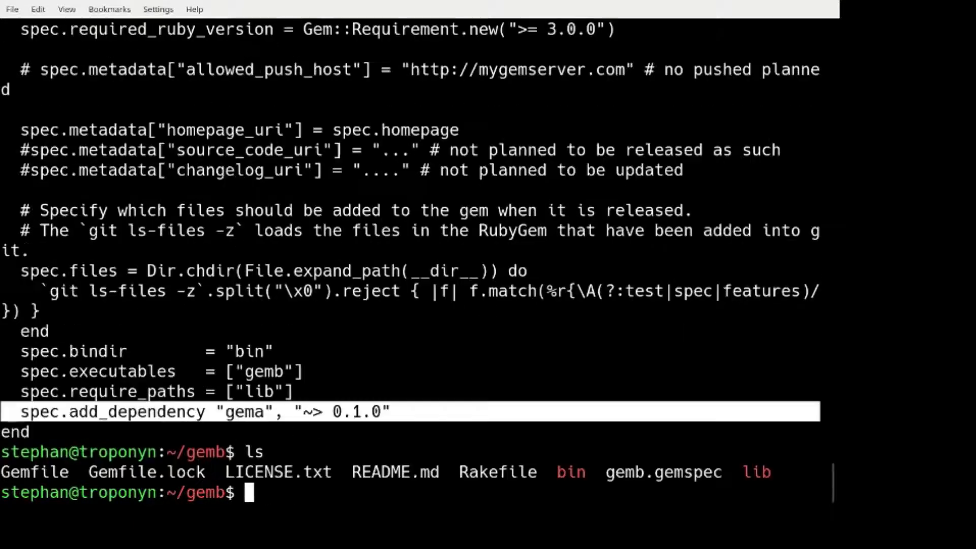
pyautogui.write('gem build gemb.gemspec')
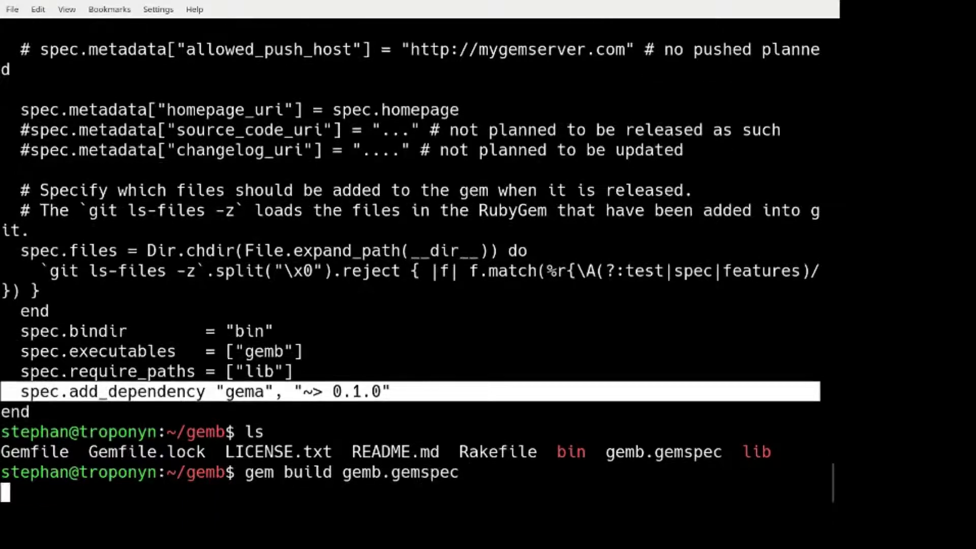
# Install gemb offline and run it so 'Gema works' and 'Gemb works' print, then view its lib source.
pyautogui.write('gem install')
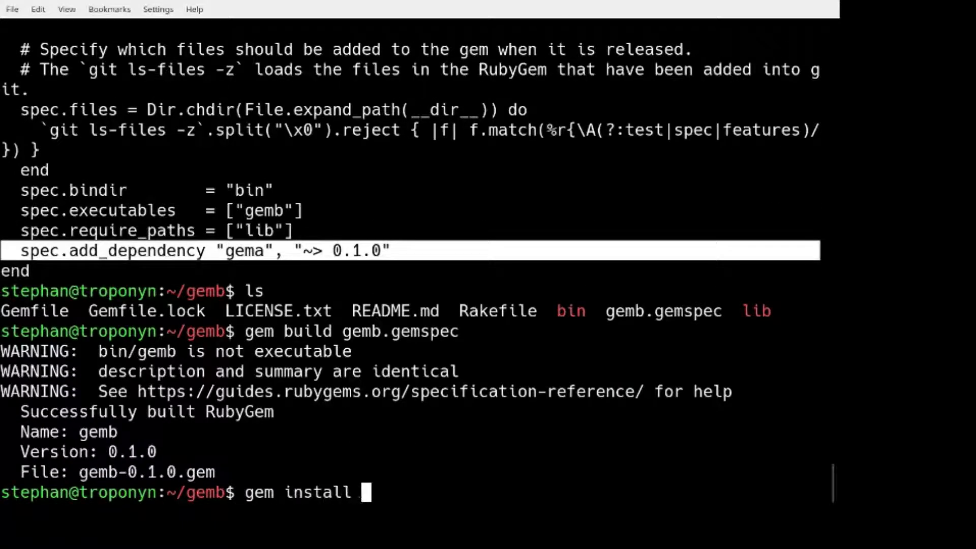
pyautogui.write('gemb')
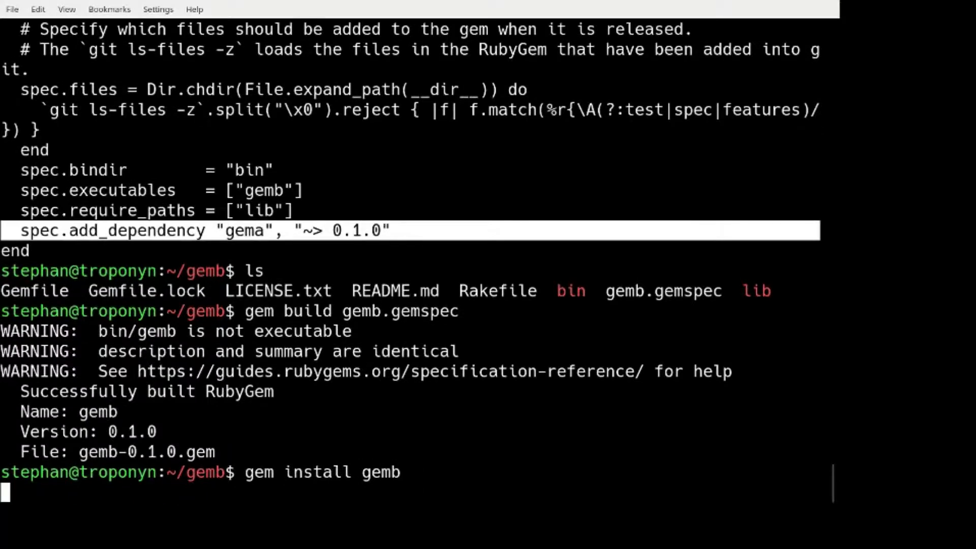
pyautogui.write('gemb')
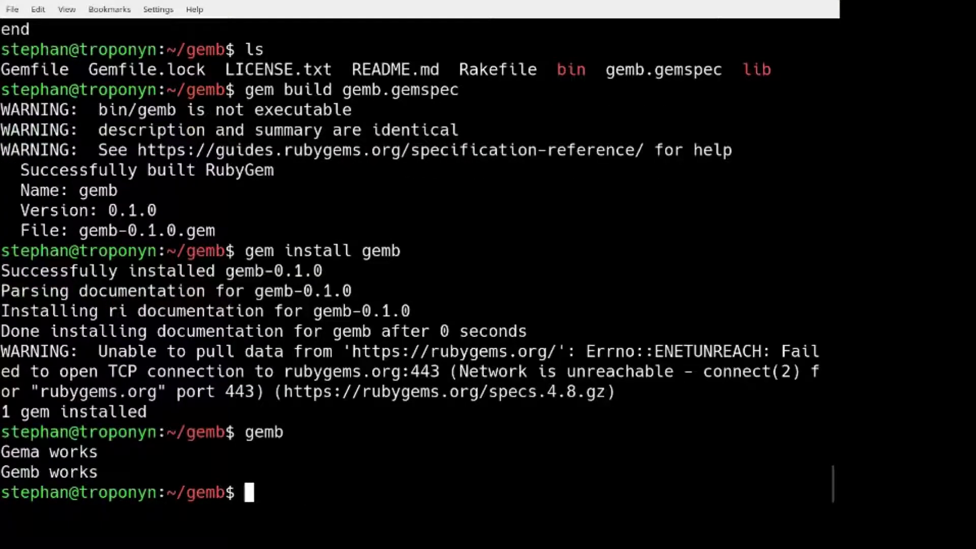
pyautogui.write('cat lib/')
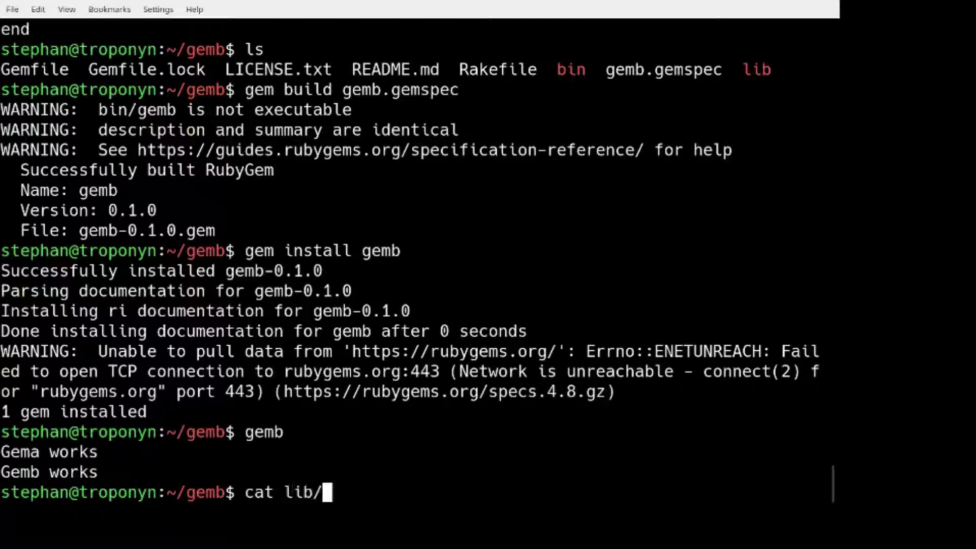
# View lib/gemb.rb and copy gemb-0.1.0.gem into /tmp.
pyautogui.write('gemb.rb')
pyautogui.write('cp')
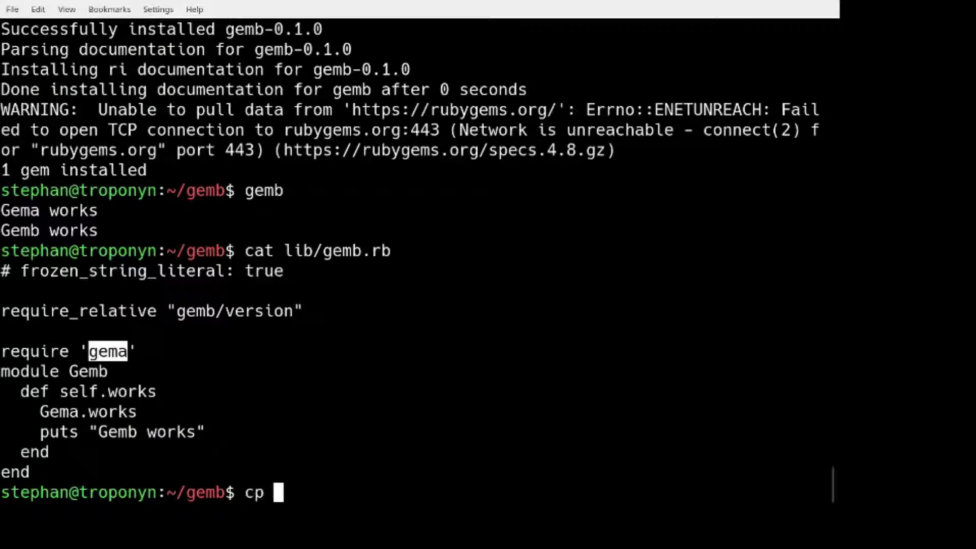
pyautogui.write('gemb.gemspec')
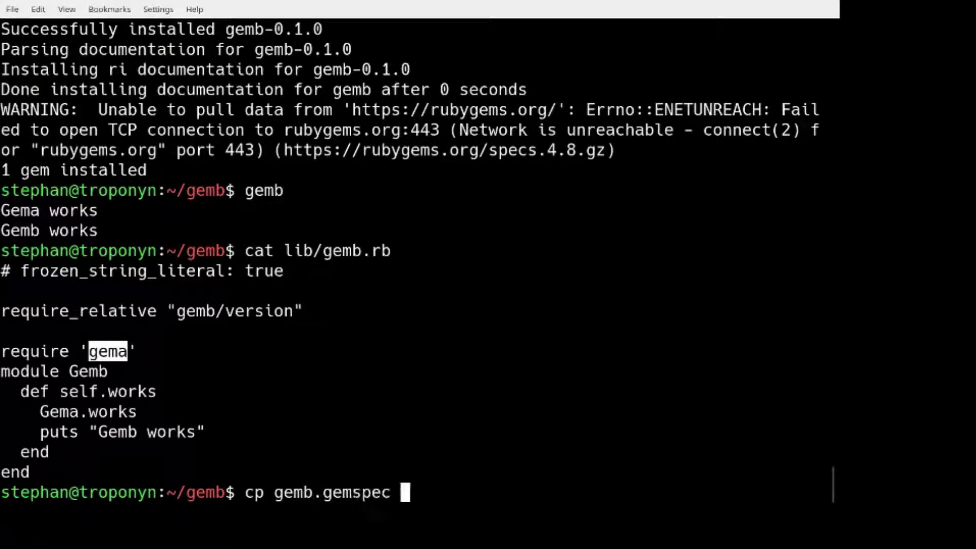
pyautogui.press('BackSpace')
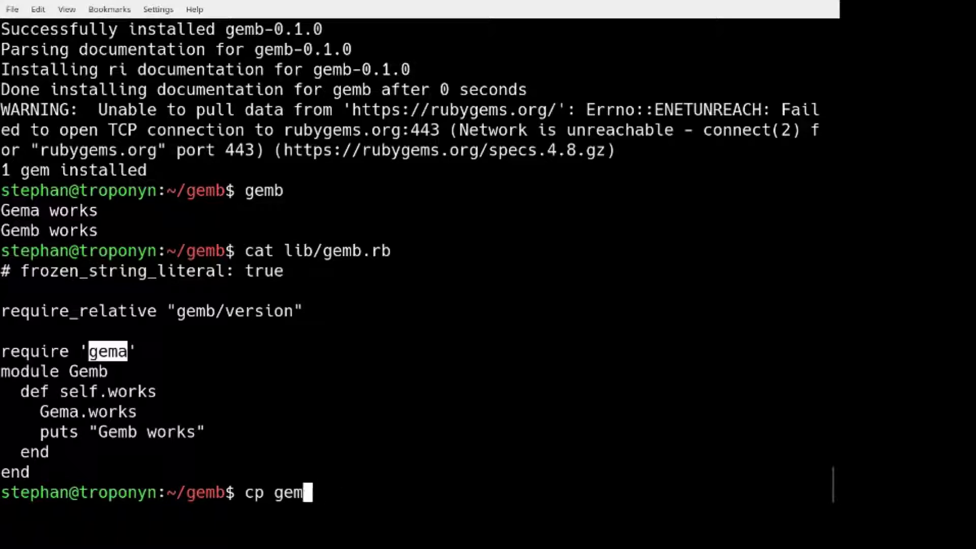
pyautogui.write('b-0.1.0.gem  /tmp/')
pyautogui.write('cd ../ge')
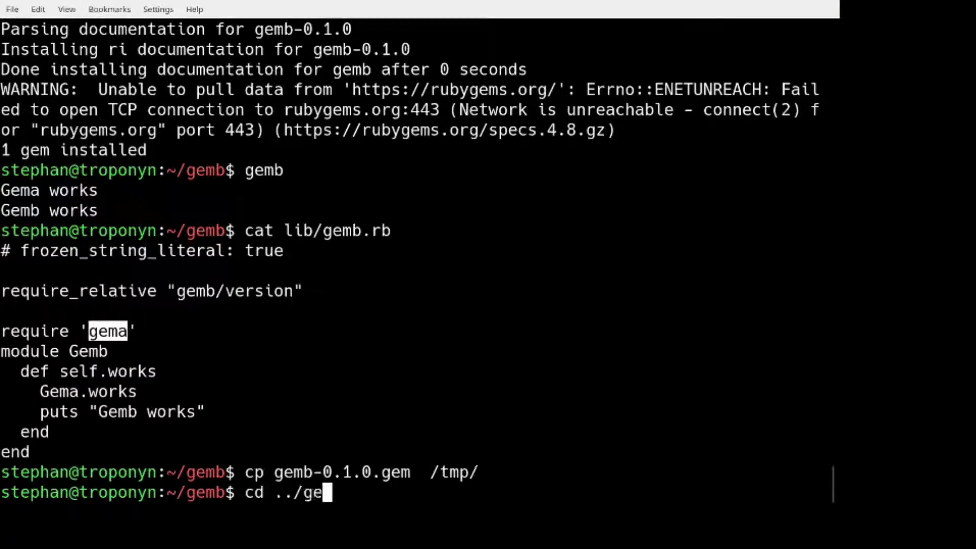
pyautogui.press('Return')
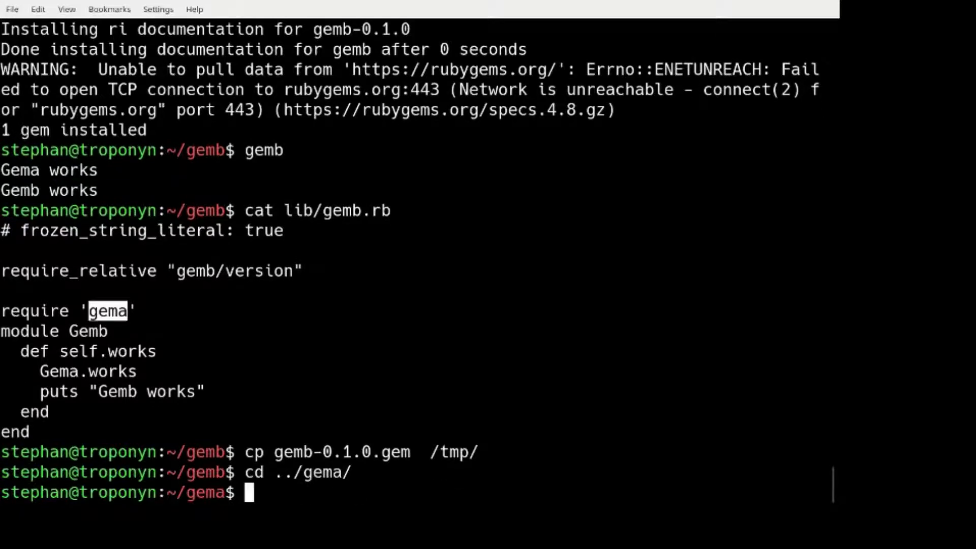
pyautogui.write('cp gemb-0.1.0.gem  /tmp/')
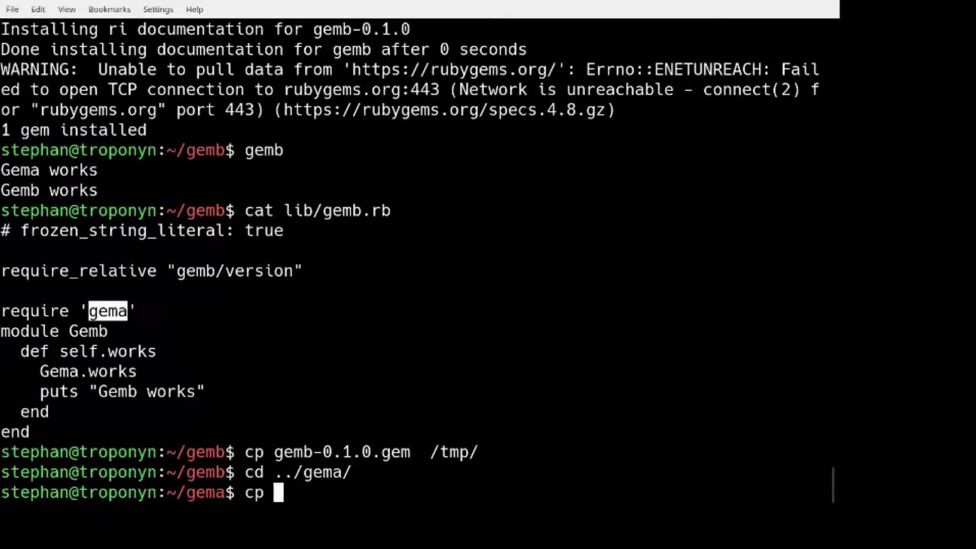
# Move to the ../gema folder and copy gema-0.1.0.gem into /tmp.
pyautogui.write('gema')
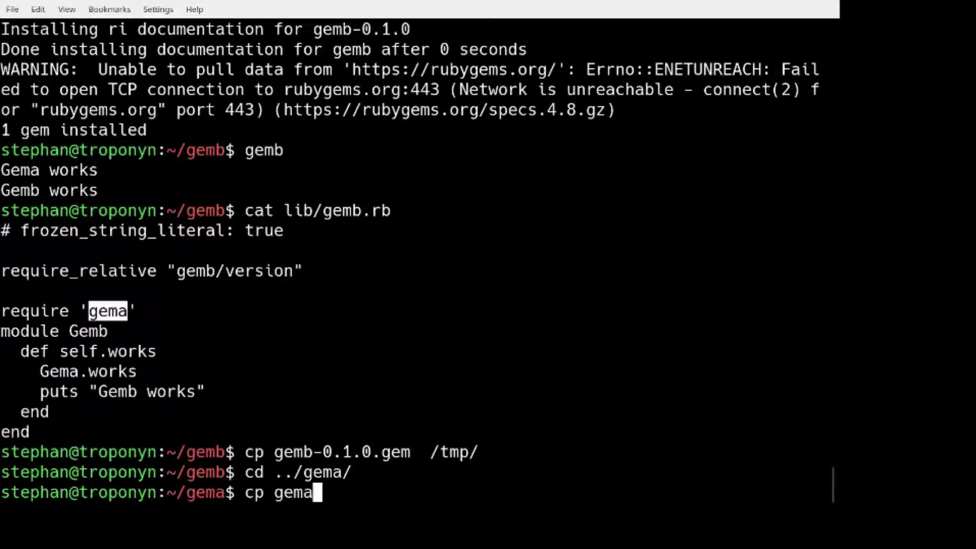
pyautogui.write('-0.1.0.gem  /tmp/')
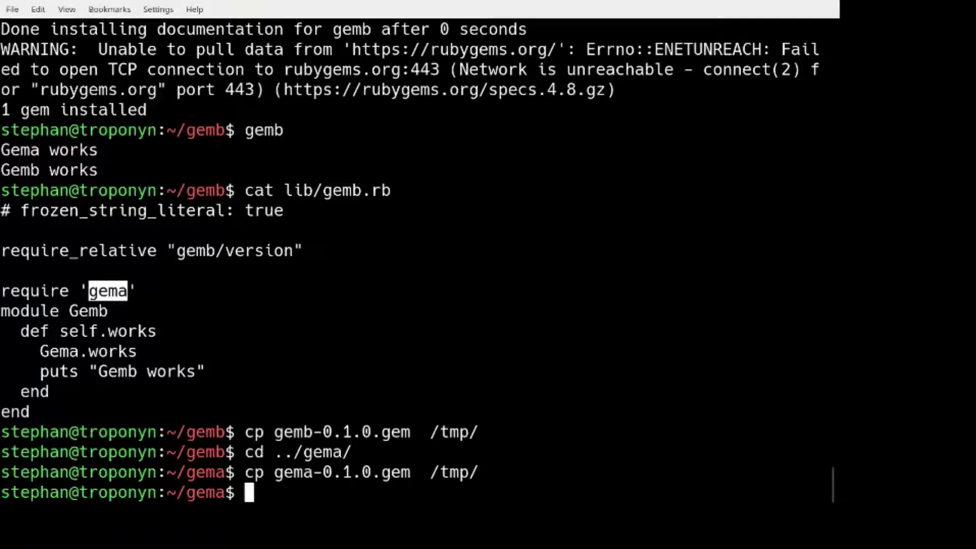
pyautogui.write('cd')
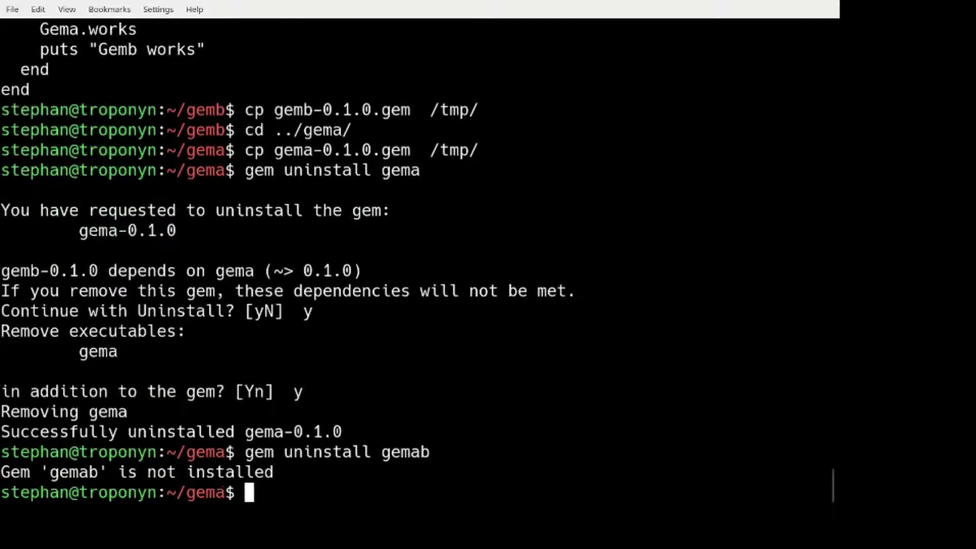
# Uninstall gema and gemb with `gem uninstall`, then list gem*gem in /tmp to confirm both files.
pyautogui.write('gem uninstall gemb')
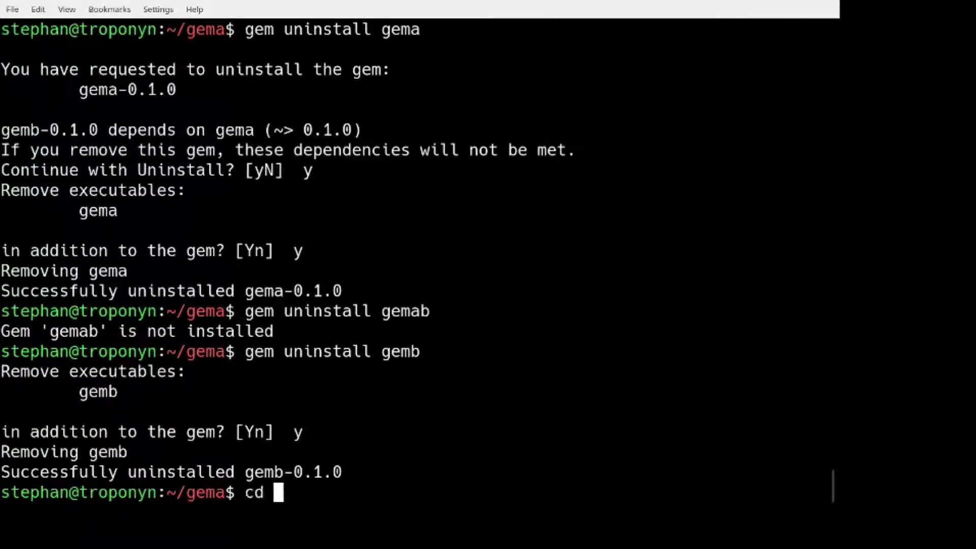
pyautogui.write('/tmp/')
pyautogui.write('ls')
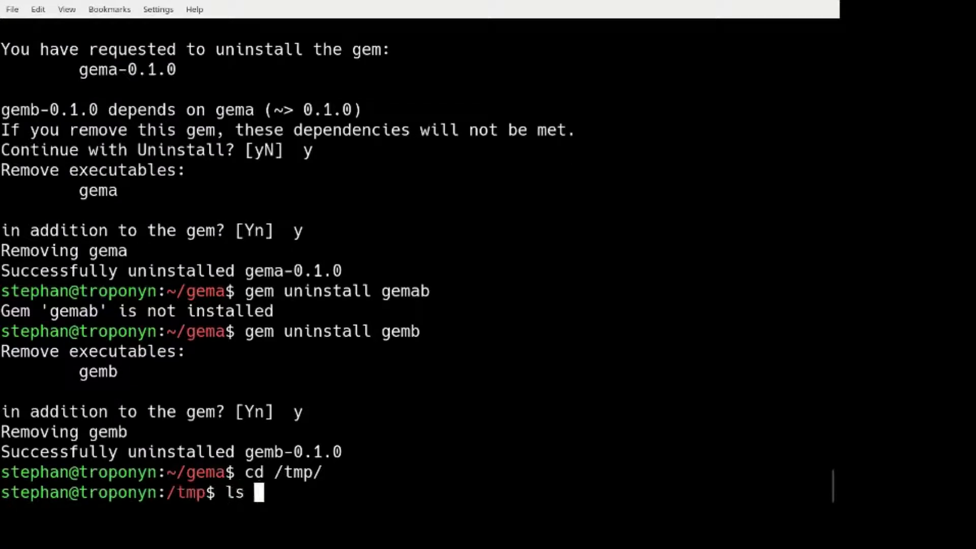
pyautogui.write('gem*ghem')
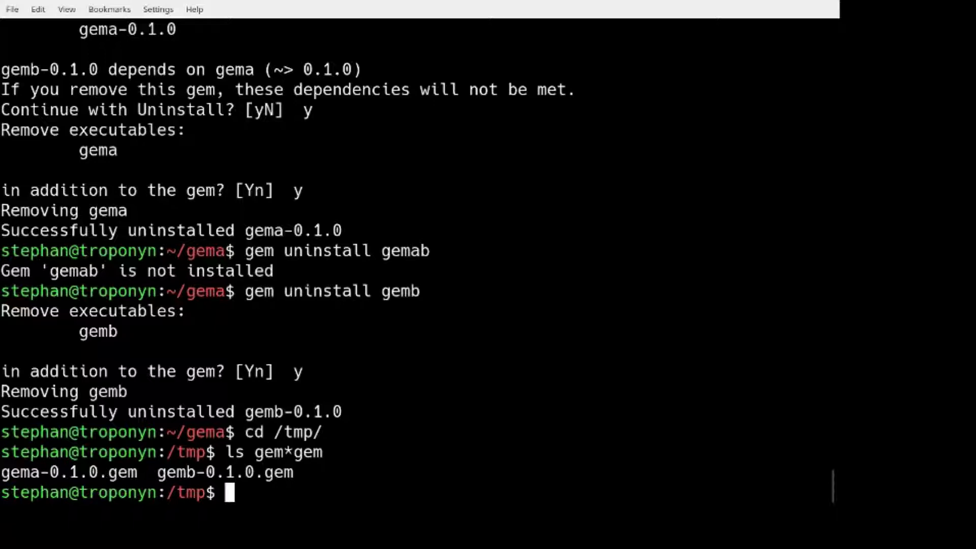
# Run `gem install gemb` from /tmp, then list gema and gemb to confirm both installed.
pyautogui.write('gem list')
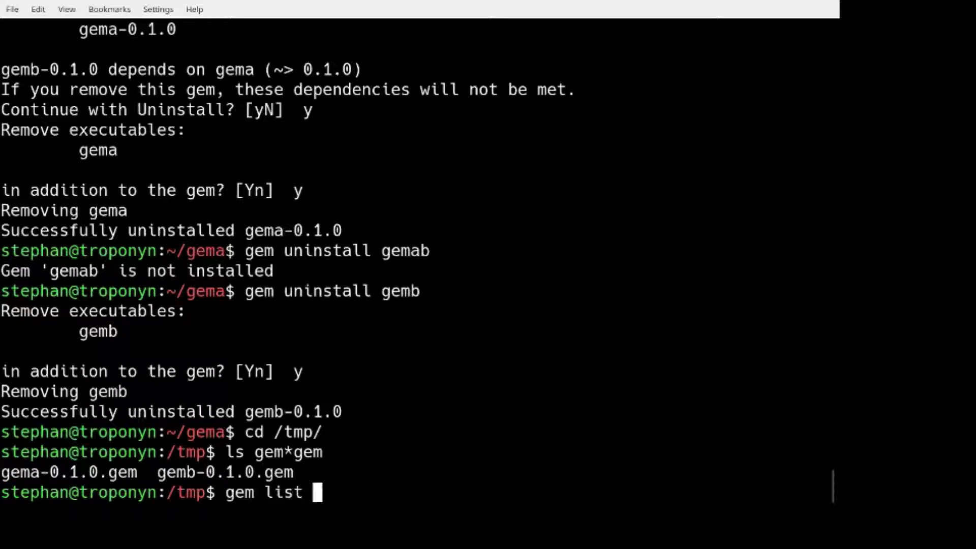
pyautogui.write('gema')
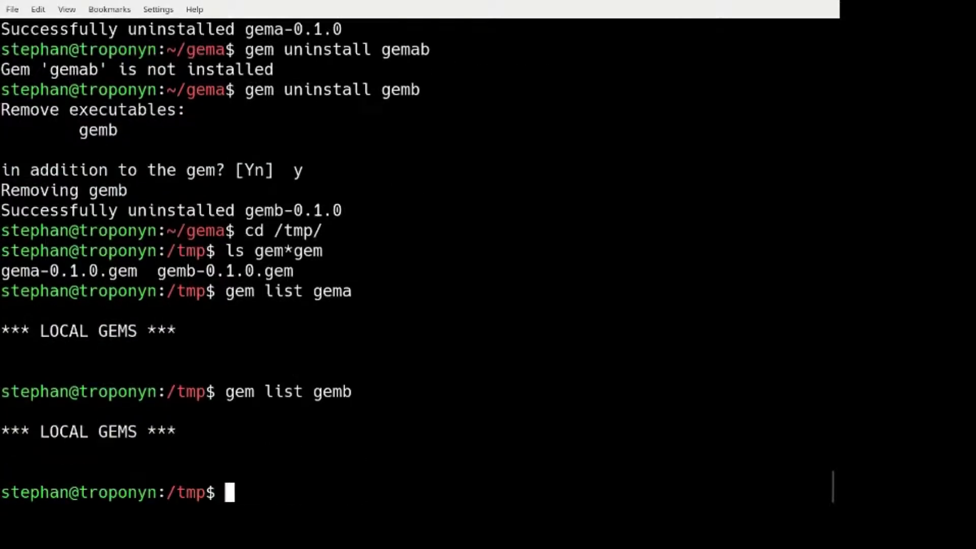
pyautogui.write('gem install')
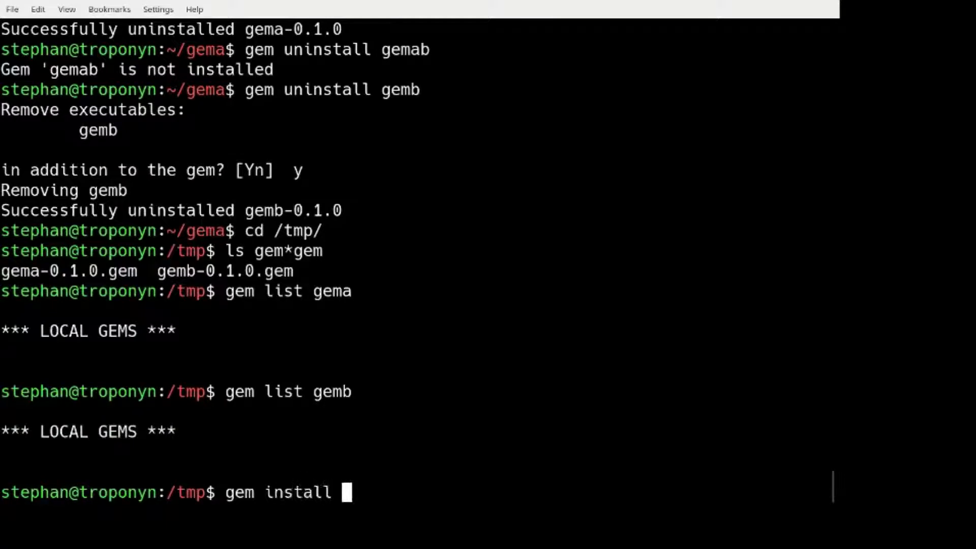
pyautogui.write('gemb')
pyautogui.write('gem list gema')
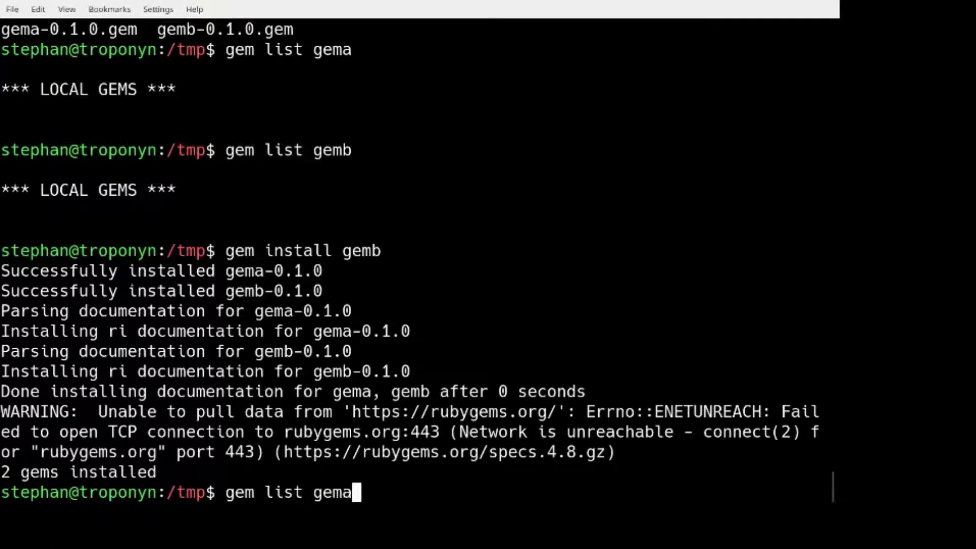
pyautogui.press('Return')
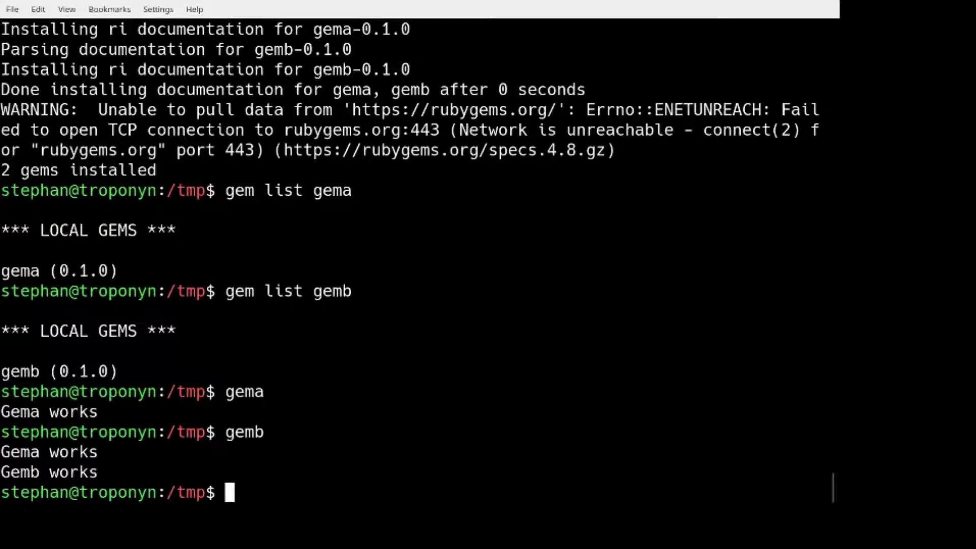
# Ping rubygems.org and see the network reported as unreachable.
pyautogui.write('ping rtu')
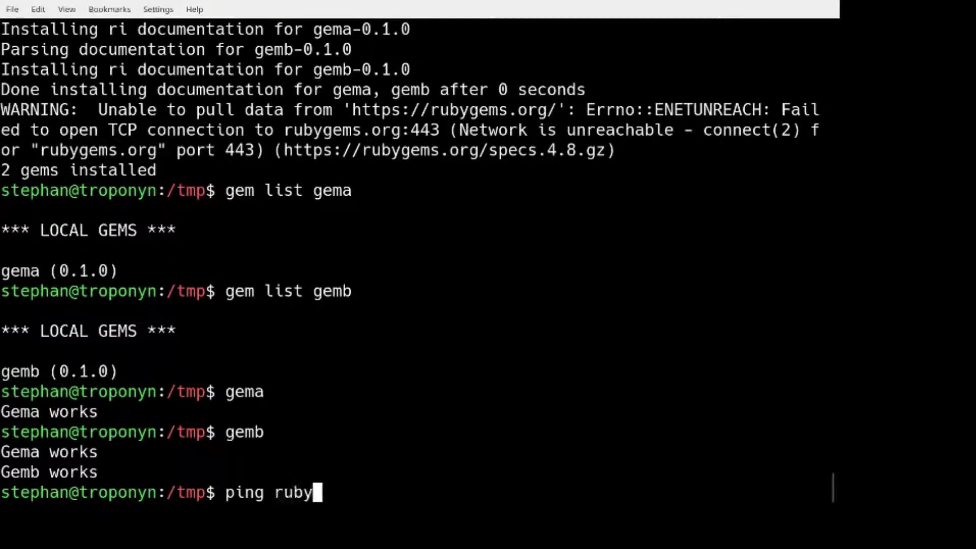
pyautogui.write('gems.org')
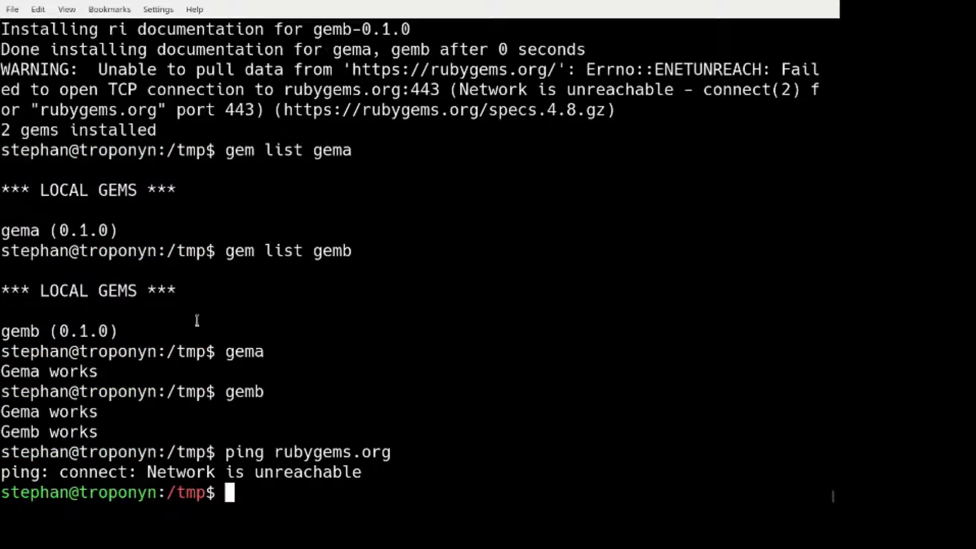
# Print a figlet banner for the bundler section and change into ~/bundler-example/.
pyautogui.write('fig')
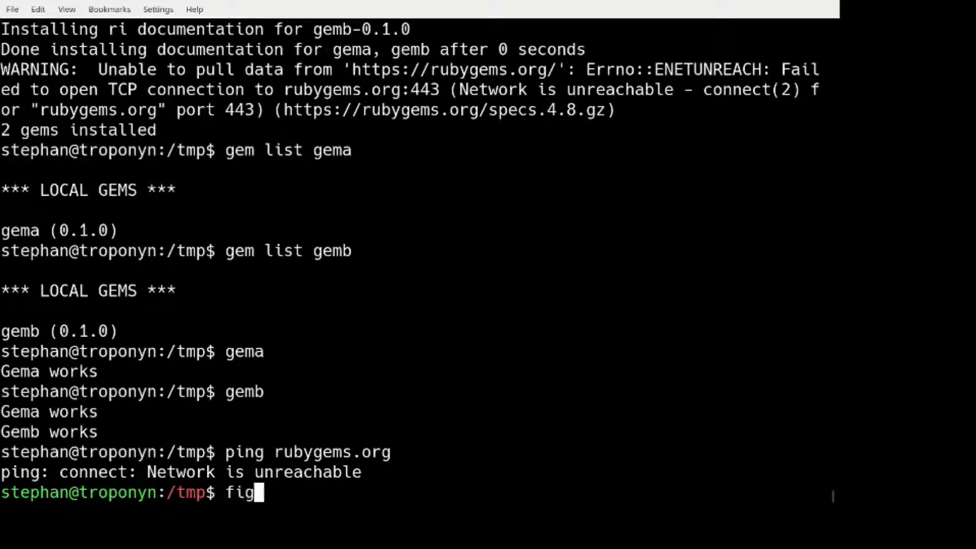
pyautogui.write('let')
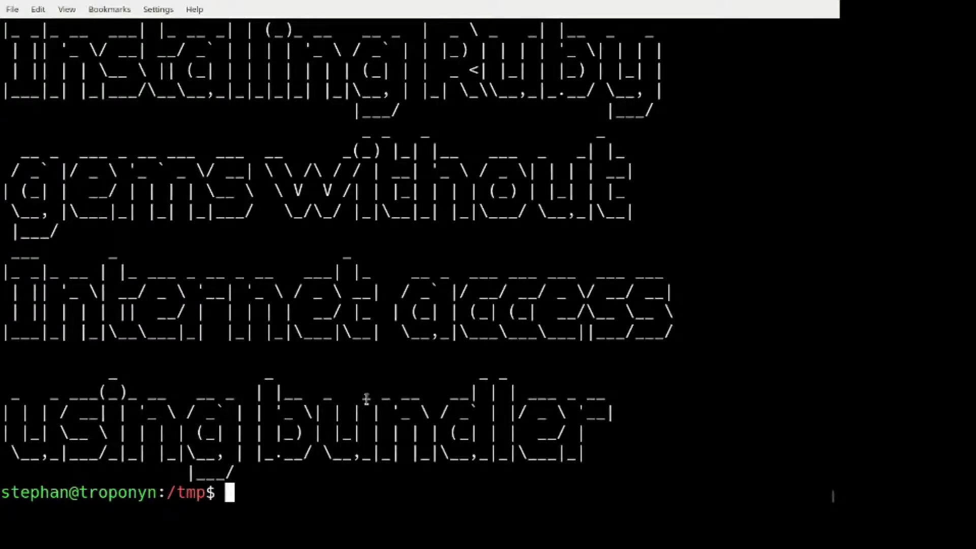
pyautogui.write('cd ~/bundler-example/')
pyautogui.write('cat Gemfile')
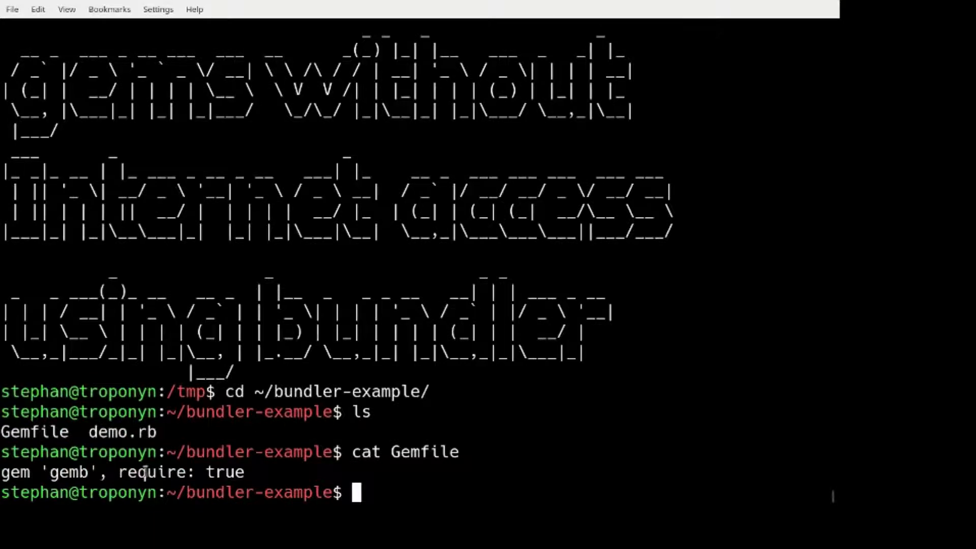
# Inspect the Gemfile and demo.rb, then run `bundle install` to resolve gema and gemb.
pyautogui.write('c')
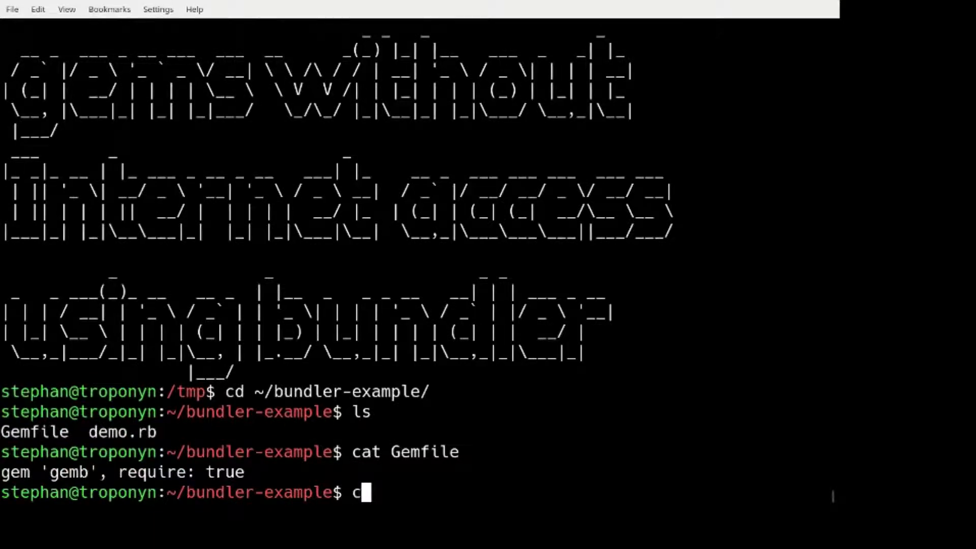
pyautogui.write('cat demo.rb')
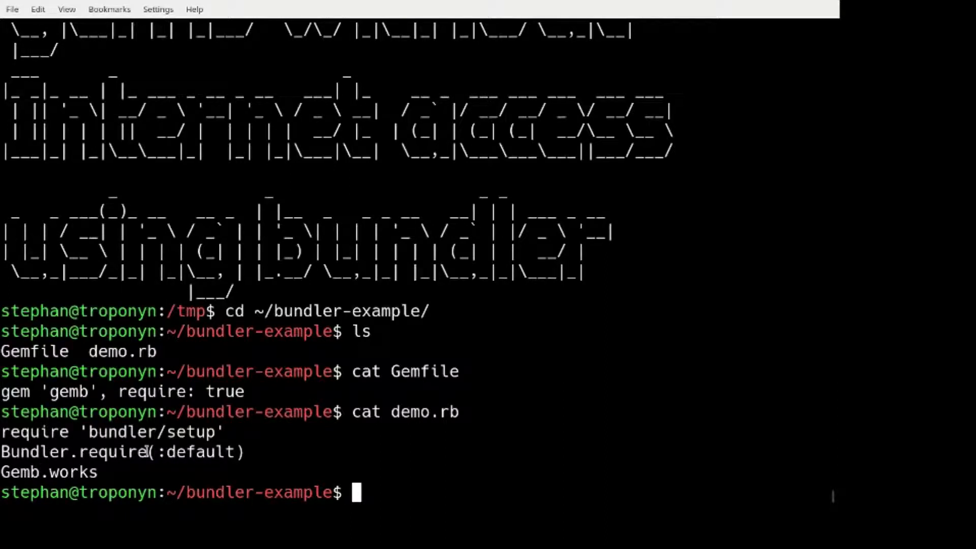
pyautogui.write('bundle')
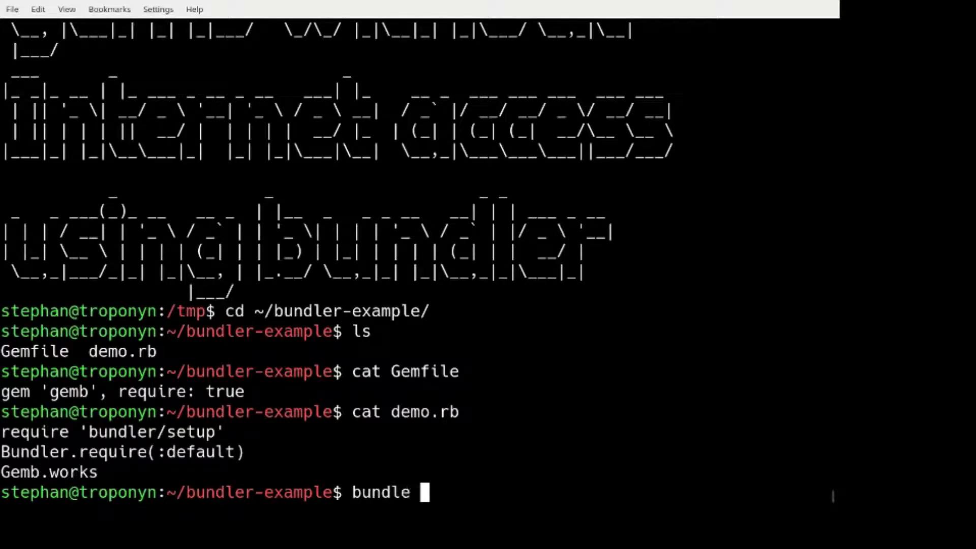
pyautogui.write('install')
pyautogui.write('cat Gemfile.lock')
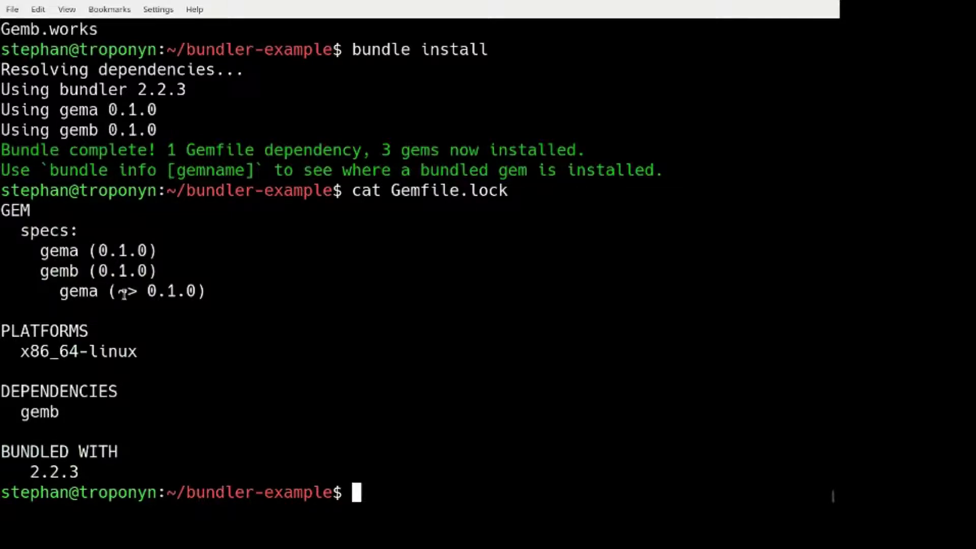
# List the project files and run `ruby demo.rb`, printing Gema works and Gemb works.
pyautogui.write('ls')
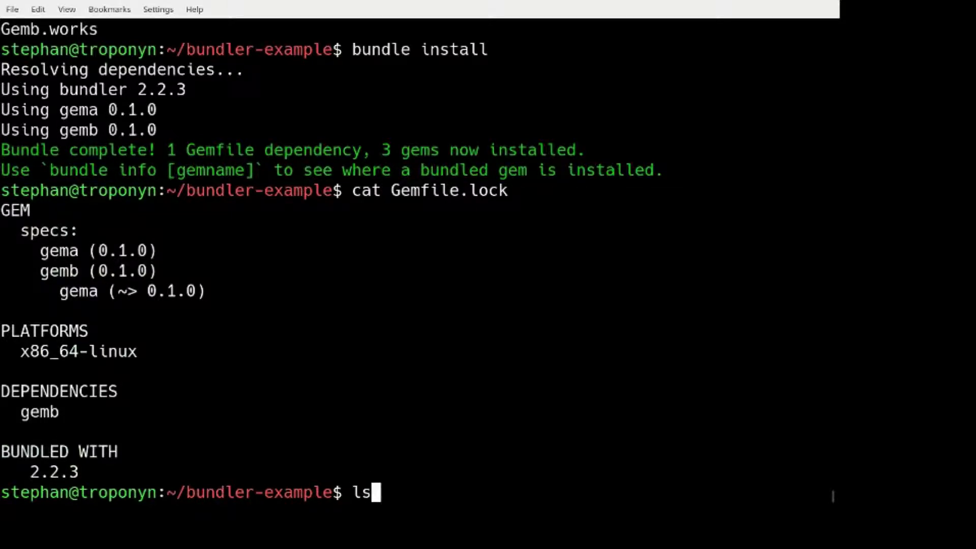
pyautogui.write('ruby')
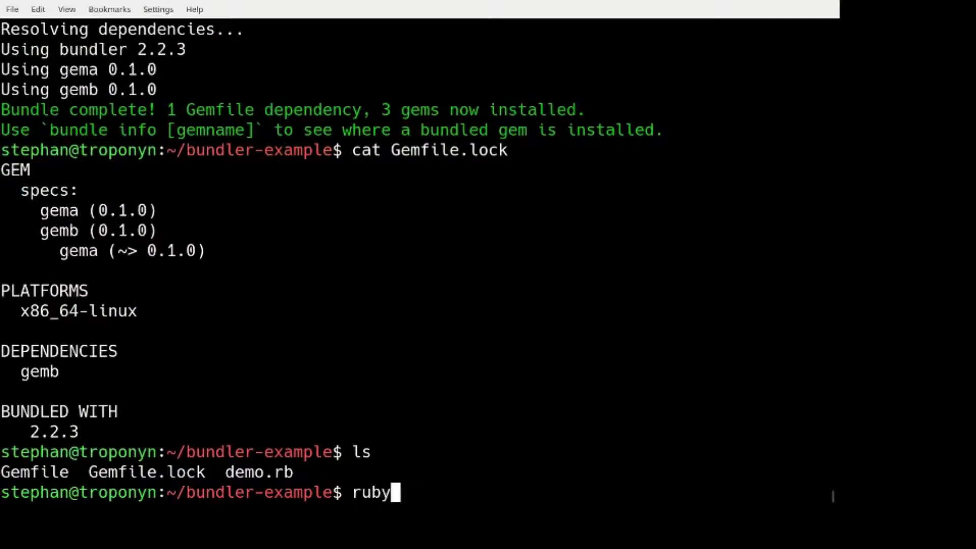
pyautogui.write('demo.rb')
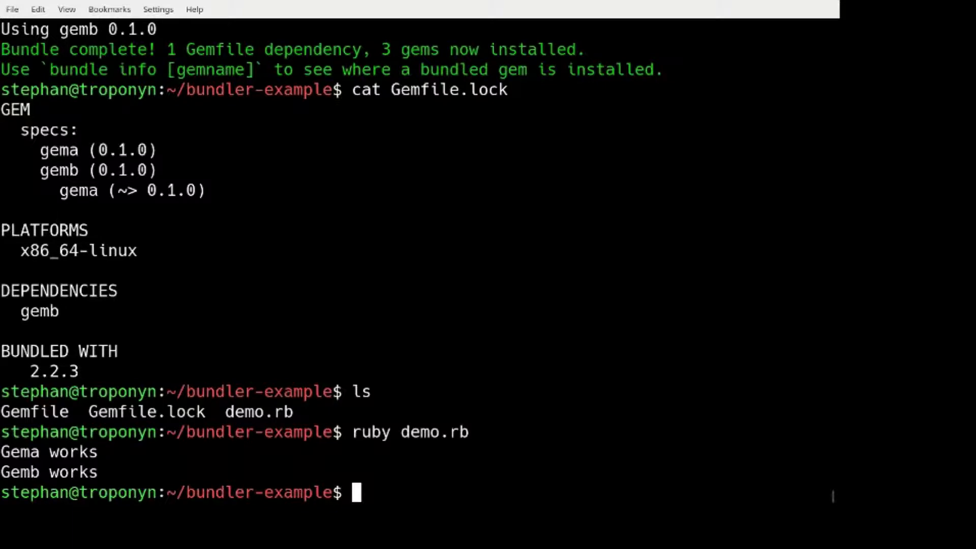
pyautogui.write('bun')
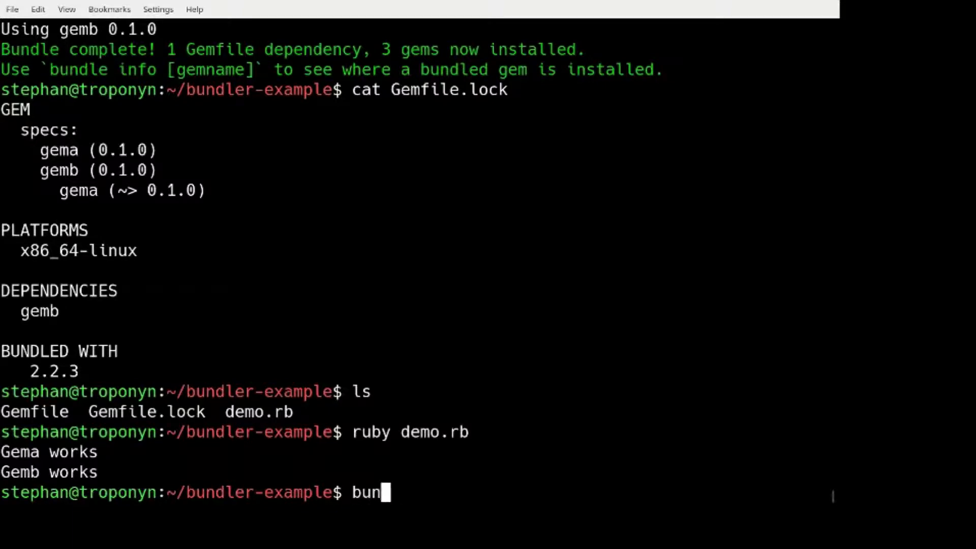
# Run `bundle cache` and list vendor/cache/ showing gema-0.1.0.gem and gemb-0.1.0.gem.
pyautogui.write('dle ins')
pyautogui.write('ls')
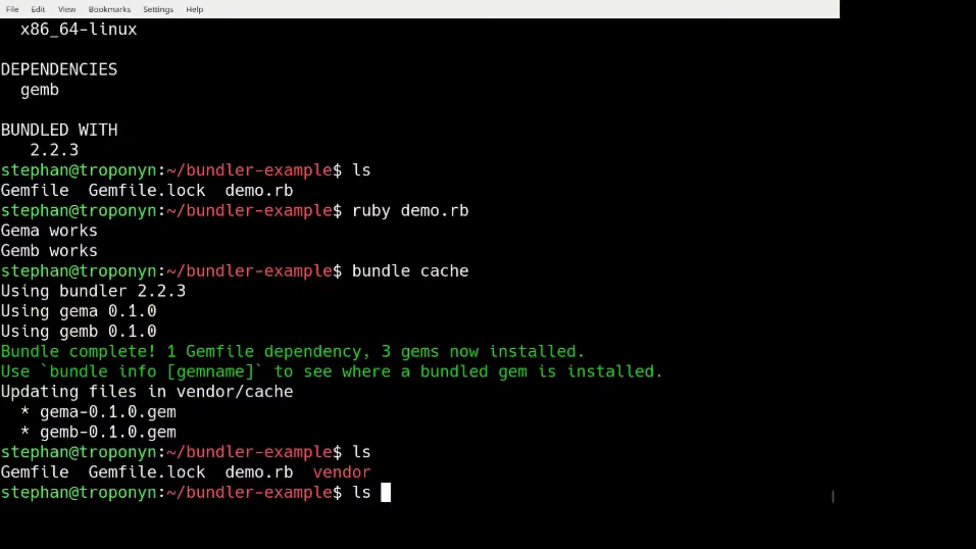
pyautogui.write('vendor/')
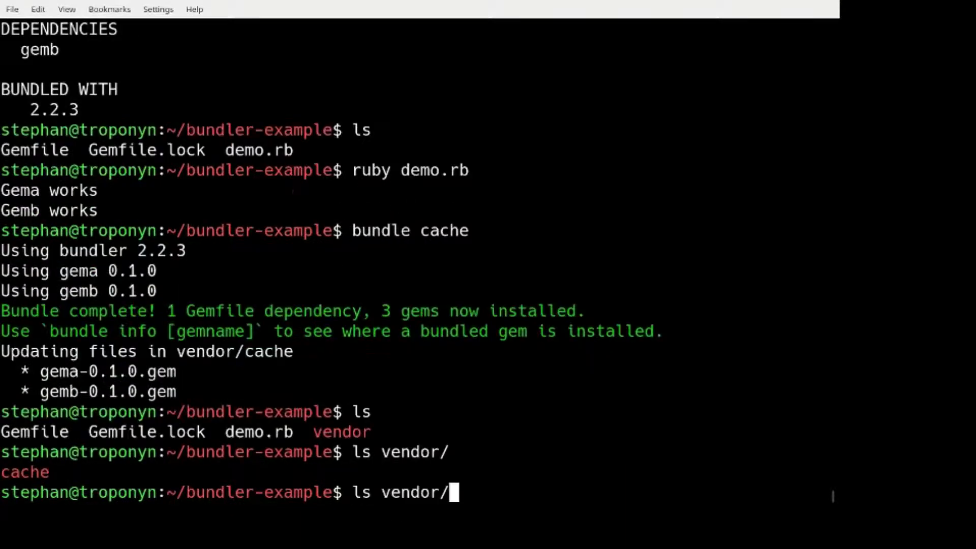
pyautogui.write('cache/')
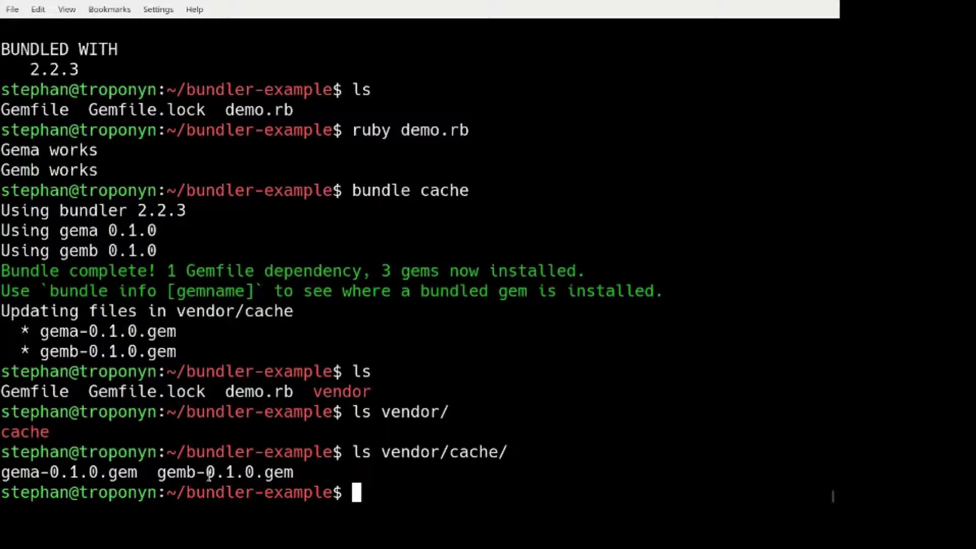
pyautogui.write('gem uninstall gema')
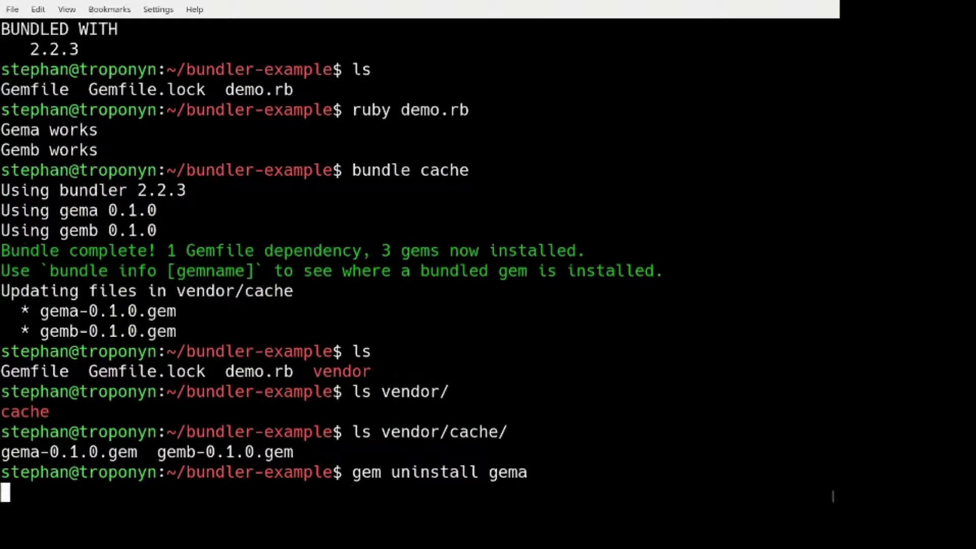
# Uninstall gema and gemb, then reinstall both from vendor/cache with `bundle install --local`.
pyautogui.write('y')
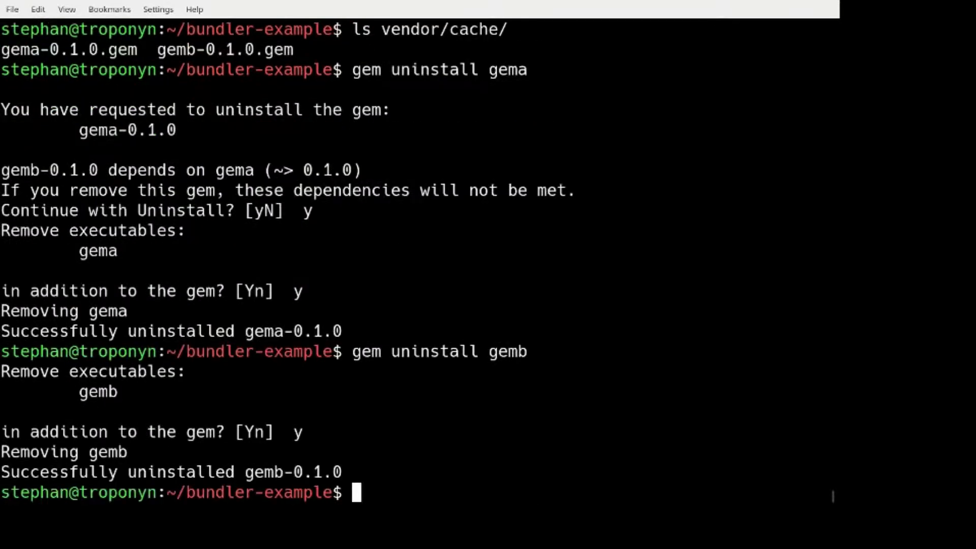
pyautogui.write('gem uninstall gemb')
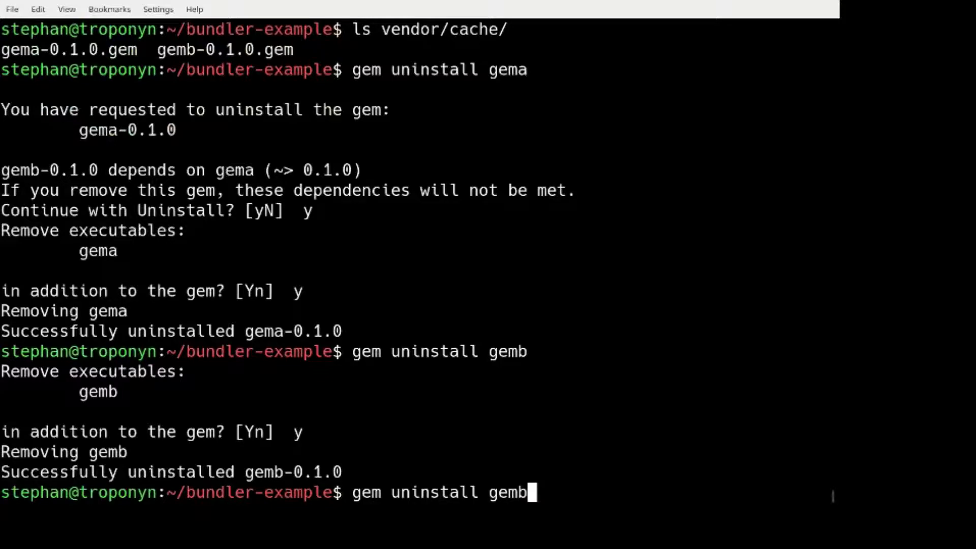
pyautogui.write('bund')
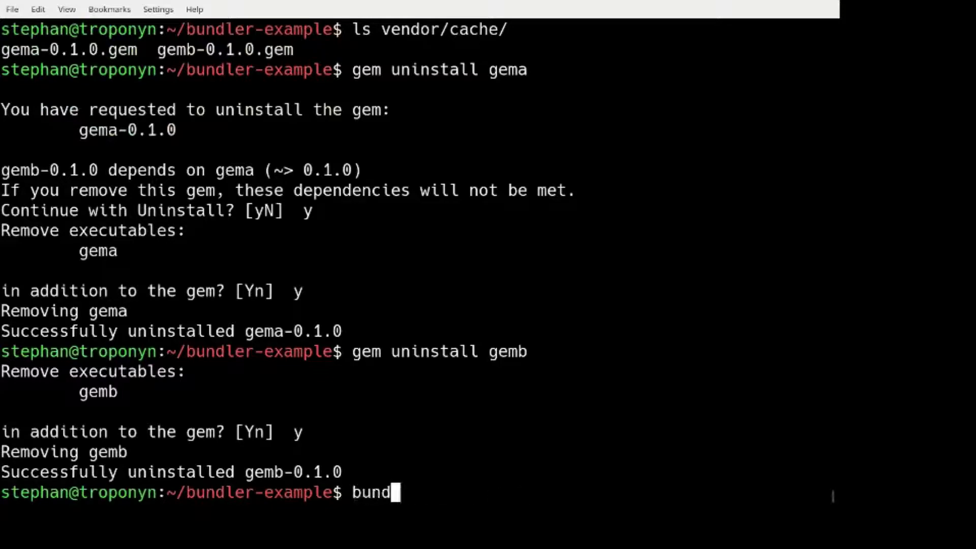
pyautogui.write('le insta')
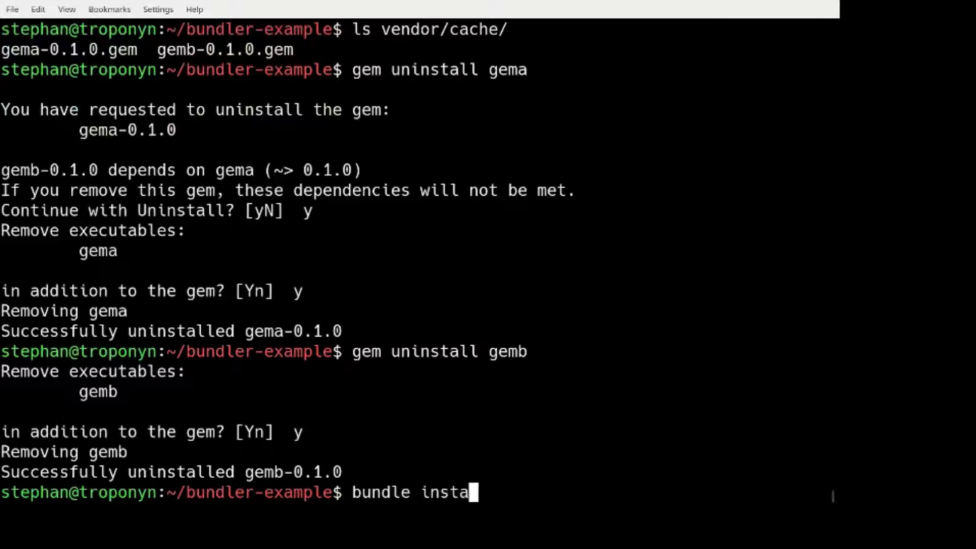
pyautogui.write('ll --')
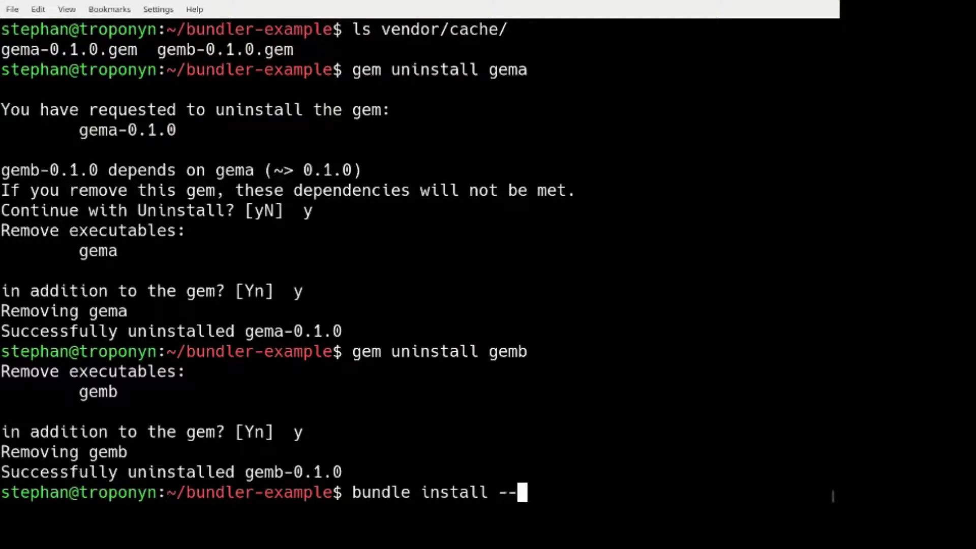
pyautogui.write('local')
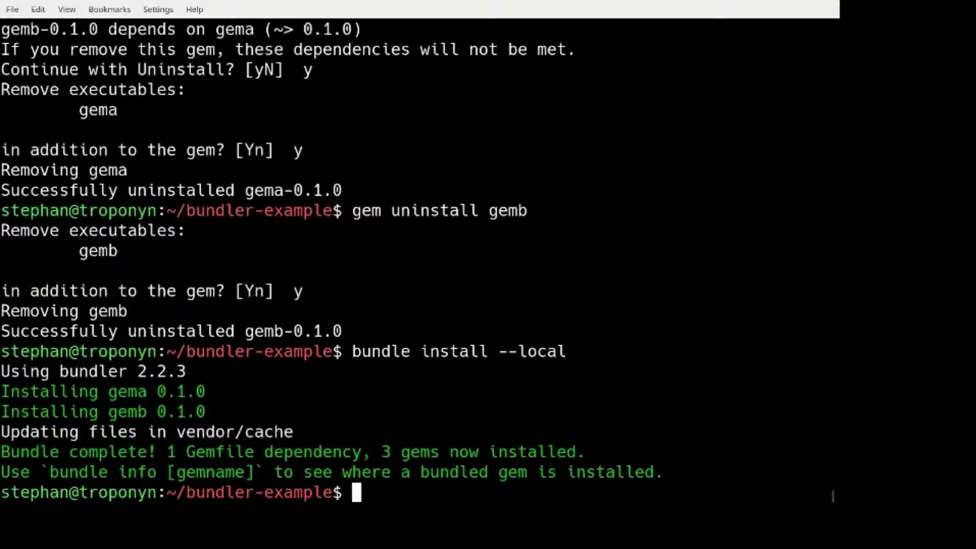
# Run `ruby demo.rb` again, printing Gema works and Gemb works.
pyautogui.write('ruby')
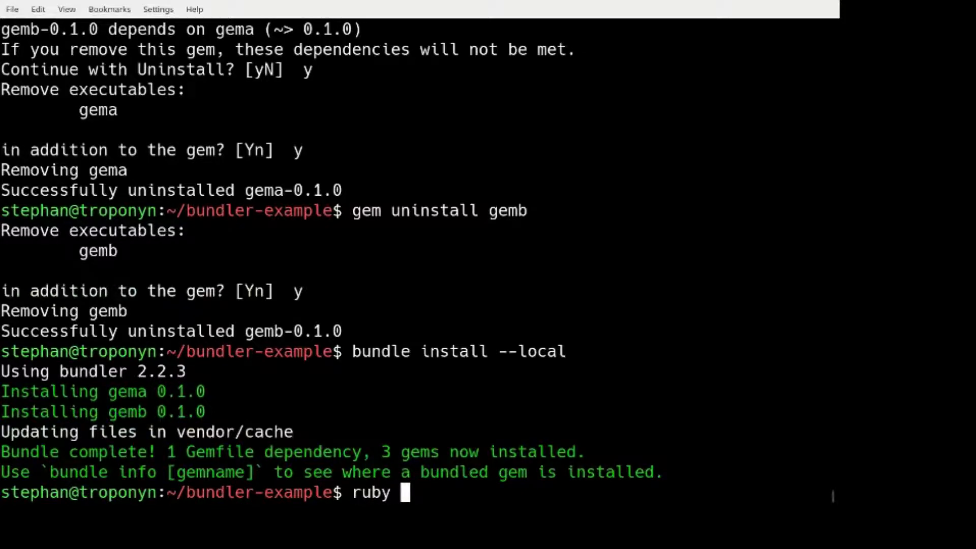
pyautogui.write('demo.rb')
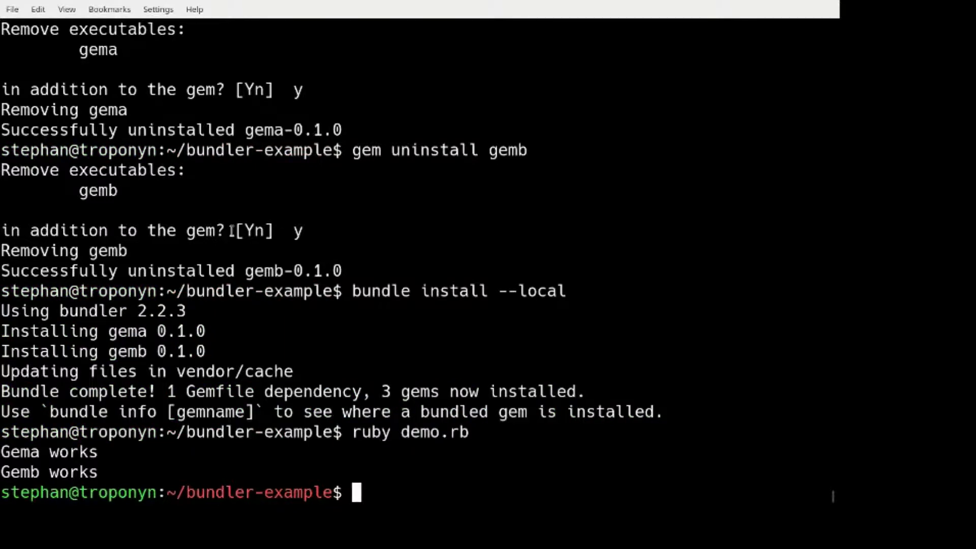
# Print a figlet banner reading Installing Ruby gems using your own gem server.
pyautogui.write('figlet')
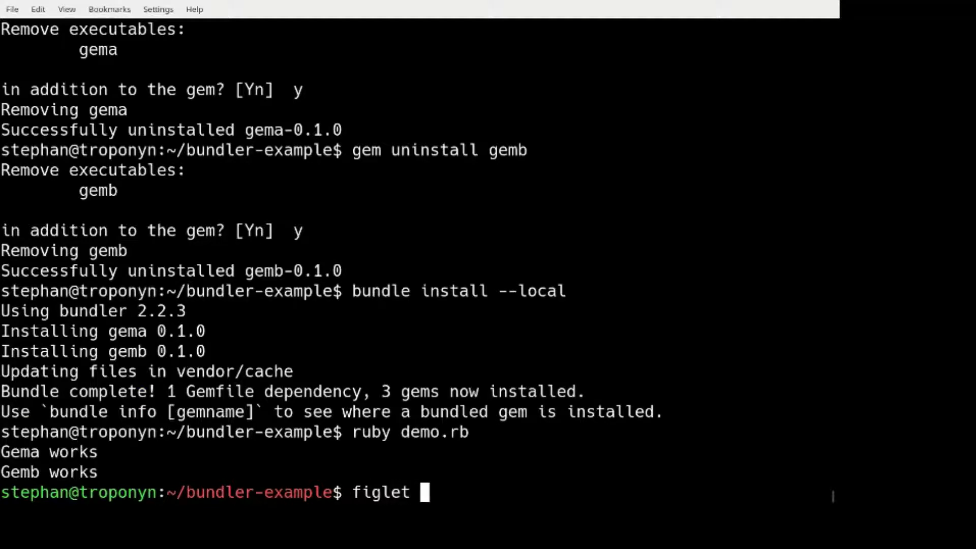
pyautogui.write('Installing Ruby gems using your own gem server')
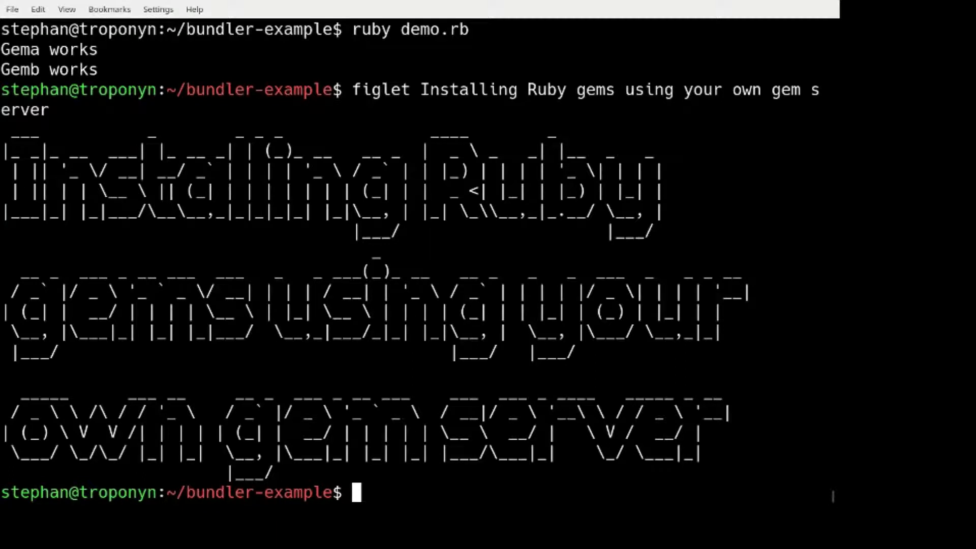
# Confirm geminabox 1.4.1 is installed with `gem list` and show its `gem info` details.
pyautogui.write('g')
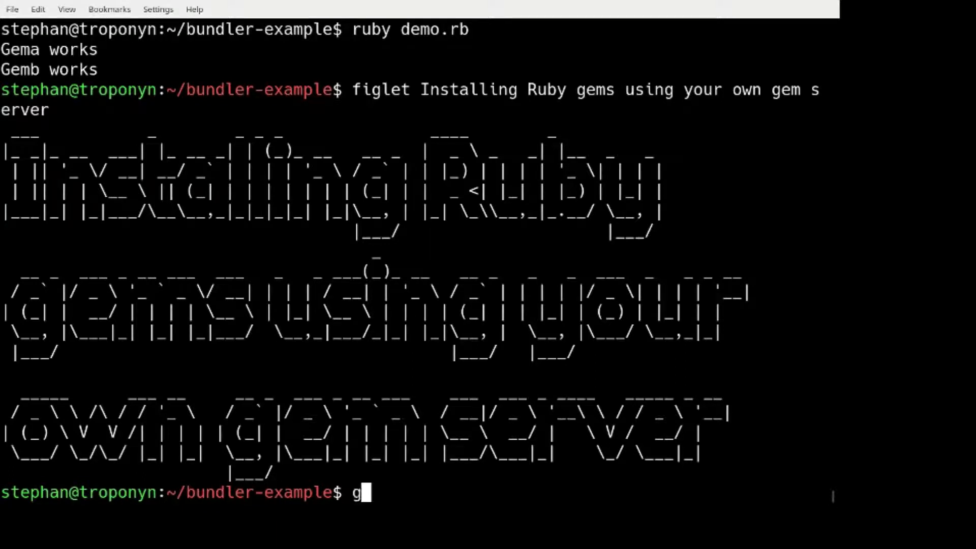
pyautogui.write('emina')
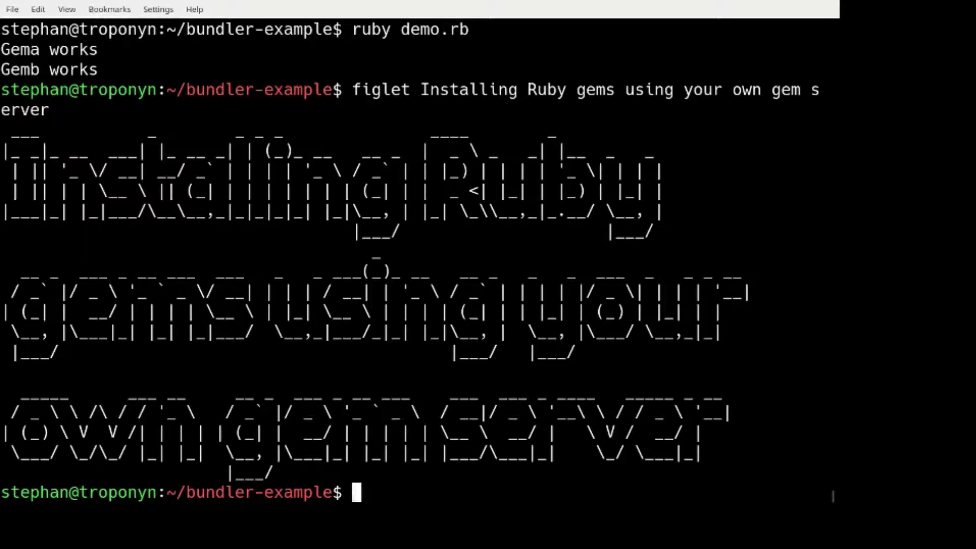
pyautogui.write('gem install')
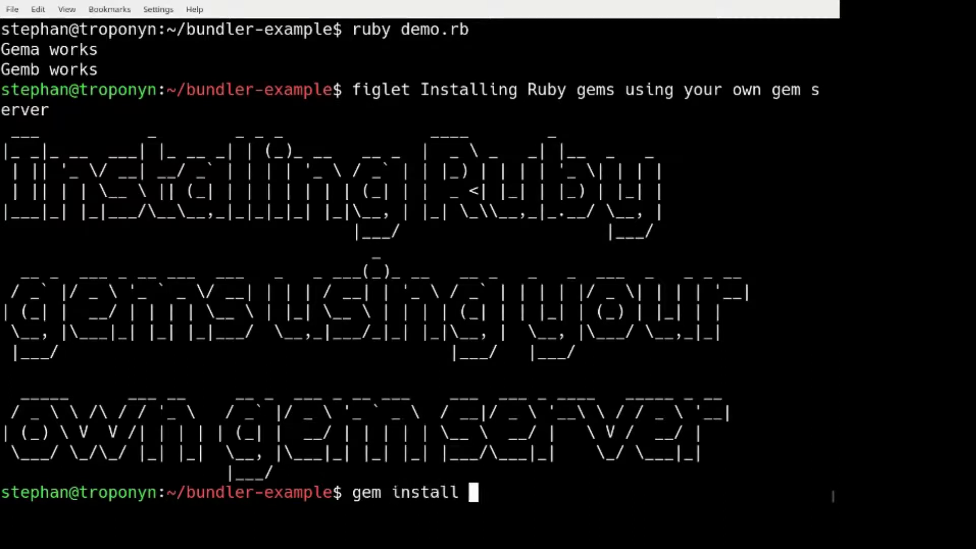
pyautogui.write('geminabox')
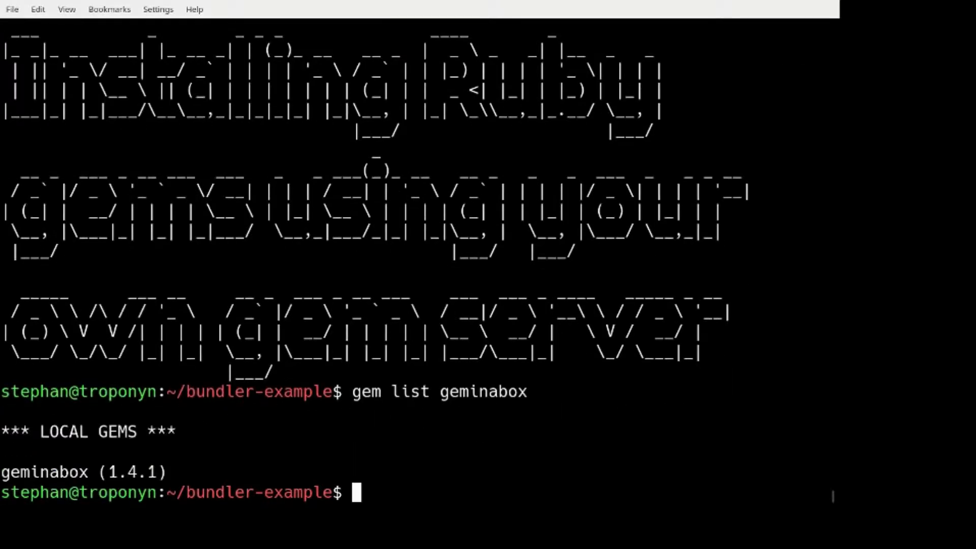
pyautogui.write('gem info geminabox')
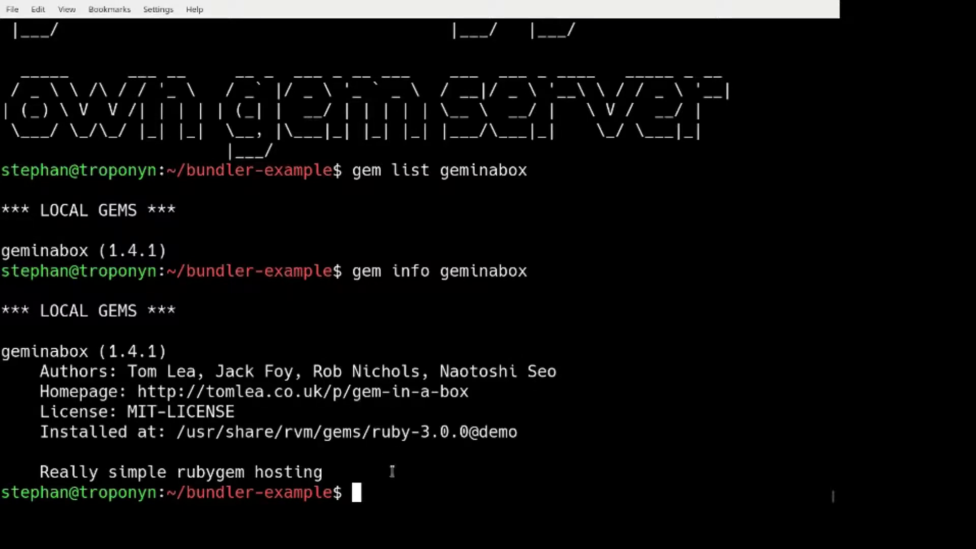
# Move into ../geminabox and view config.ru and the thin-start script.
pyautogui.write('cd ../')
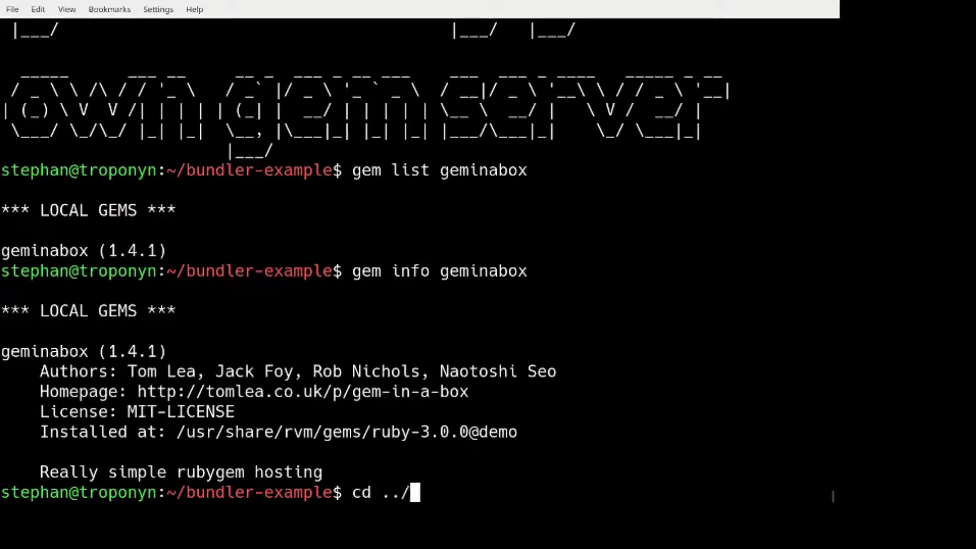
pyautogui.write('geminabox')
pyautogui.write('ls')
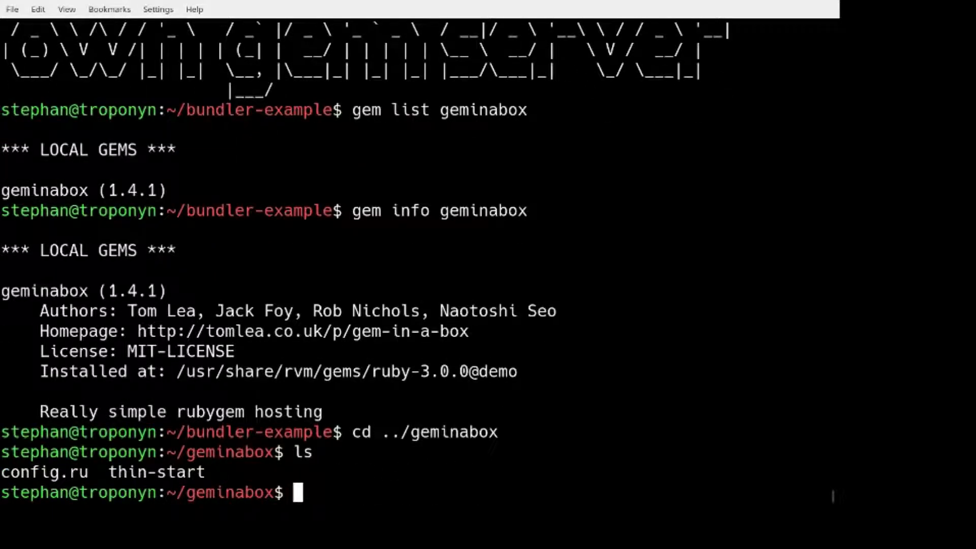
pyautogui.write('cat')
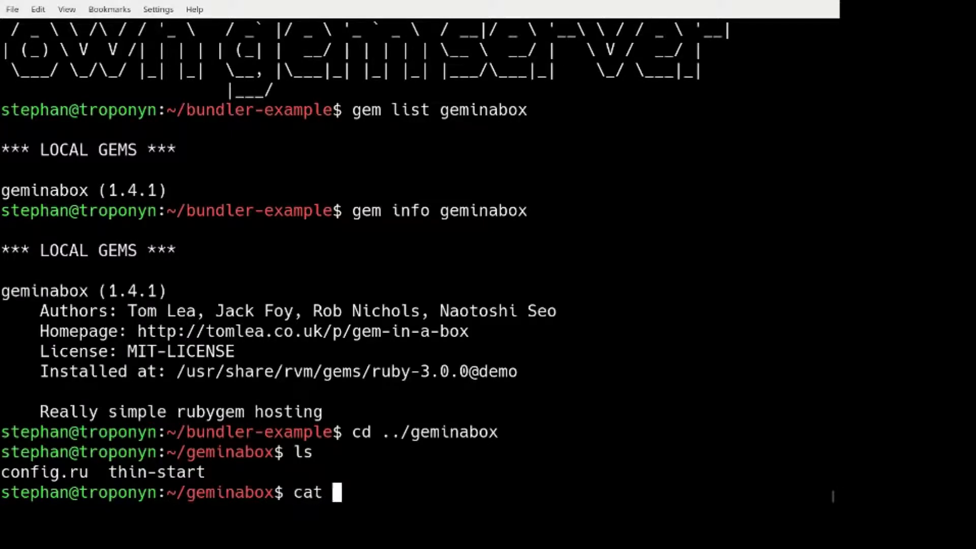
pyautogui.write('config.ru')
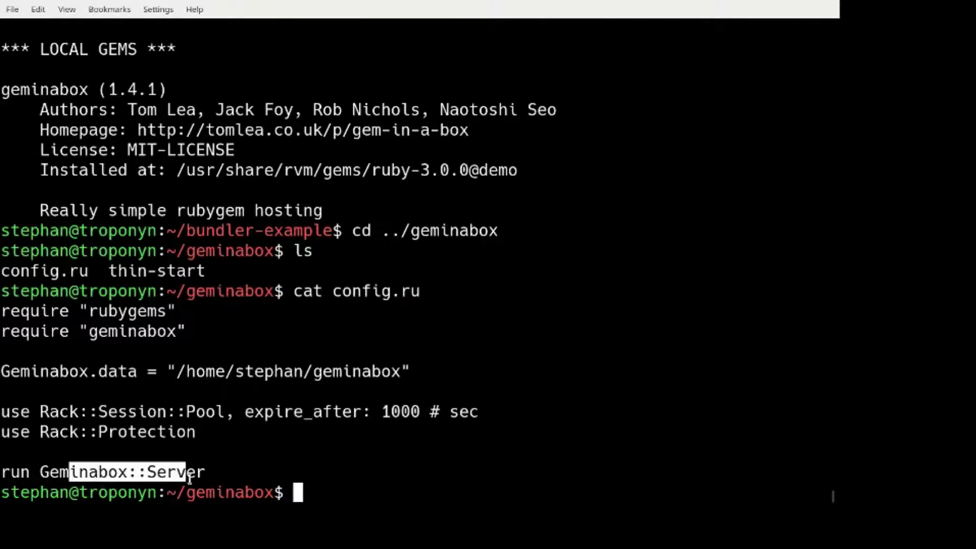
pyautogui.write('cat')
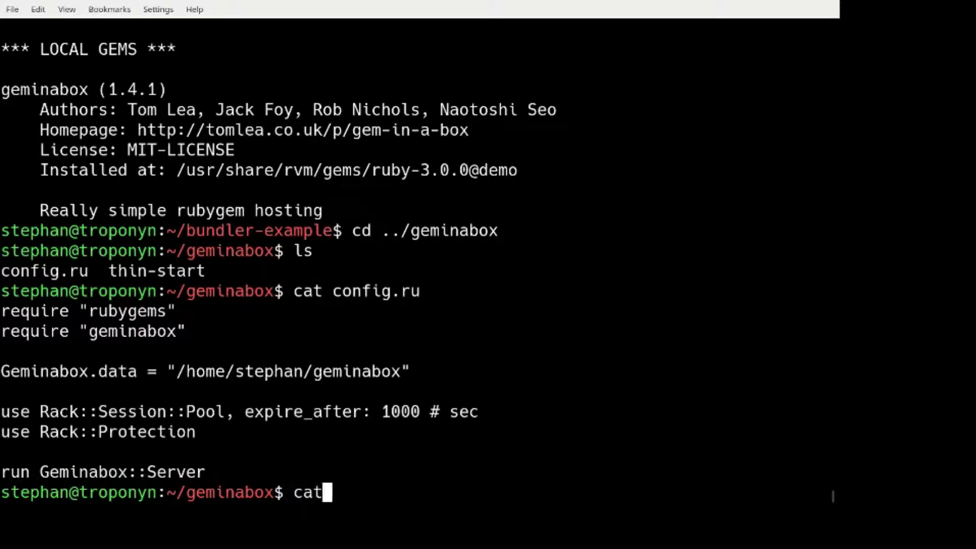
pyautogui.write('thin-start')
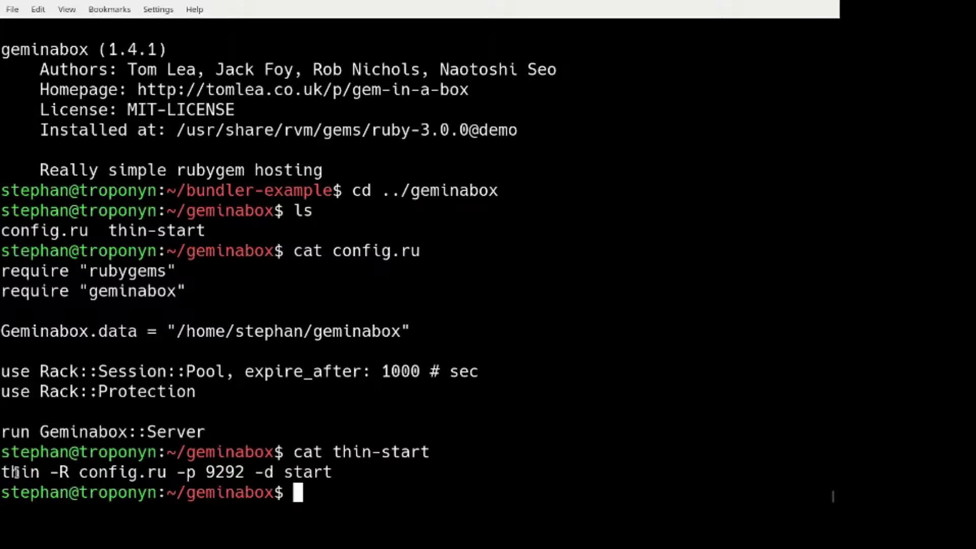
# Source thin-start to launch the geminabox server on port 9292.
pyautogui.write('source thin-start')
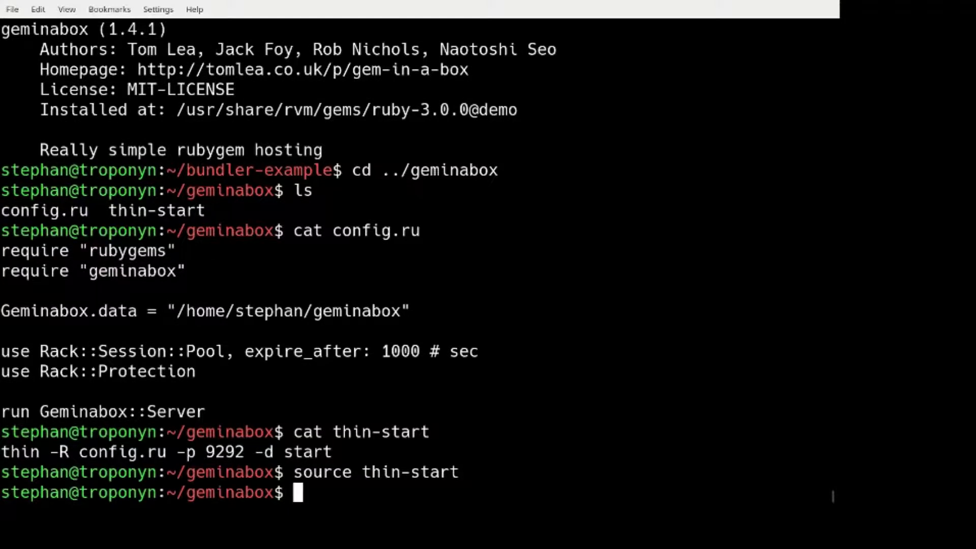
# Abandon a half-typed cd and push /tmp/gema-0.1.0.gem to the local server with gem inabox.
pyautogui.write('cd .')
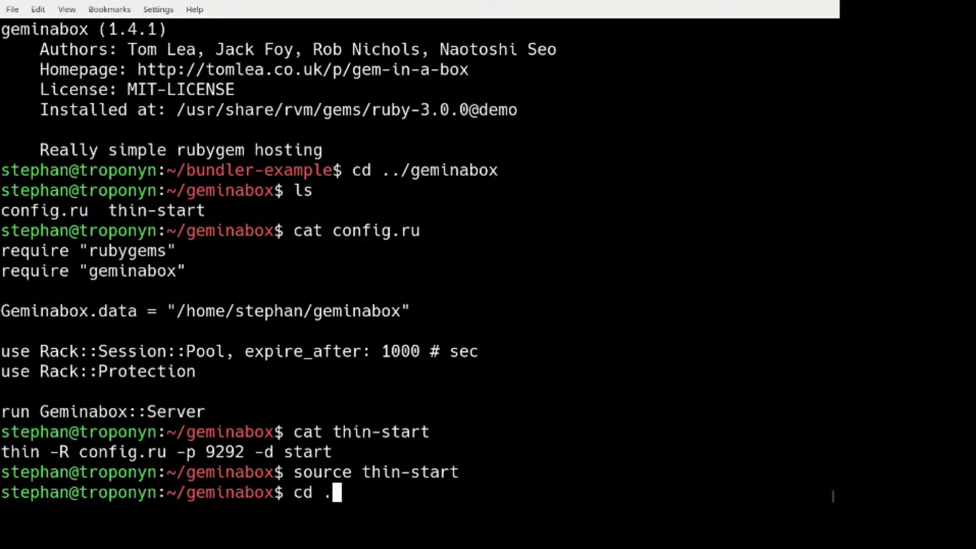
pyautogui.press('ctrl+c')
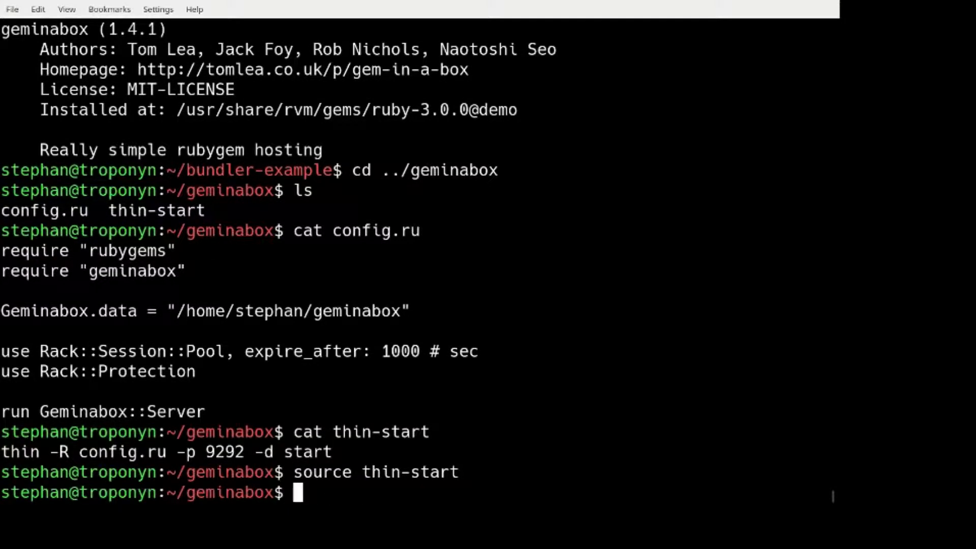
pyautogui.write('gem')
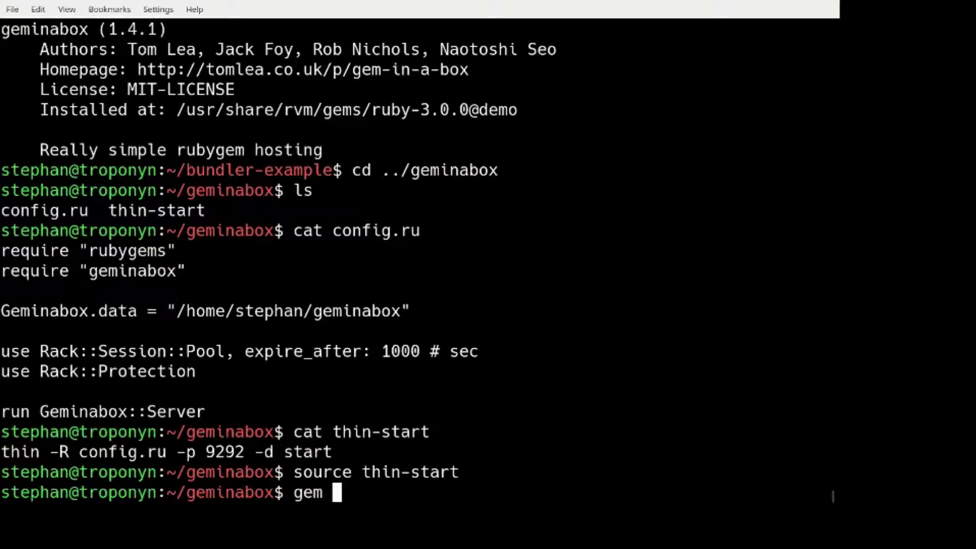
pyautogui.write('inabox')
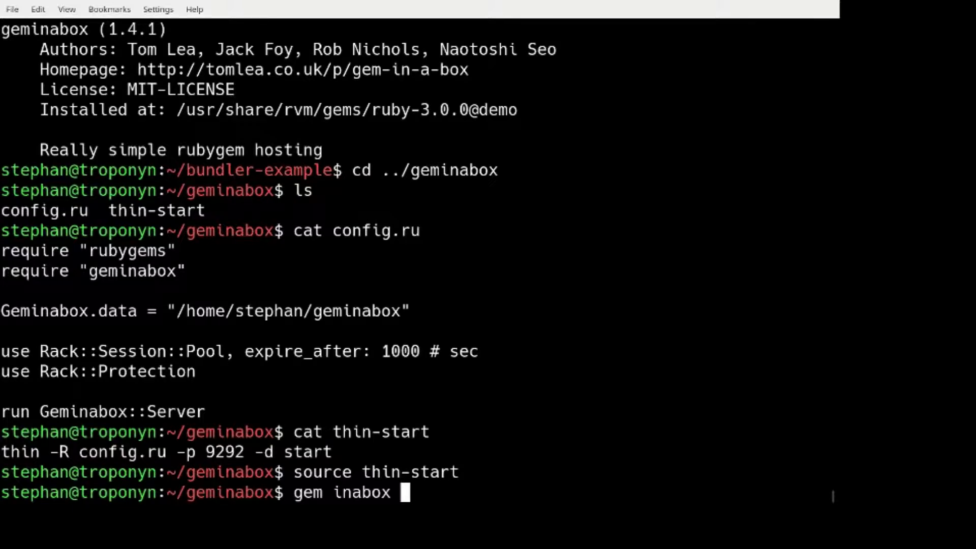
pyautogui.write('/tmp/')
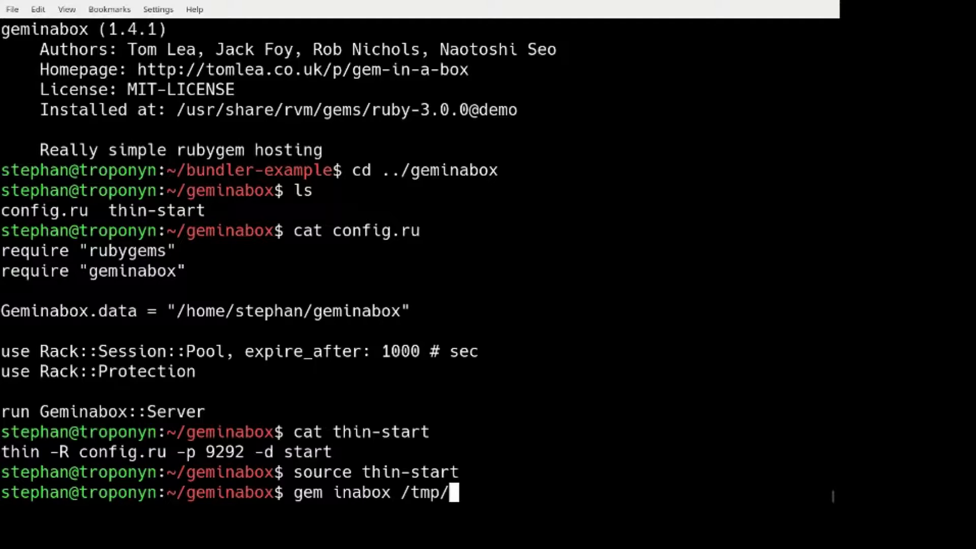
pyautogui.write('gema-0.1.0.')
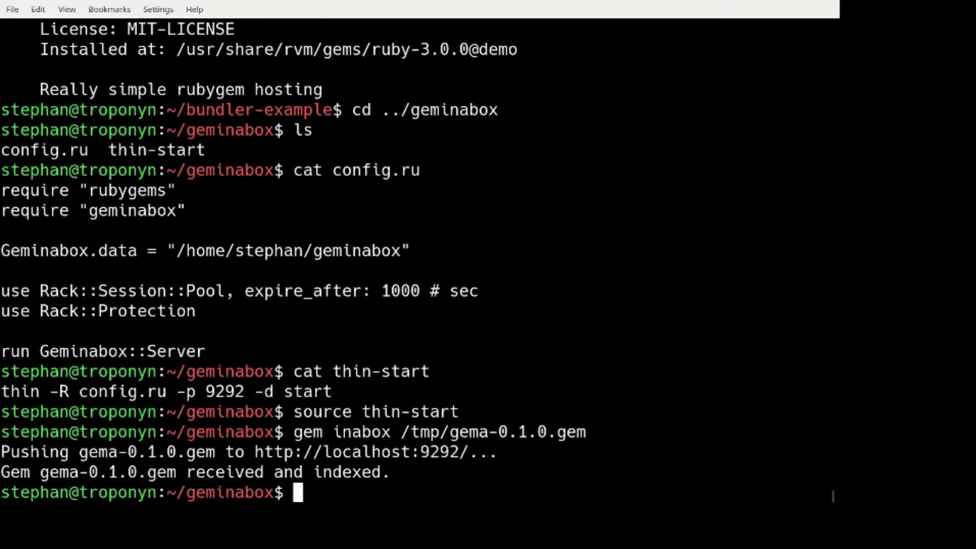
# Push /tmp/gemb-0.1.0.gem with gem inabox, then begin changing back to the project directory.
pyautogui.write('gem inabox /tmp/gema-0.1.0.gem')
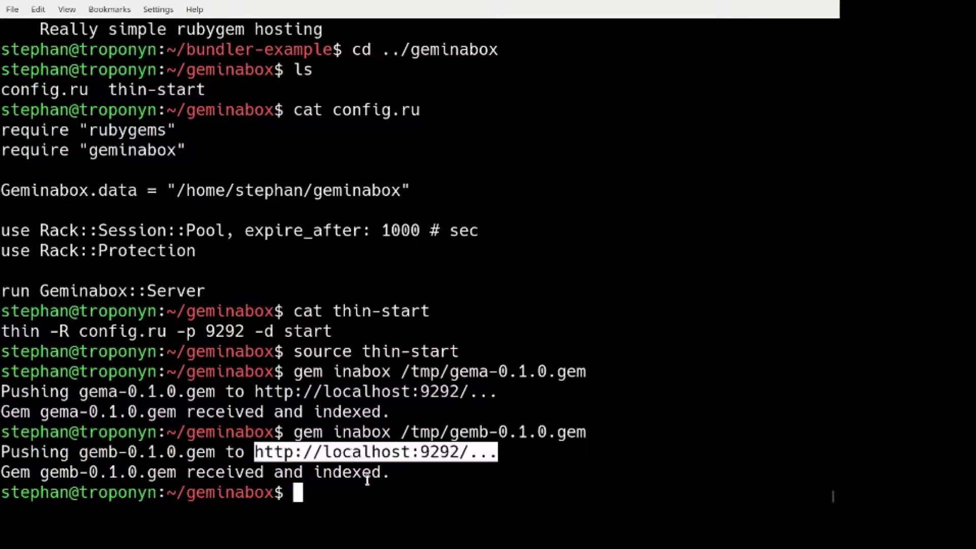
pyautogui.write('cd ../')
pyautogui.write('source')
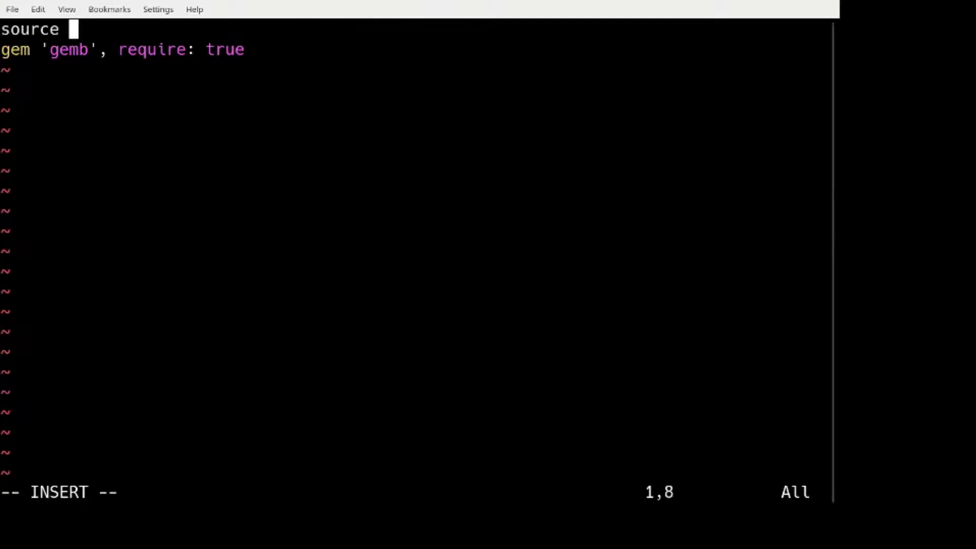
pyautogui.write("'h")
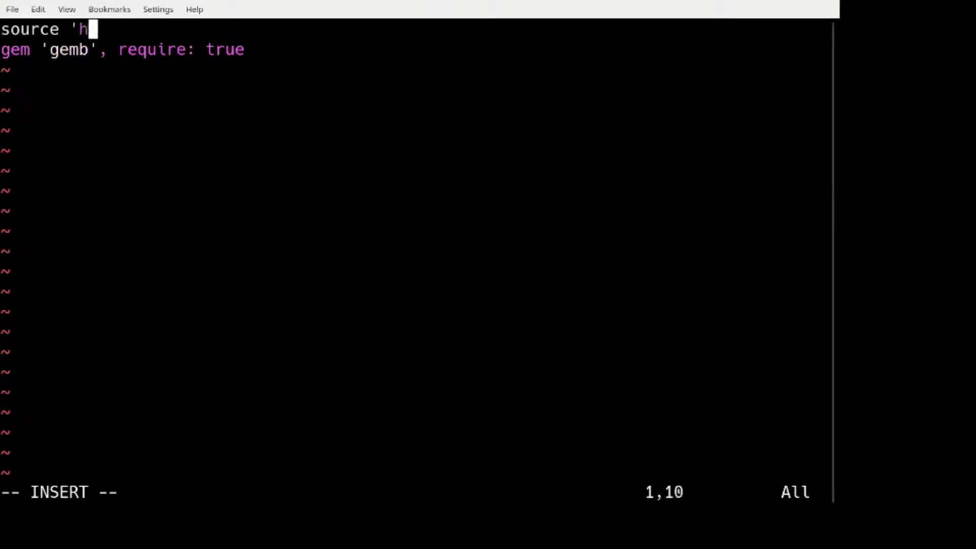
pyautogui.write('ttp')
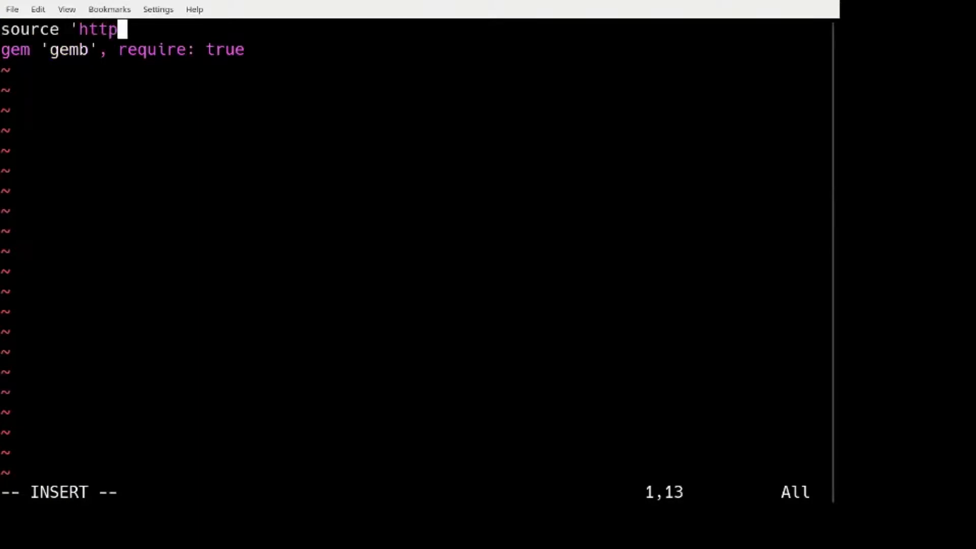
pyautogui.write('://localhos')
pyautogui.write('gem')
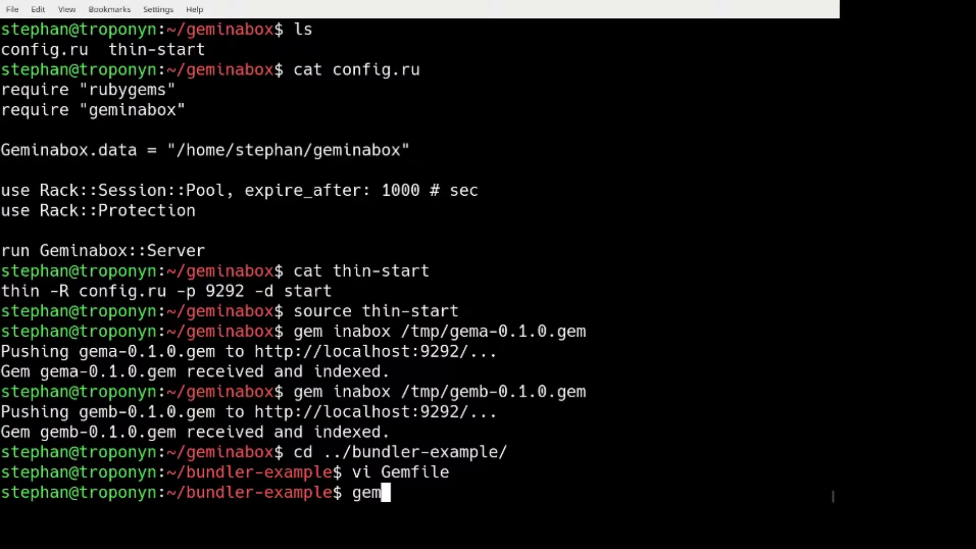
# List gema, uninstall gema and gemb confirming with y, and remove Gemfile.lock.
pyautogui.write('list gema')
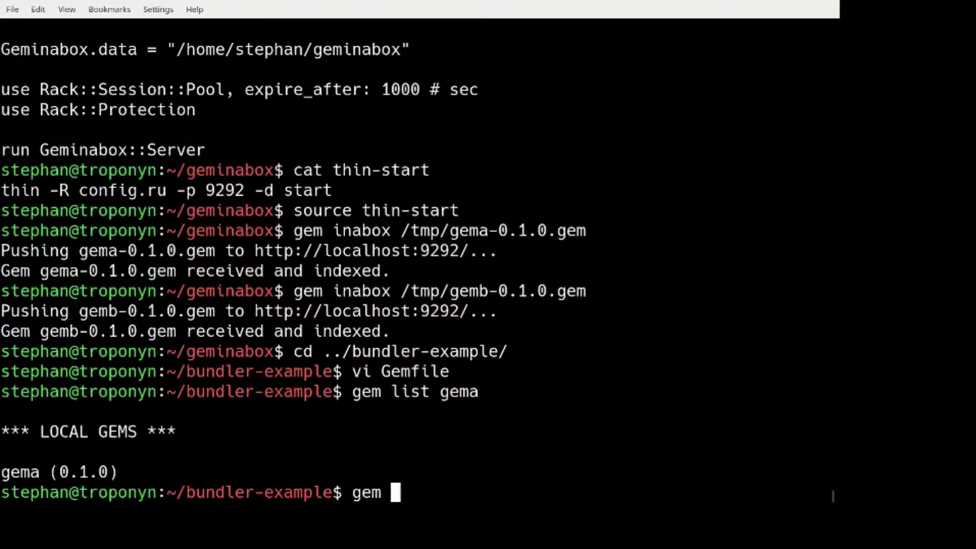
pyautogui.write('uninstall Gemfile')
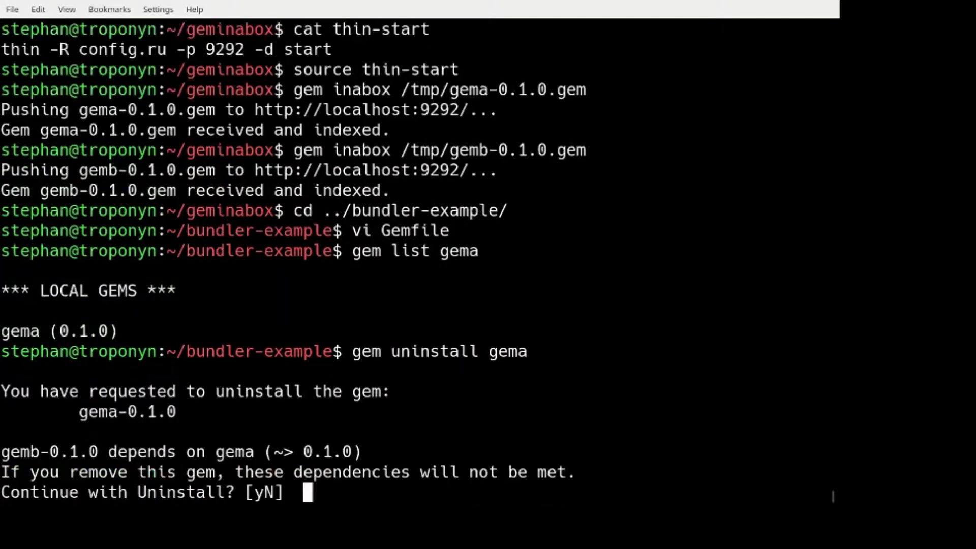
pyautogui.write('y')
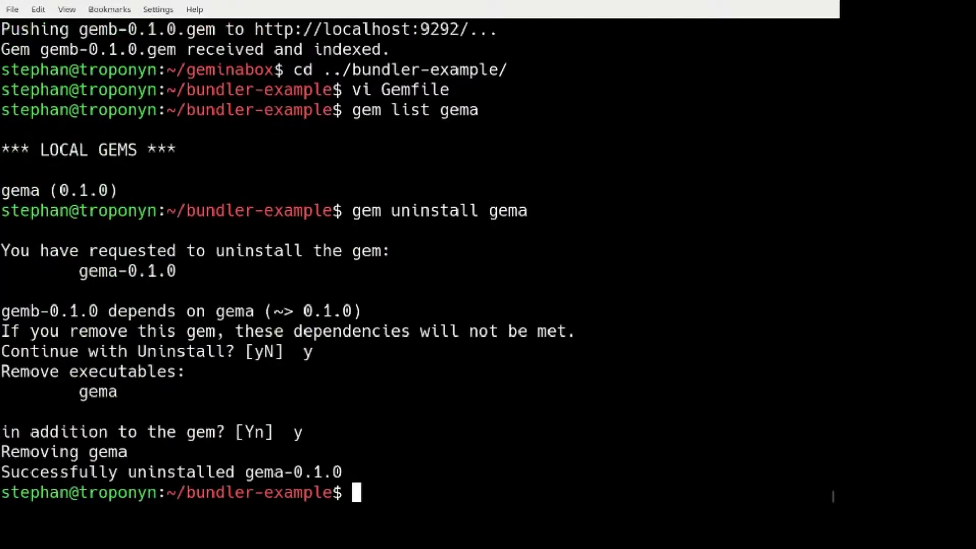
pyautogui.write('gem uninstall gemb')
pyautogui.write('rm Gemfile.lock')
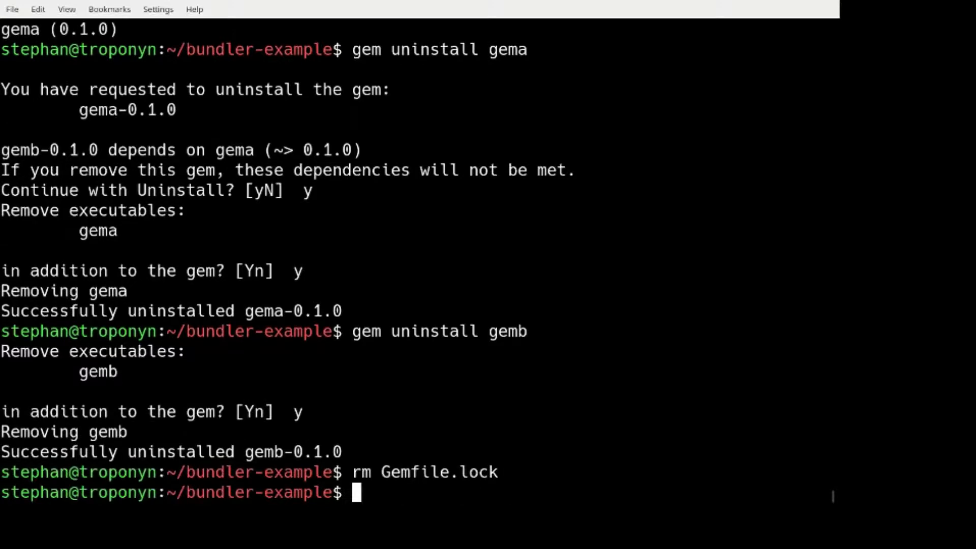
pyautogui.write('cat')
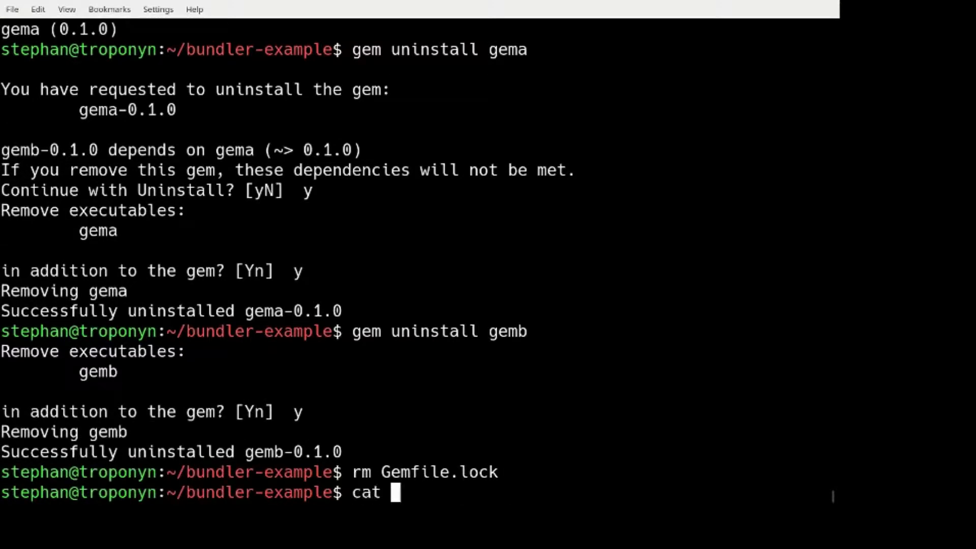
# Show the Gemfile and run bundle install to fetch gema and gemb from localhost:9292.
pyautogui.write('Gemfile')
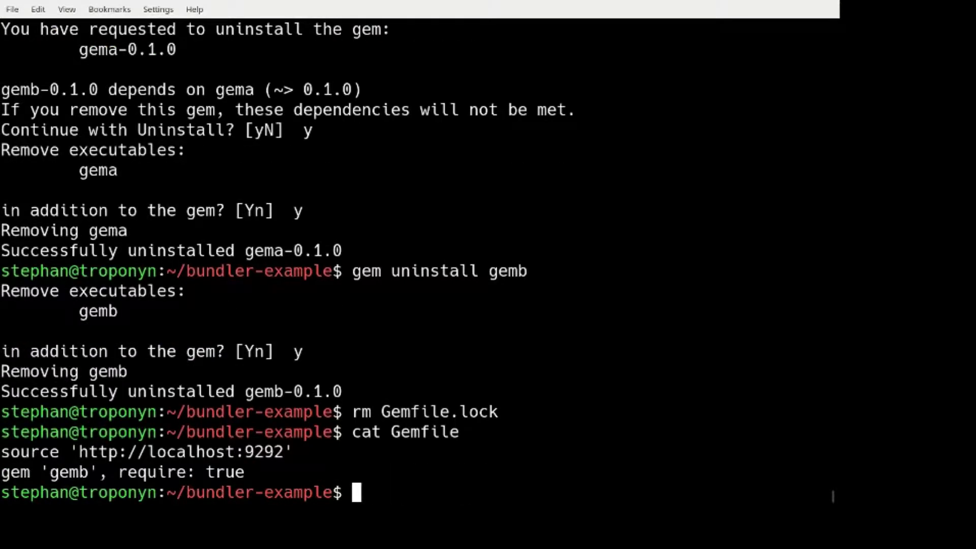
pyautogui.write('bundle')
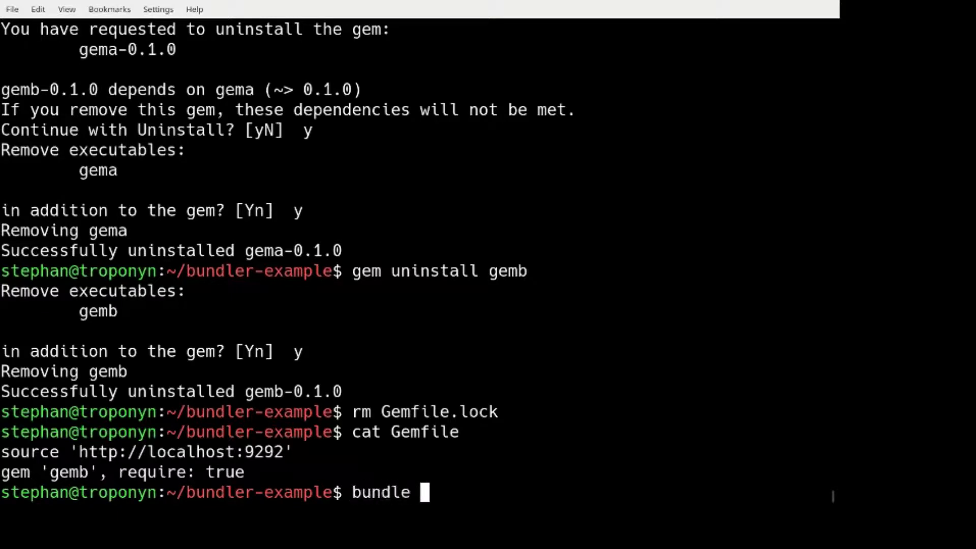
pyautogui.write('install')
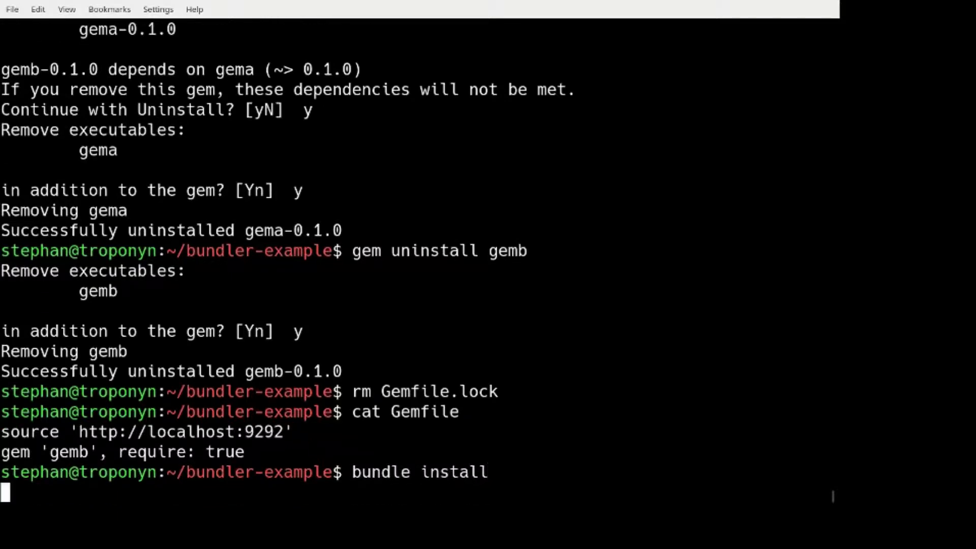
pyautogui.press('Return')
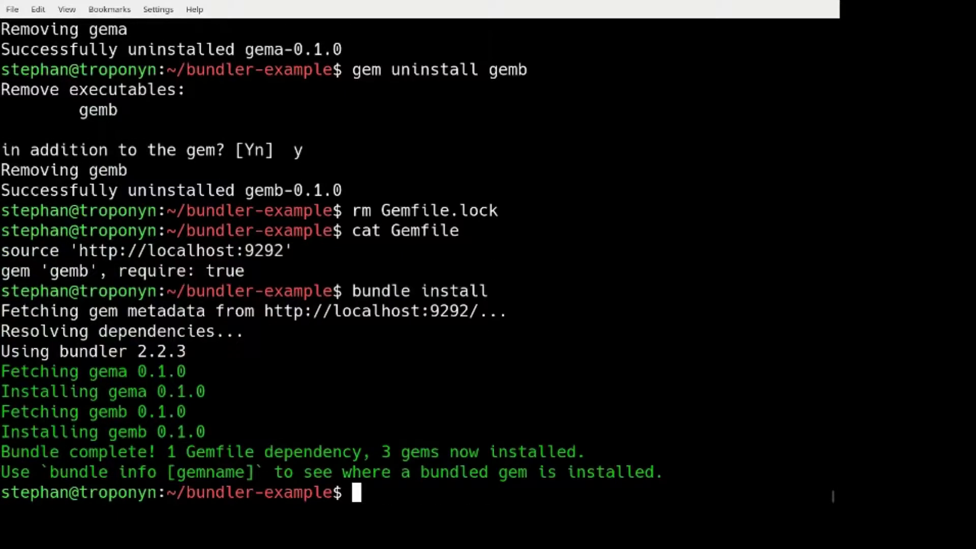
pyautogui.moveTo(270, 274)
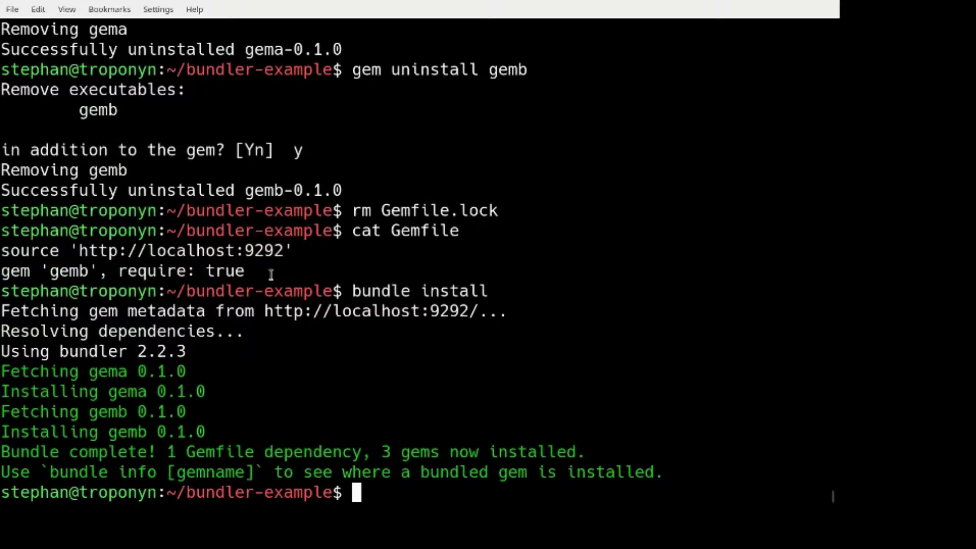
# Run ruby demo.rb, which prints 'Gema works' and 'Gemb works'.
pyautogui.write('ruby')
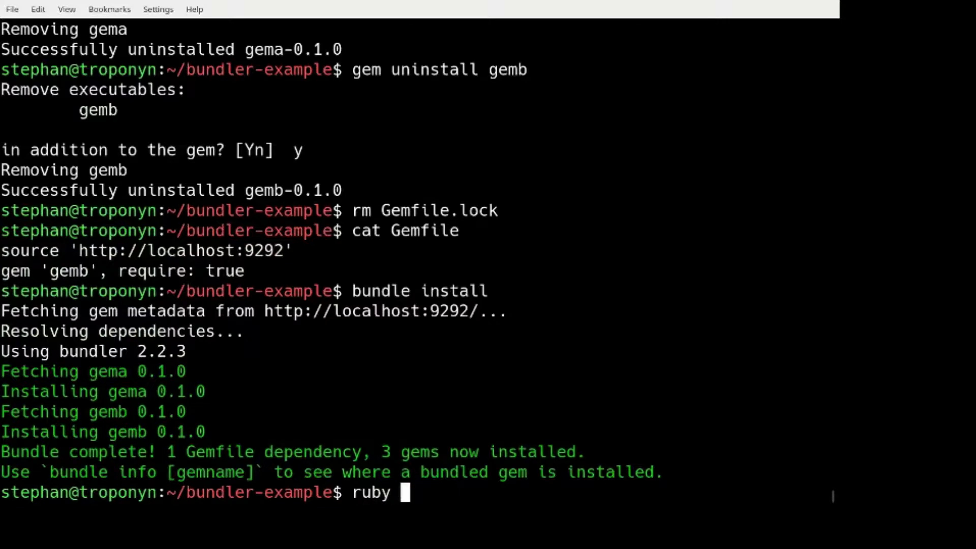
pyautogui.write('demo.rb')
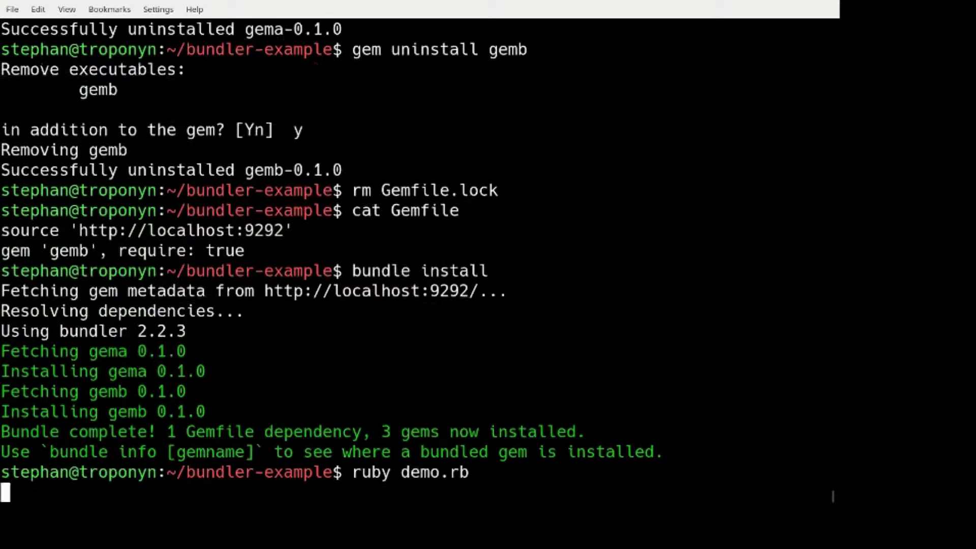
pyautogui.press('Return')
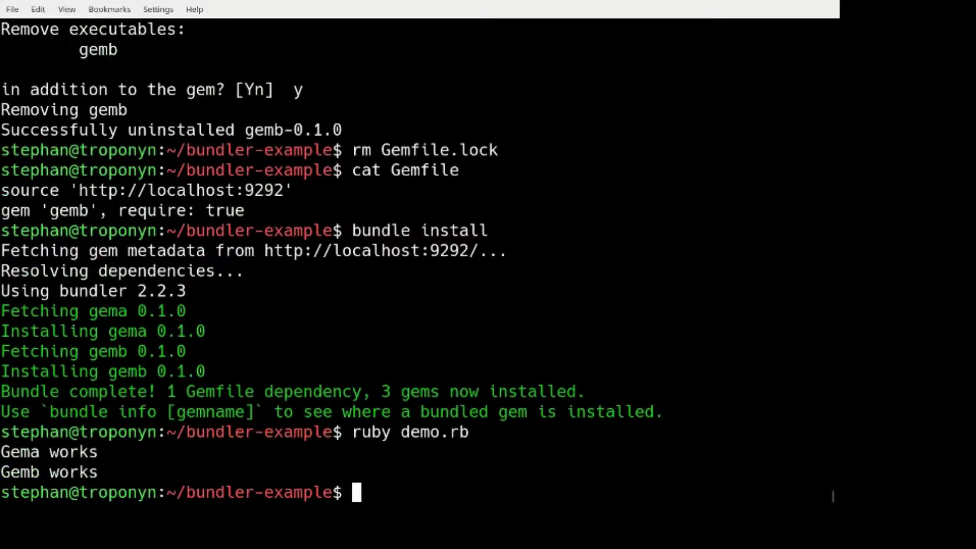